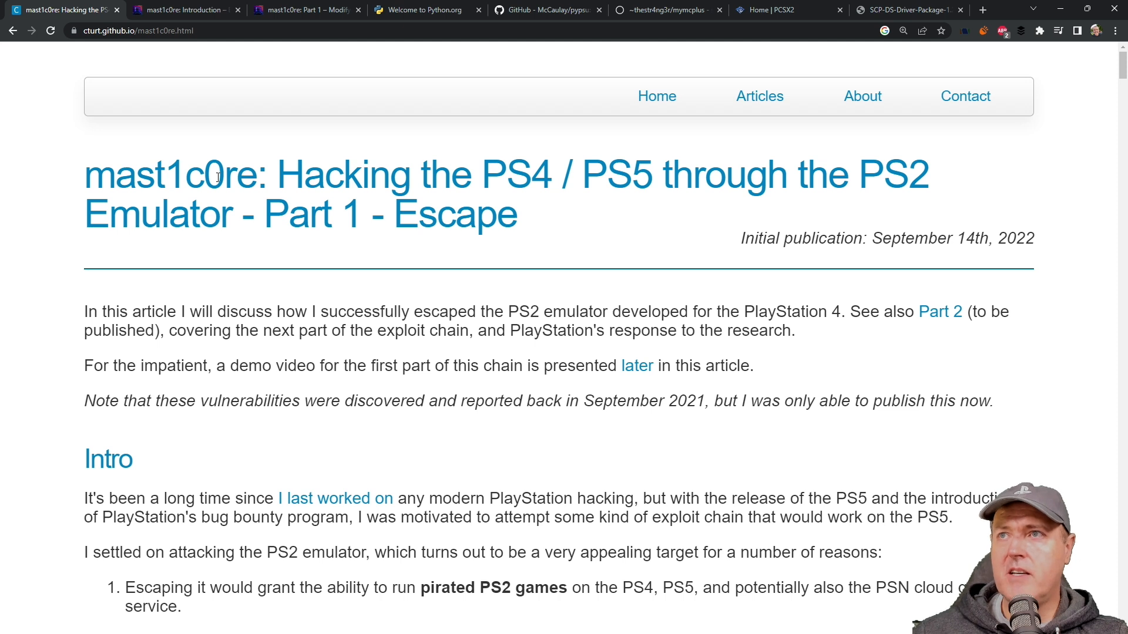
{"action": "mouse_move", "coordinate": [560, 181]}
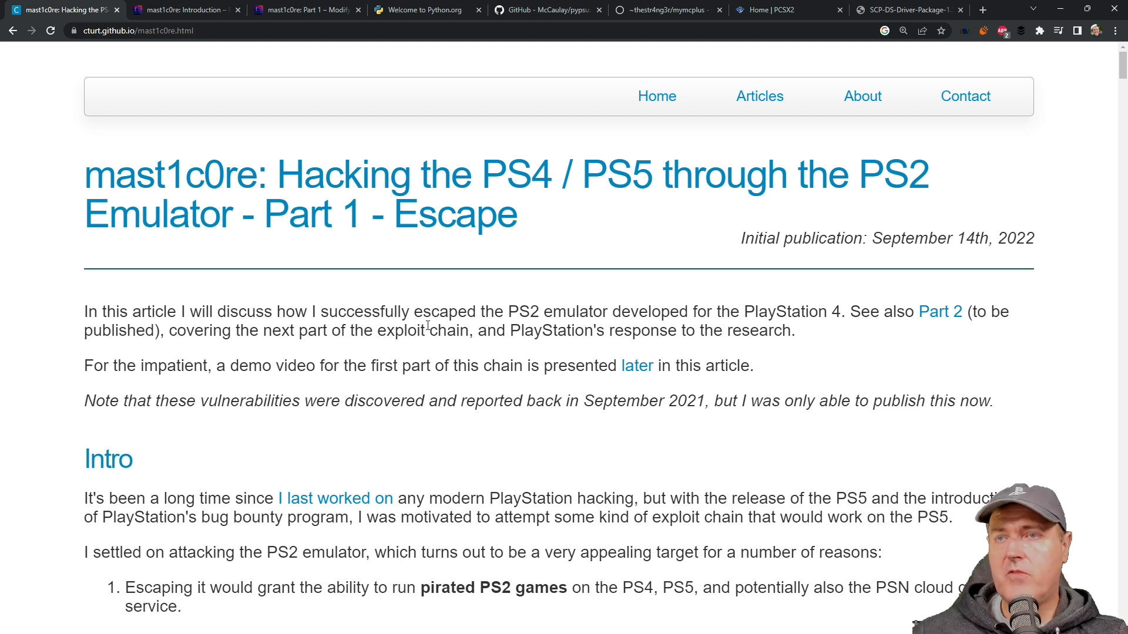
{"action": "mouse_move", "coordinate": [152, 61]}
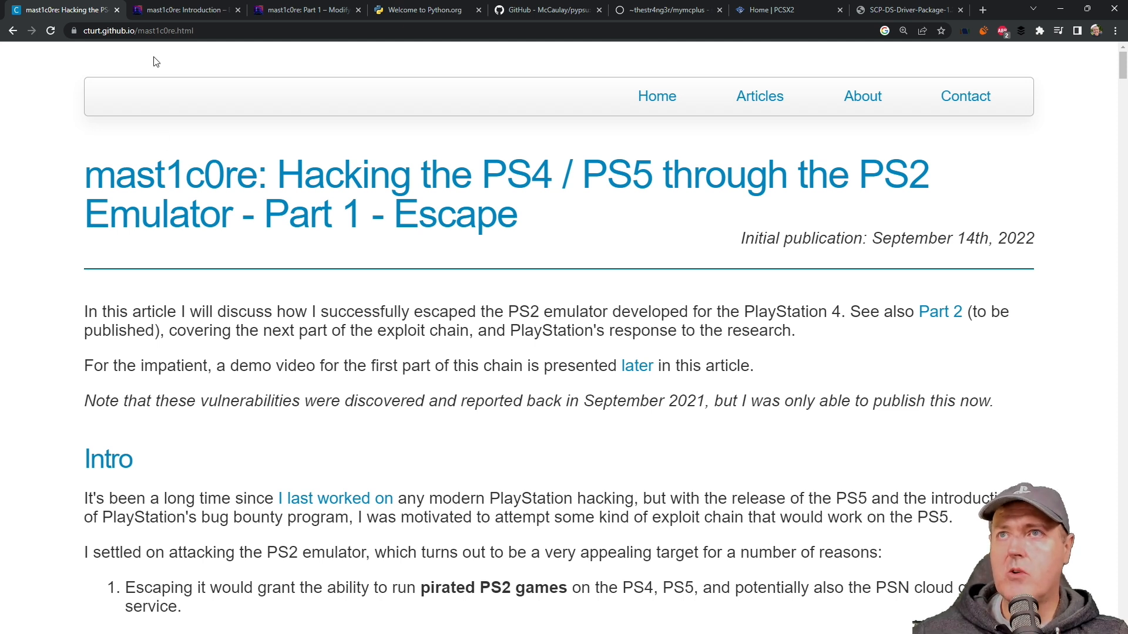
- Skim the mast1c0re Introduction post, then return to the Part 1 Escape article
{"action": "left_click", "coordinate": [182, 10]}
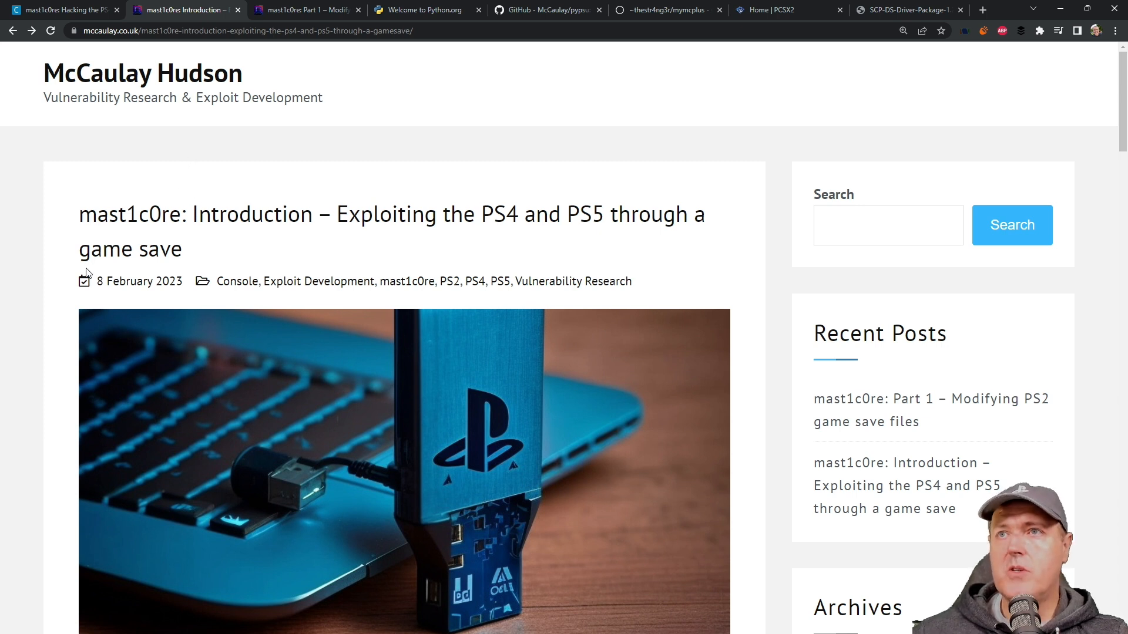
{"action": "mouse_move", "coordinate": [187, 264]}
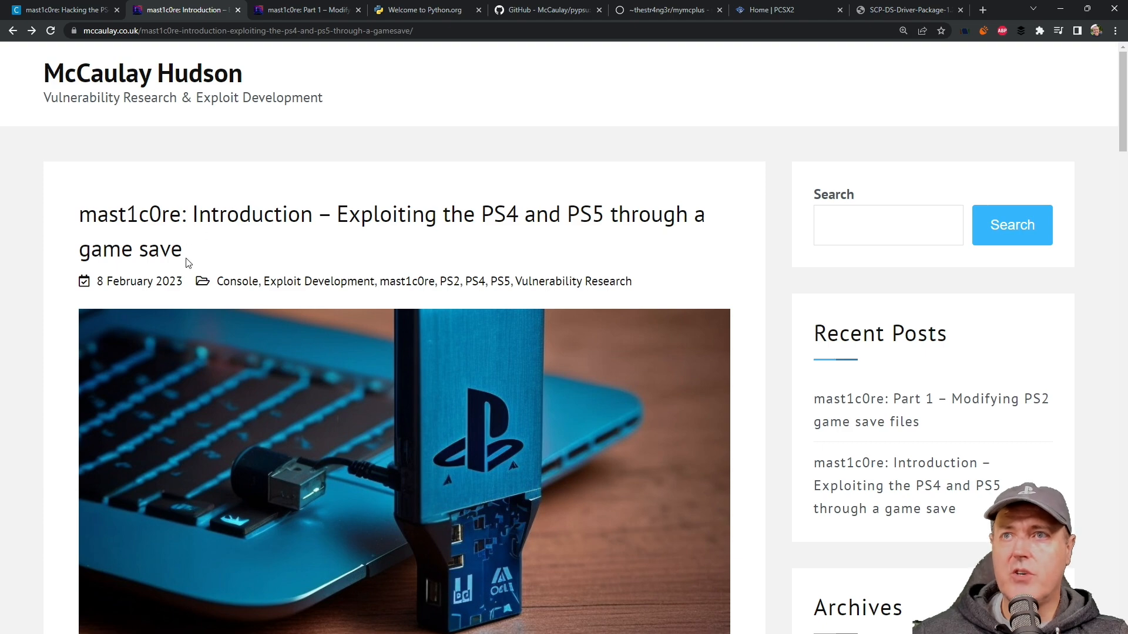
{"action": "scroll", "scroll_direction": "down", "scroll_amount": 3}
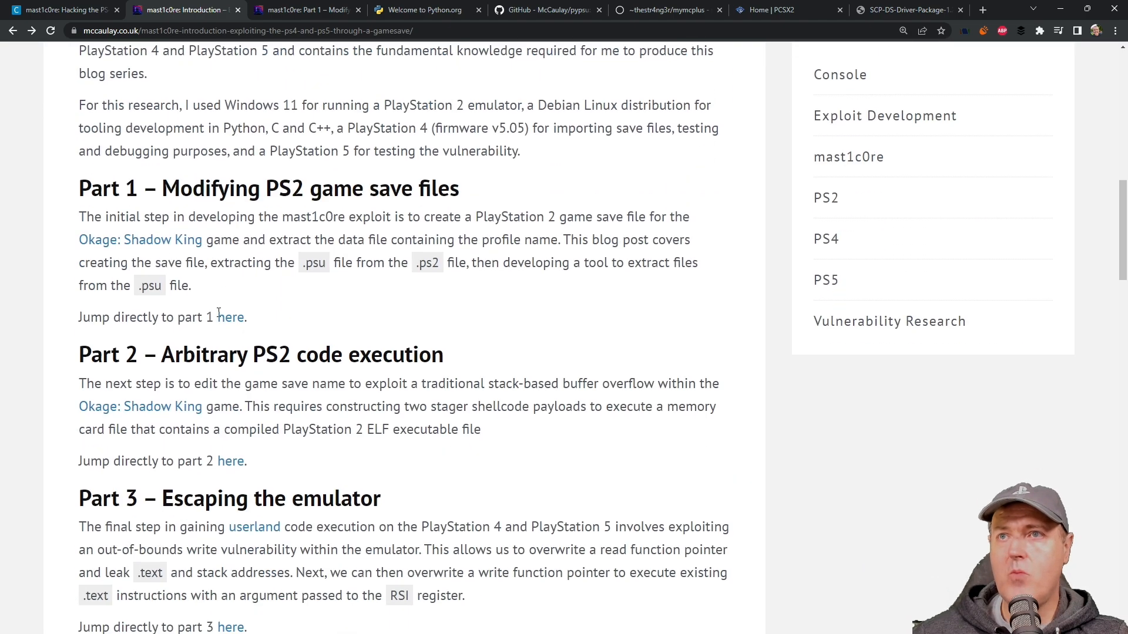
{"action": "scroll", "scroll_direction": "down", "scroll_amount": 3}
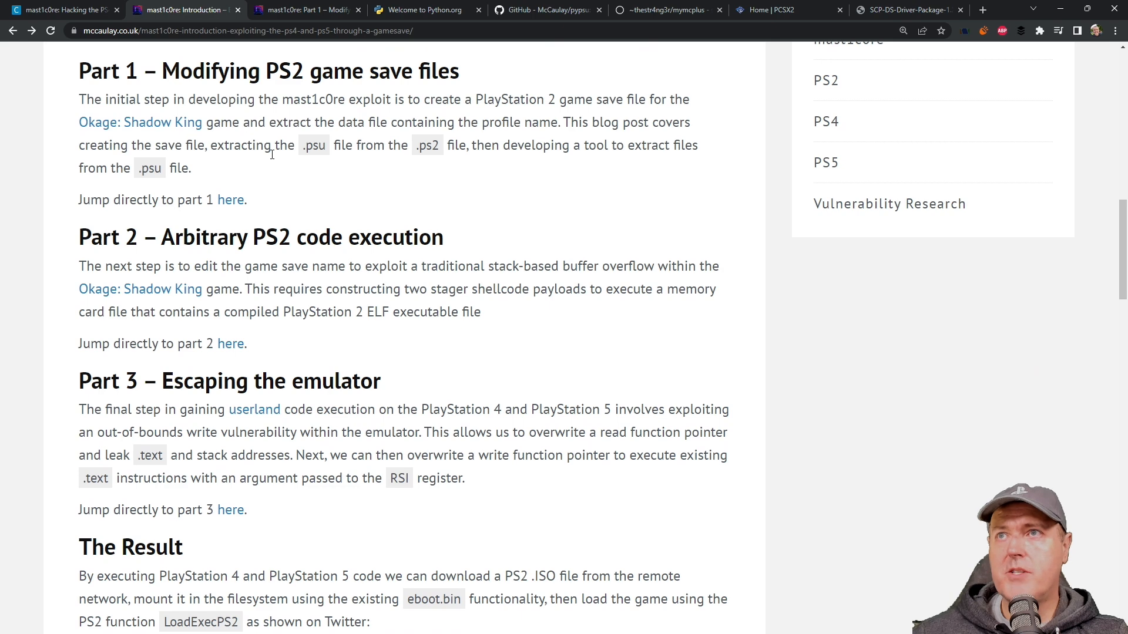
{"action": "left_click", "coordinate": [64, 10]}
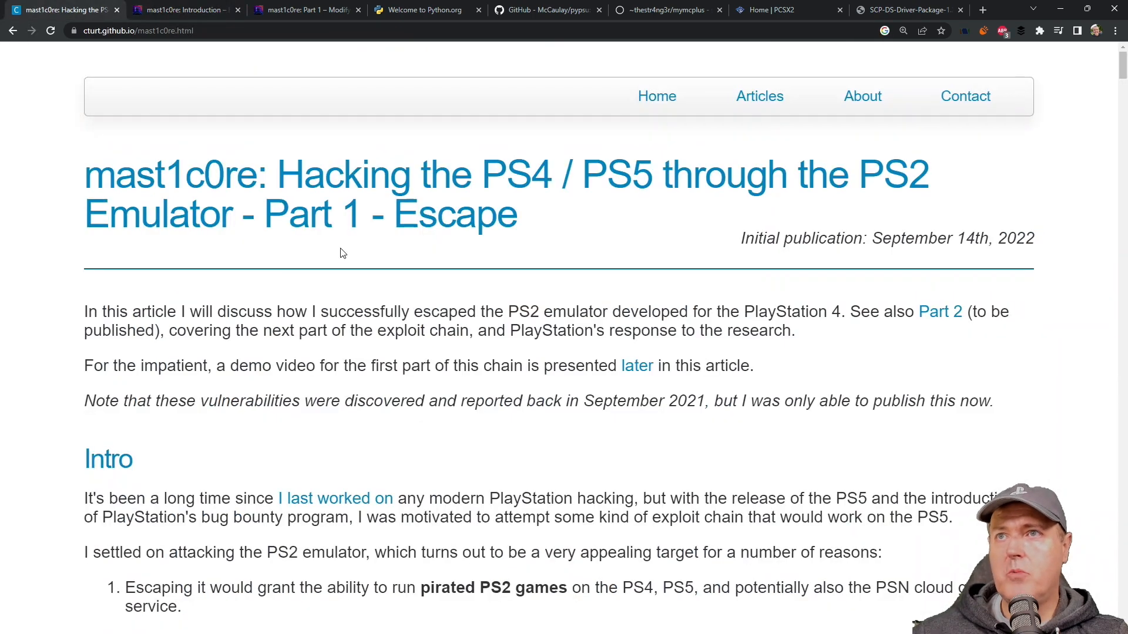
{"action": "mouse_move", "coordinate": [349, 268]}
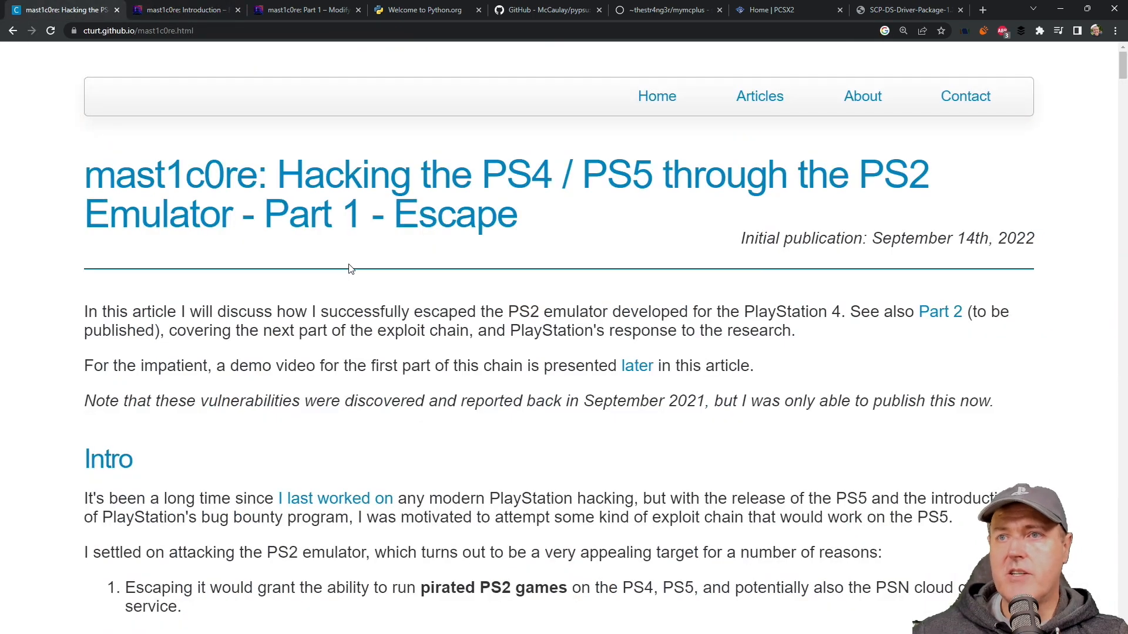
{"action": "mouse_move", "coordinate": [482, 261]}
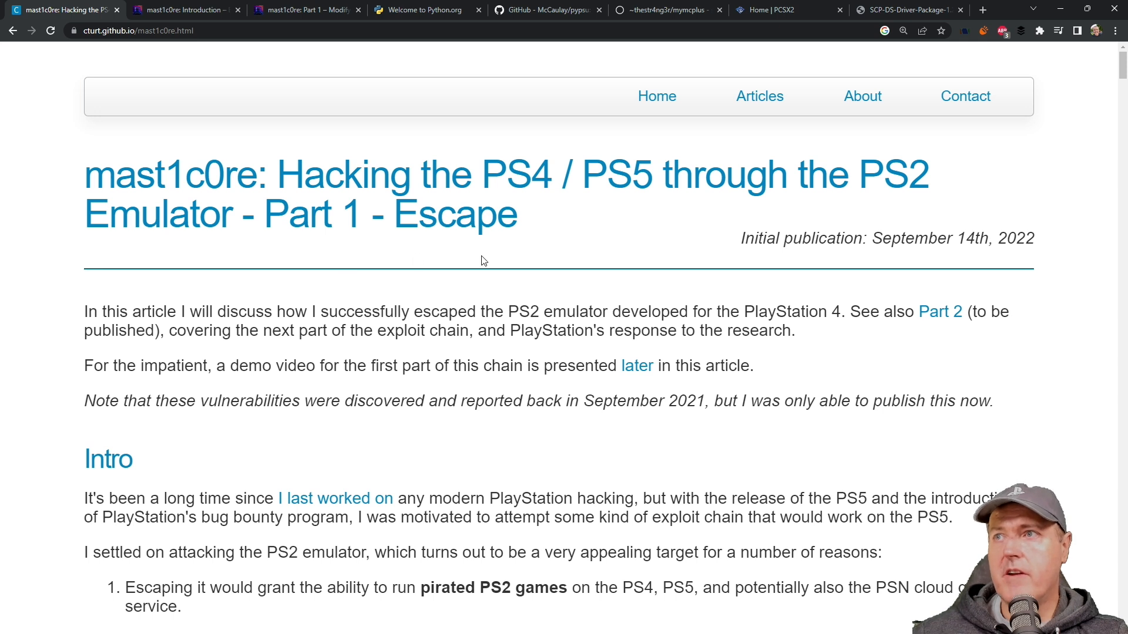
{"action": "mouse_move", "coordinate": [961, 319]}
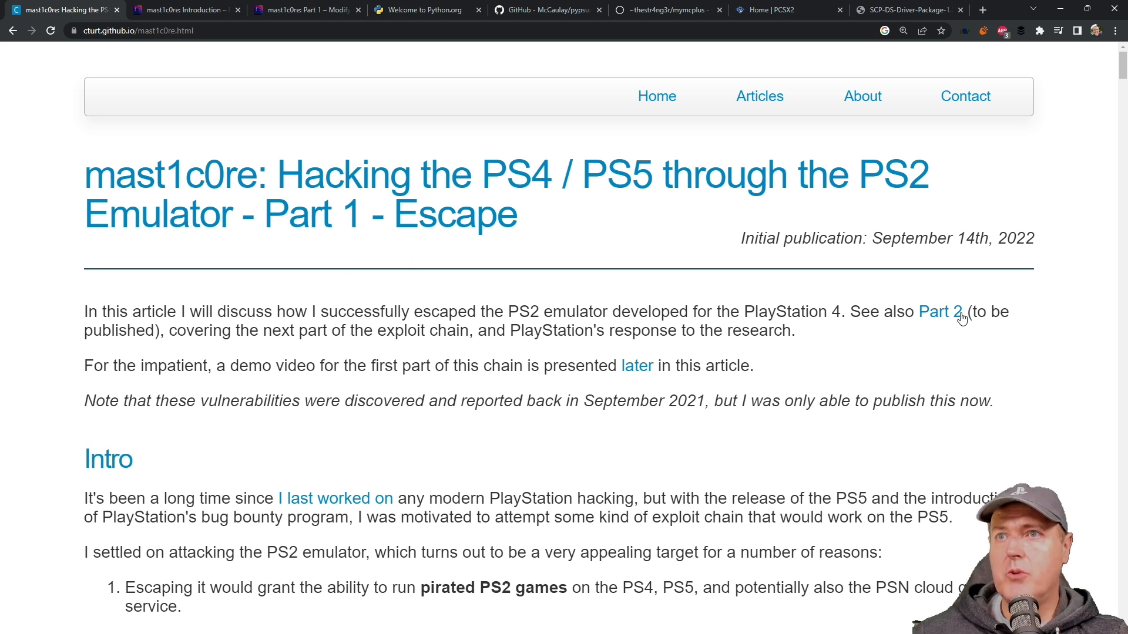
{"action": "mouse_move", "coordinate": [951, 317]}
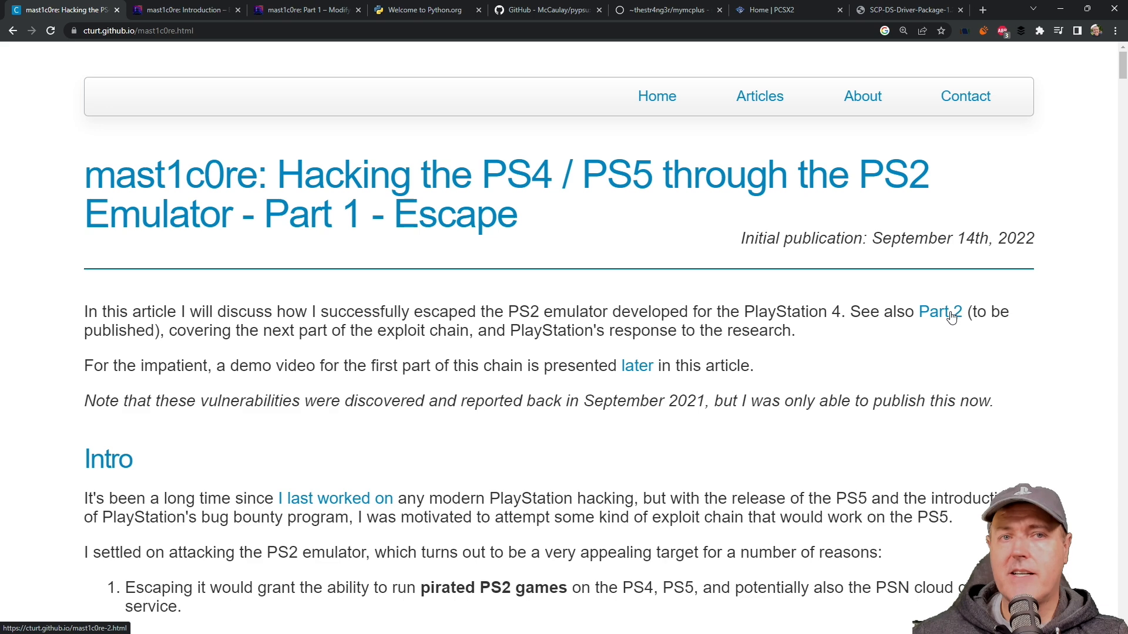
{"action": "mouse_move", "coordinate": [939, 319]}
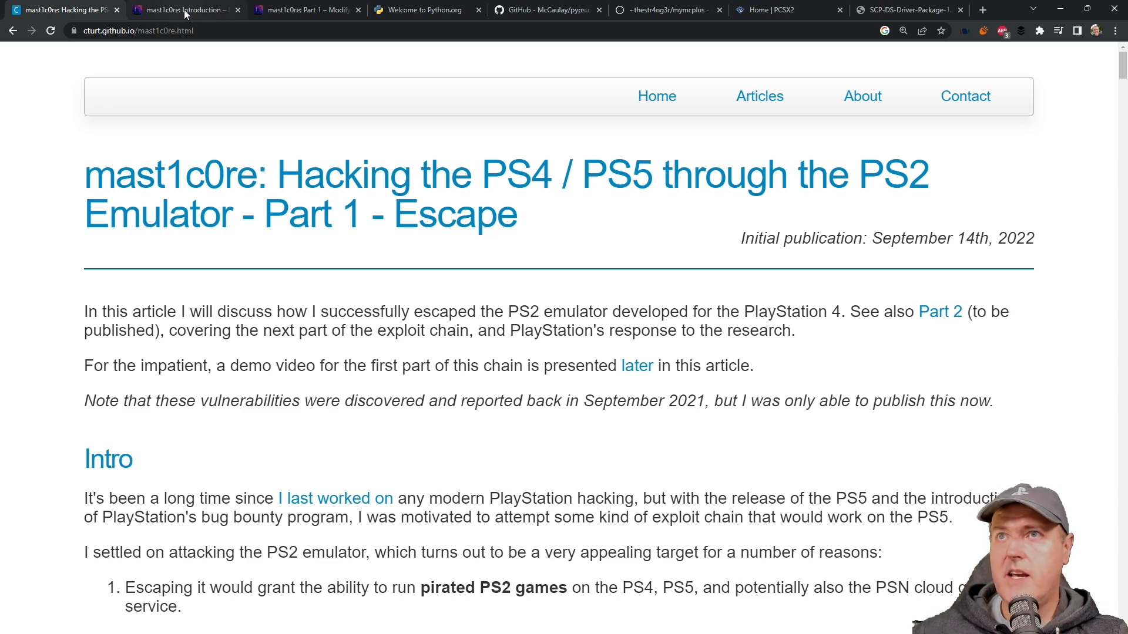
- Scroll through the Part 1 post's mymcplus extraction and pypsu sections
{"action": "left_click", "coordinate": [188, 11]}
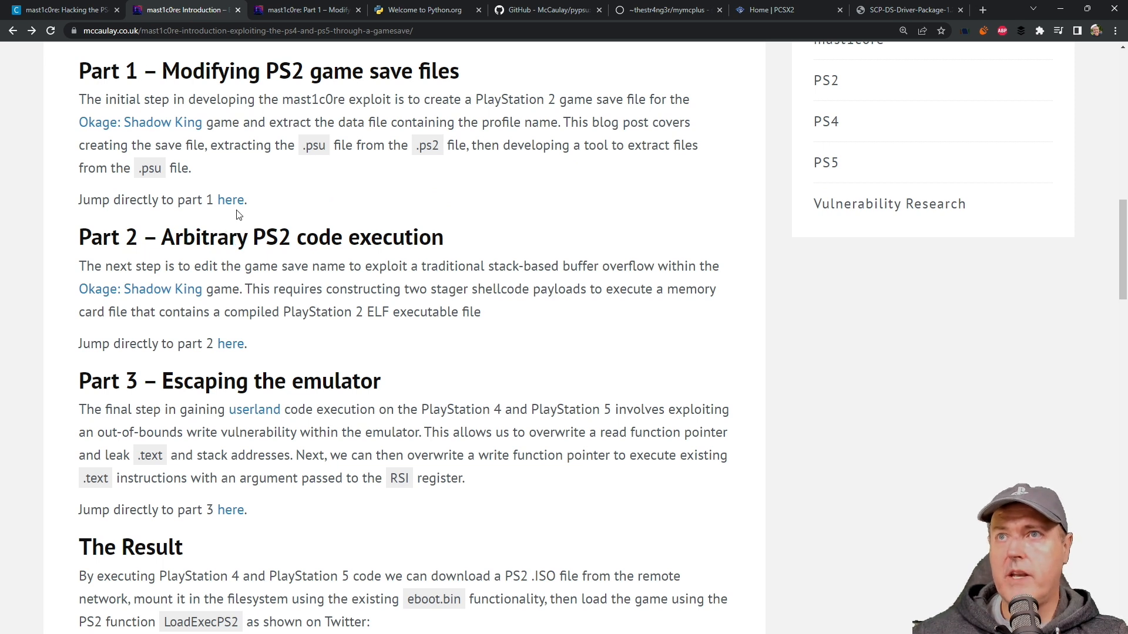
{"action": "mouse_move", "coordinate": [238, 209]}
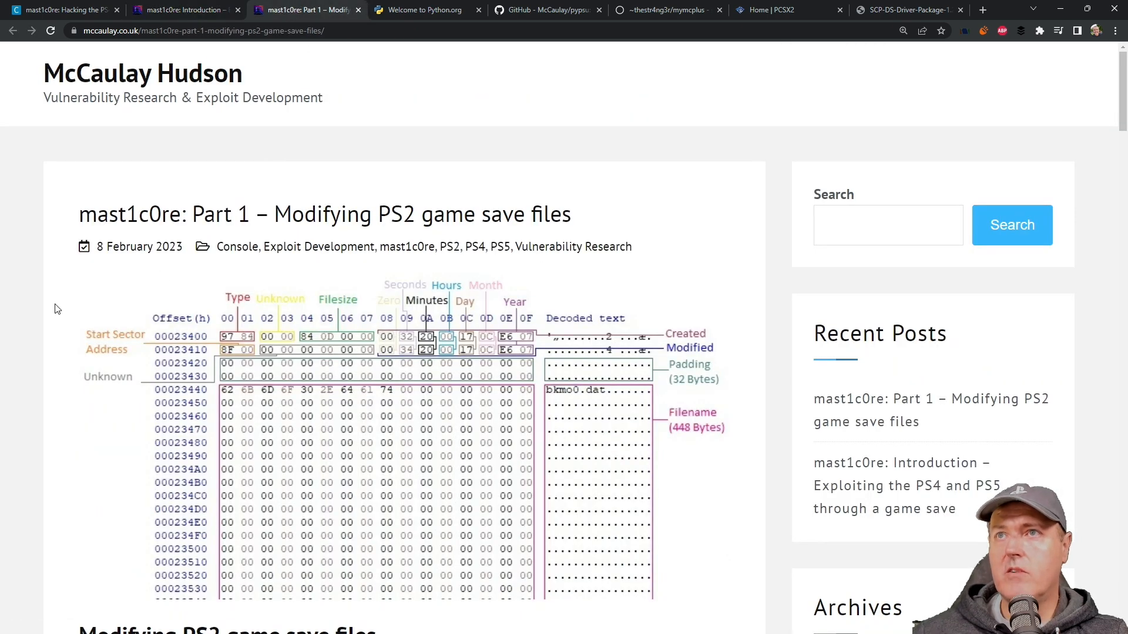
{"action": "scroll", "scroll_direction": "down", "scroll_amount": 3}
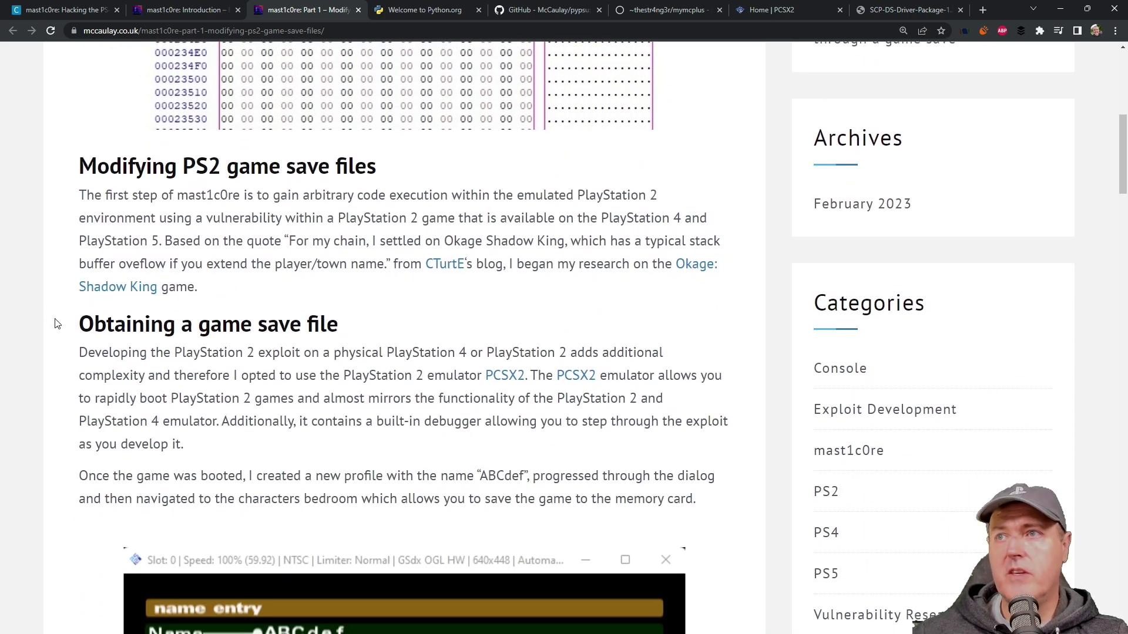
{"action": "scroll", "scroll_direction": "down", "scroll_amount": 3}
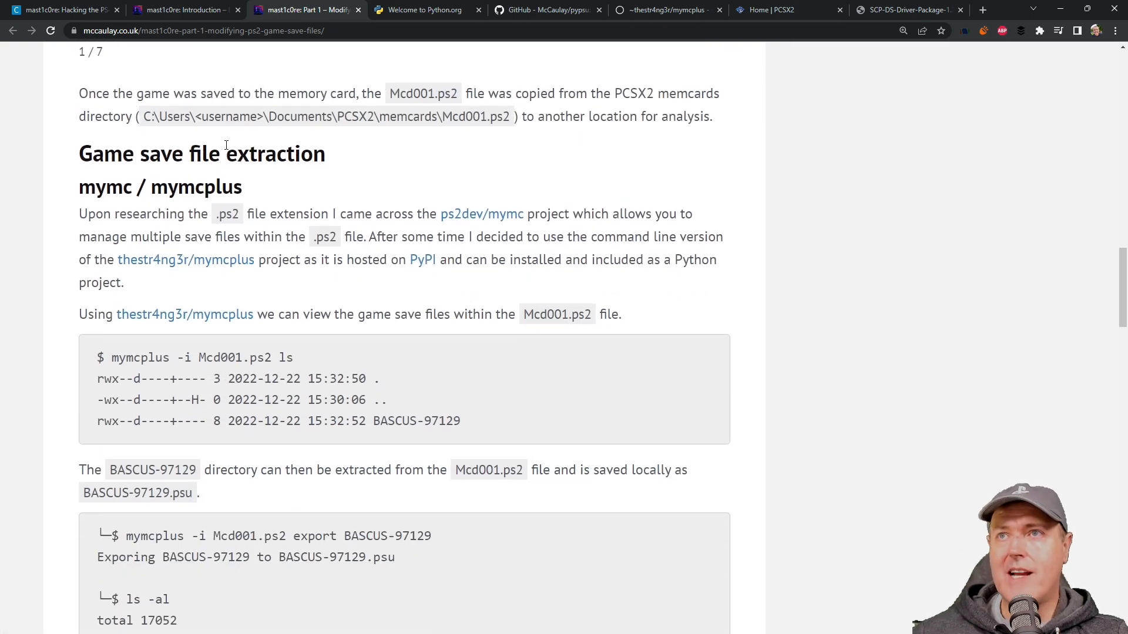
{"action": "scroll", "scroll_direction": "down", "scroll_amount": 3}
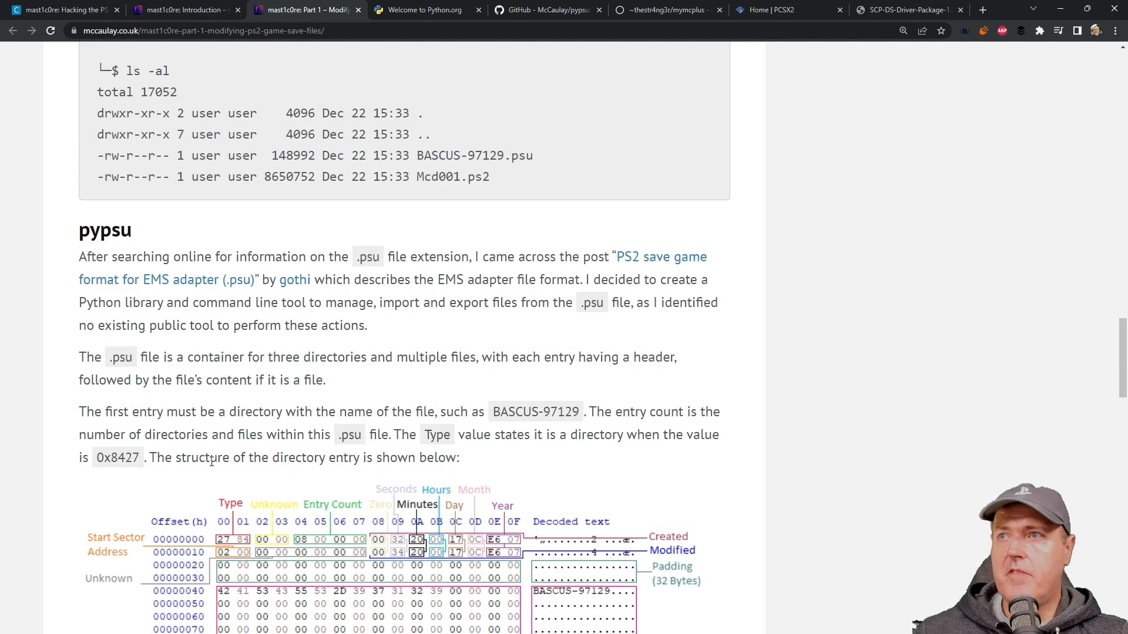
{"action": "mouse_move", "coordinate": [229, 343]}
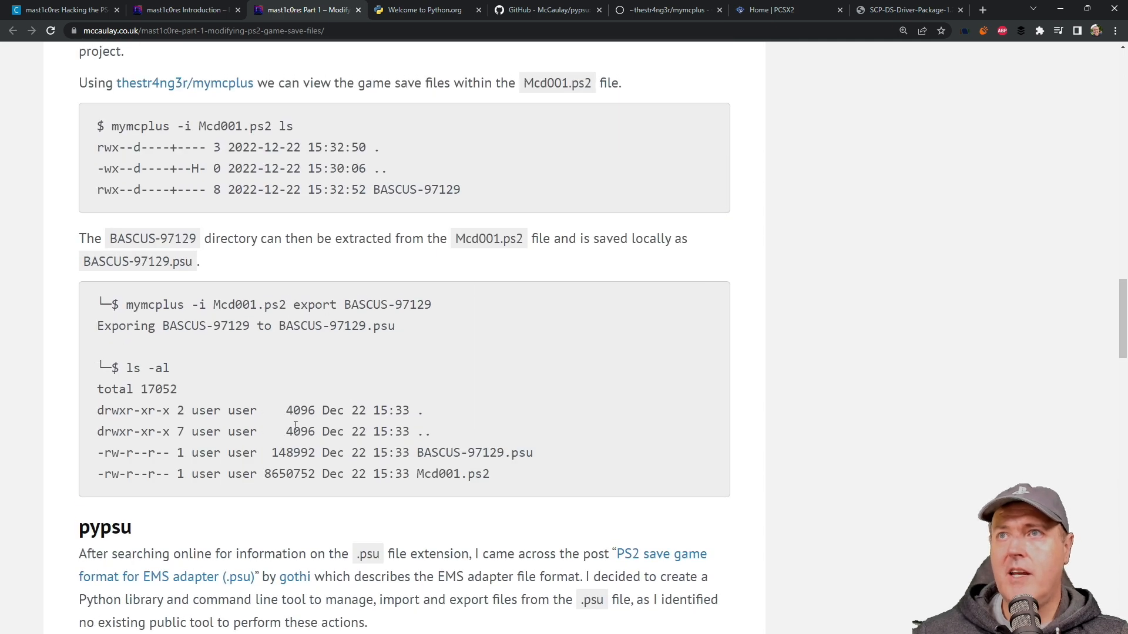
{"action": "scroll", "scroll_direction": "up", "scroll_amount": 3}
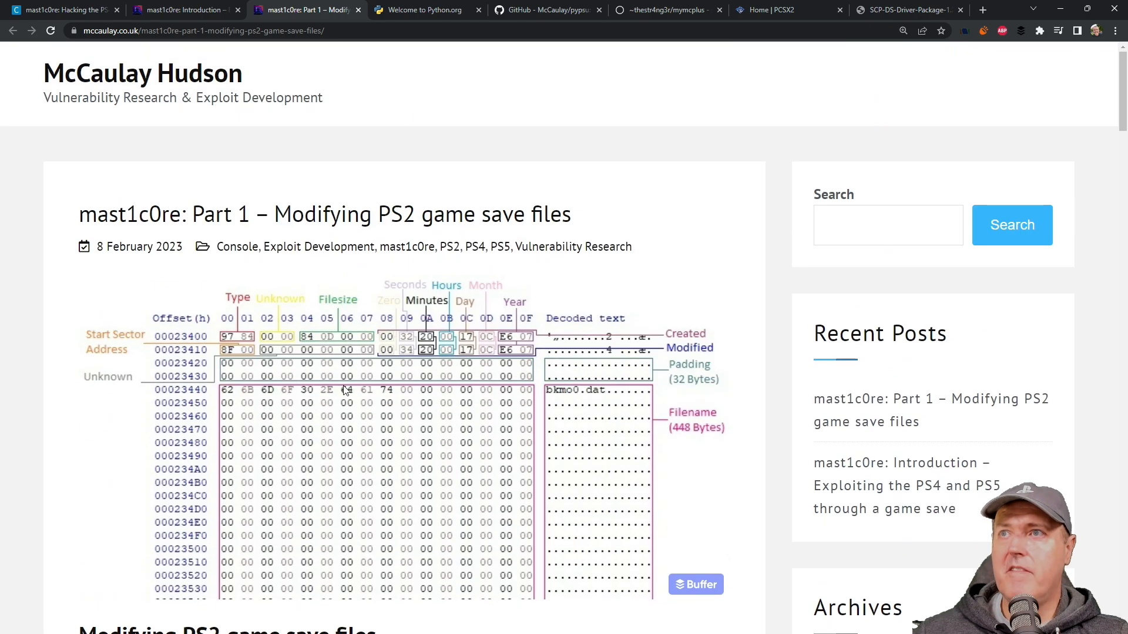
- Pass through the Python.org tab to the McCaulay/pypsu GitHub repository page
{"action": "left_click", "coordinate": [423, 10]}
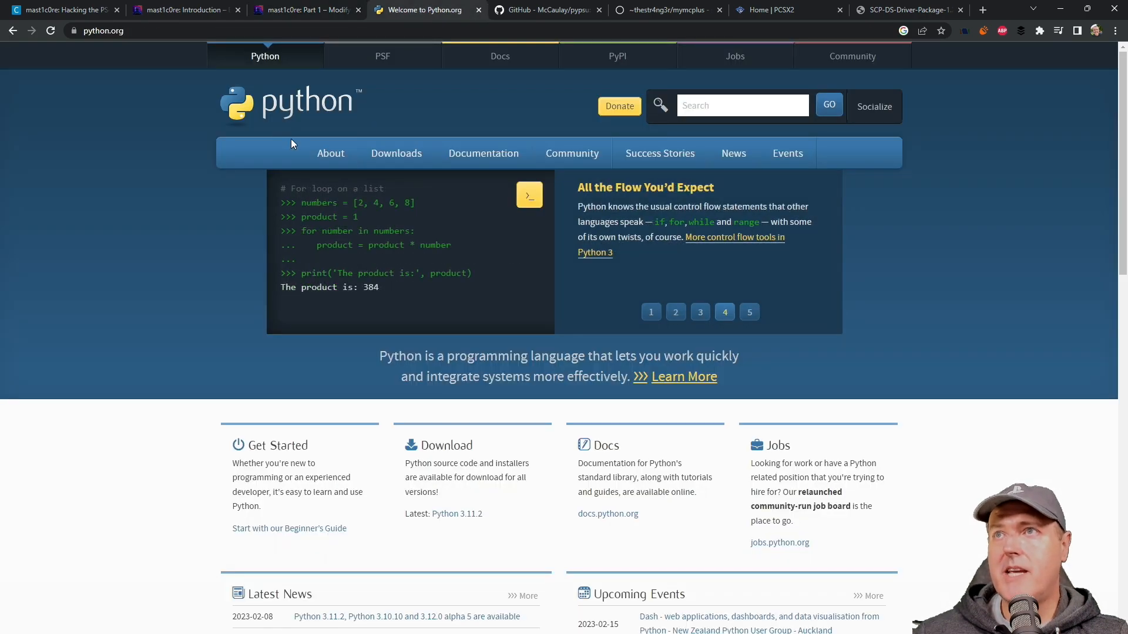
{"action": "mouse_move", "coordinate": [160, 103]}
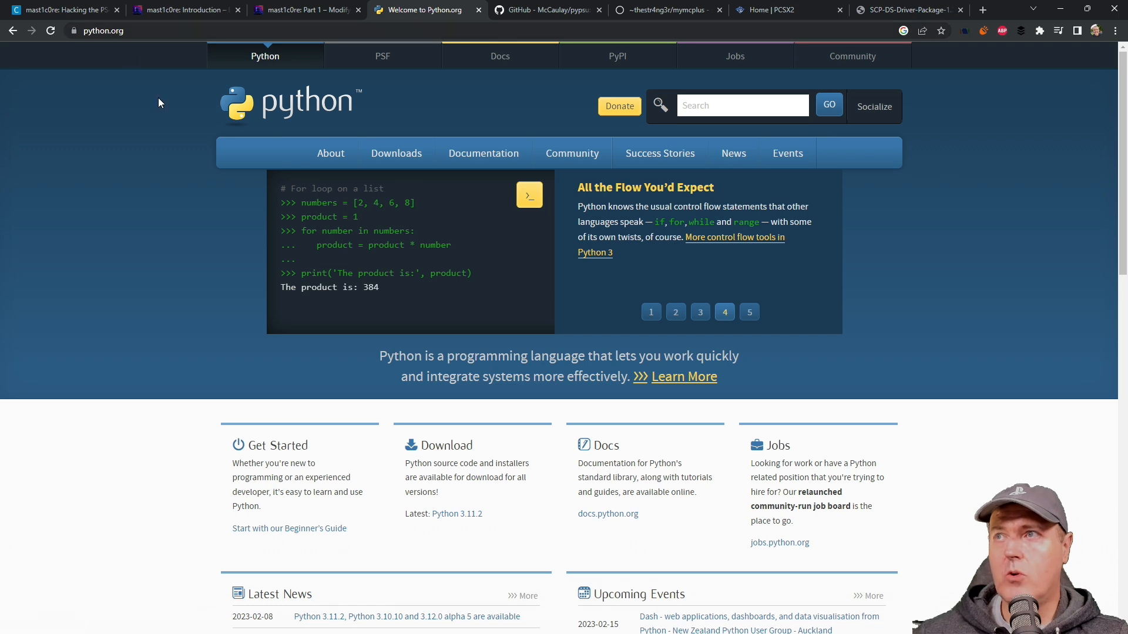
{"action": "mouse_move", "coordinate": [303, 380]}
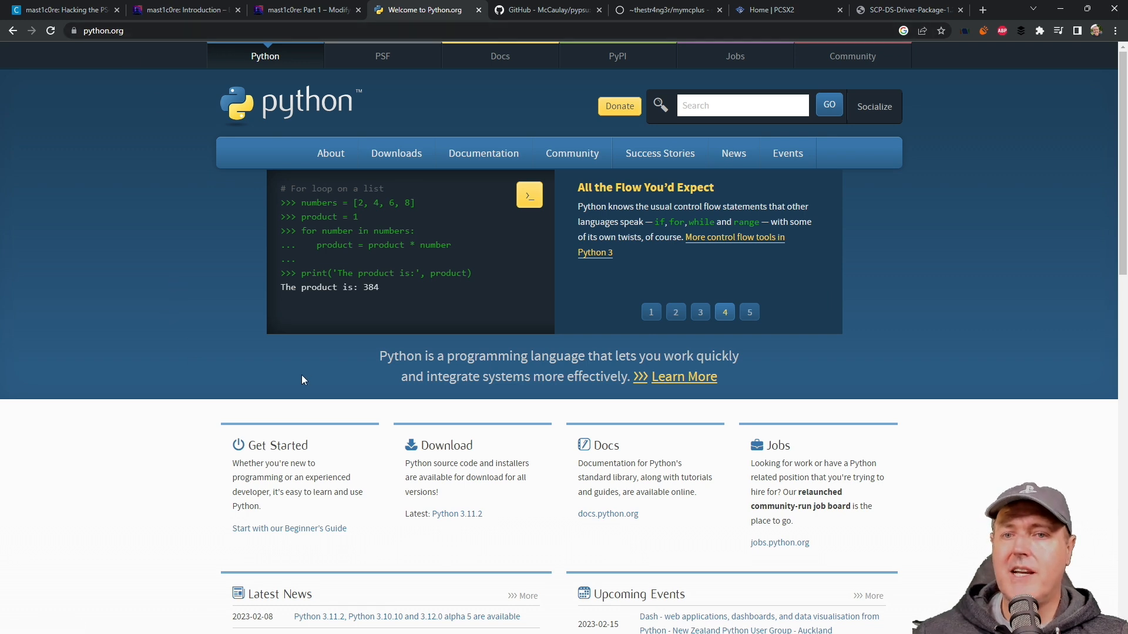
{"action": "mouse_move", "coordinate": [315, 396]}
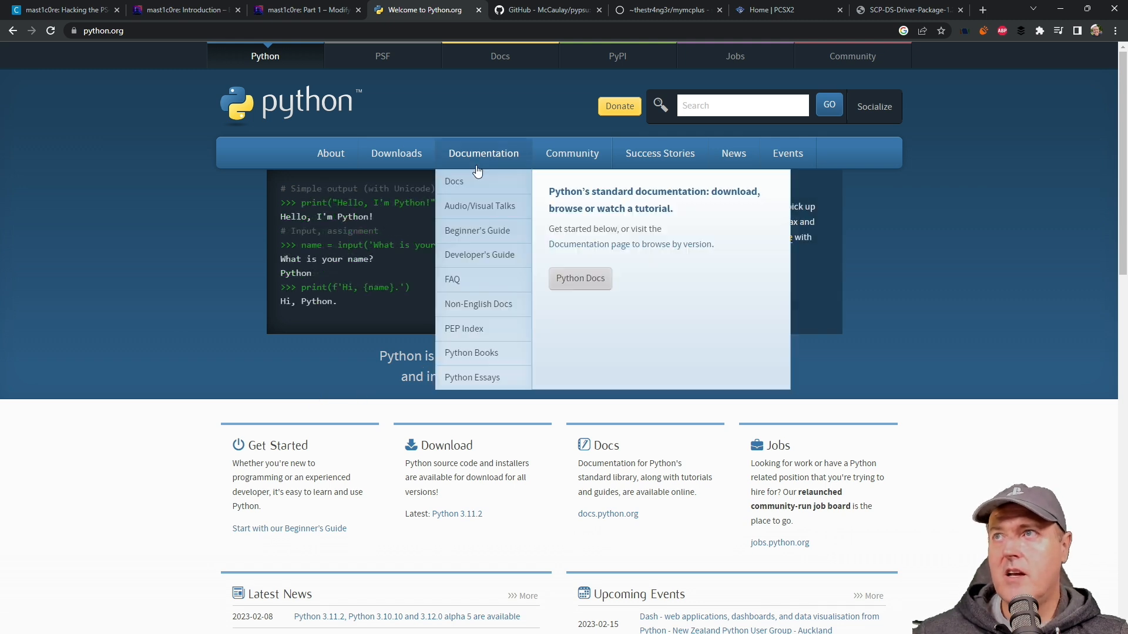
{"action": "left_click", "coordinate": [537, 10]}
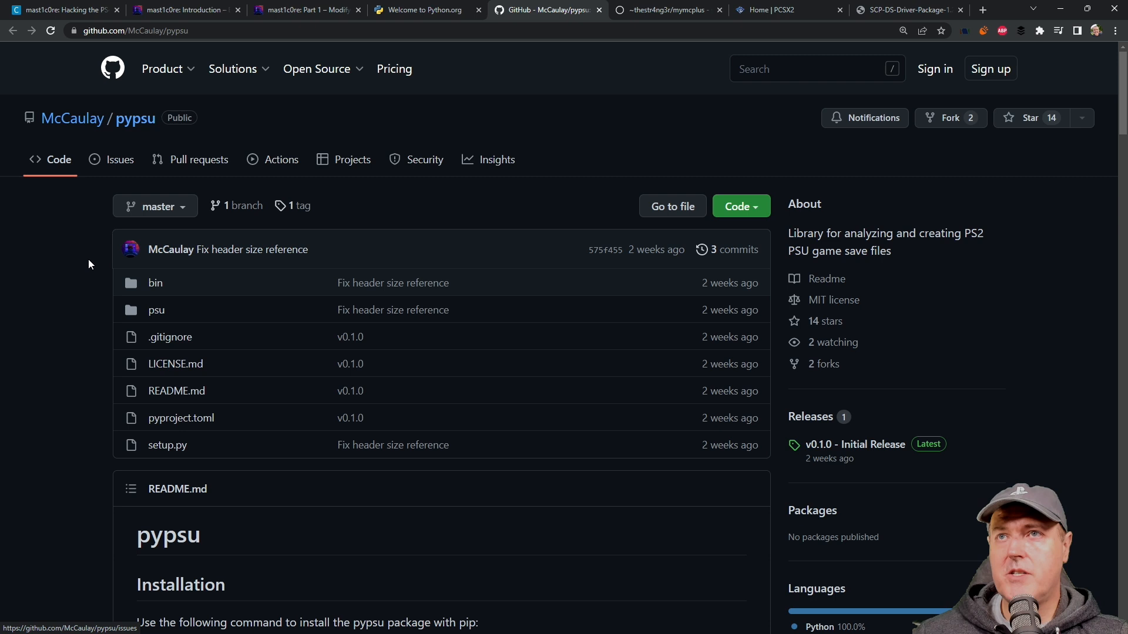
{"action": "mouse_move", "coordinate": [78, 307]}
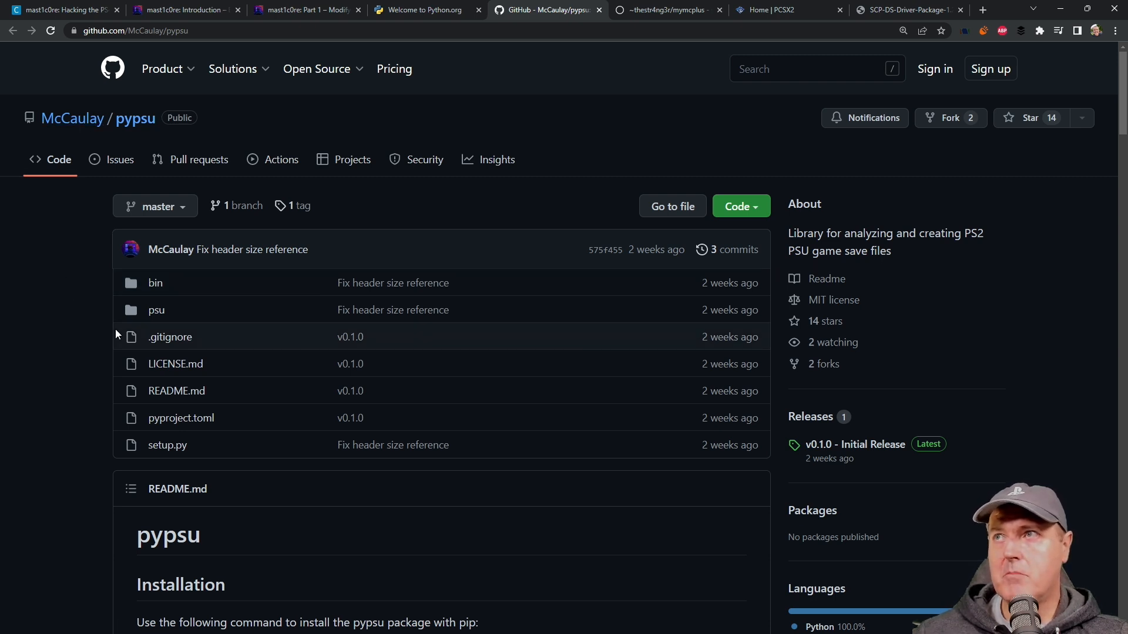
{"action": "left_click", "coordinate": [674, 10]}
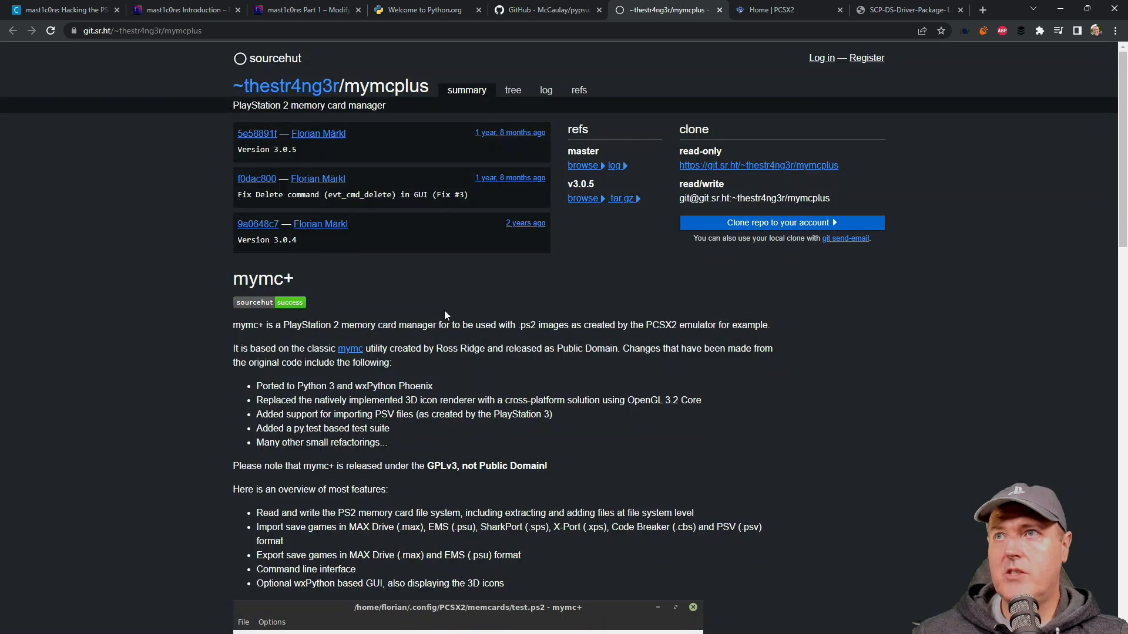
{"action": "mouse_move", "coordinate": [359, 363]}
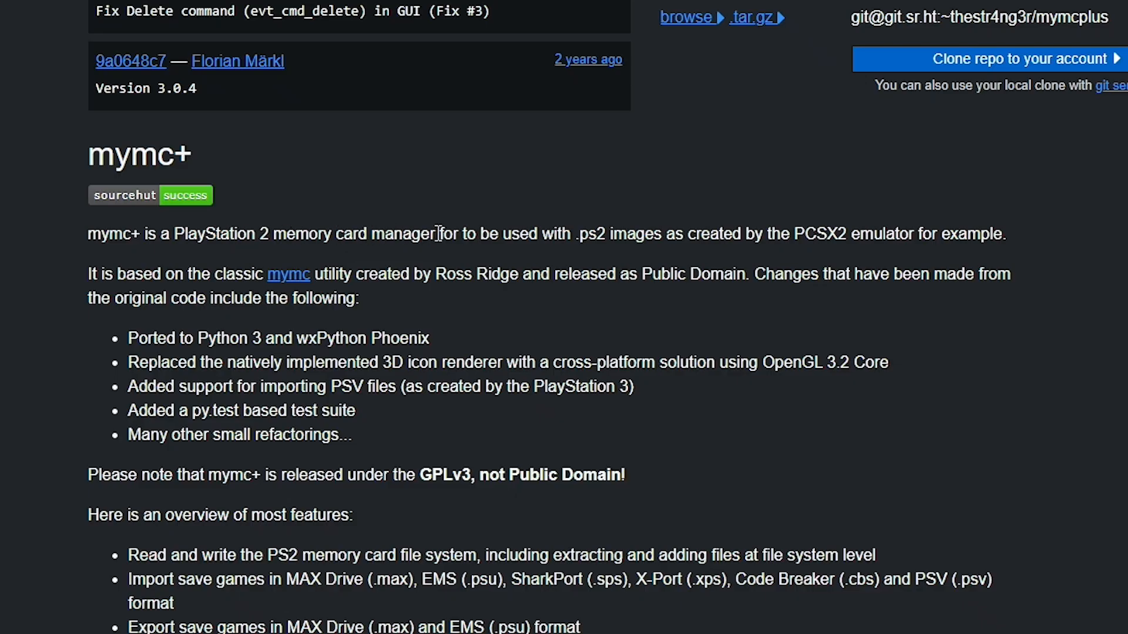
{"action": "mouse_move", "coordinate": [593, 238]}
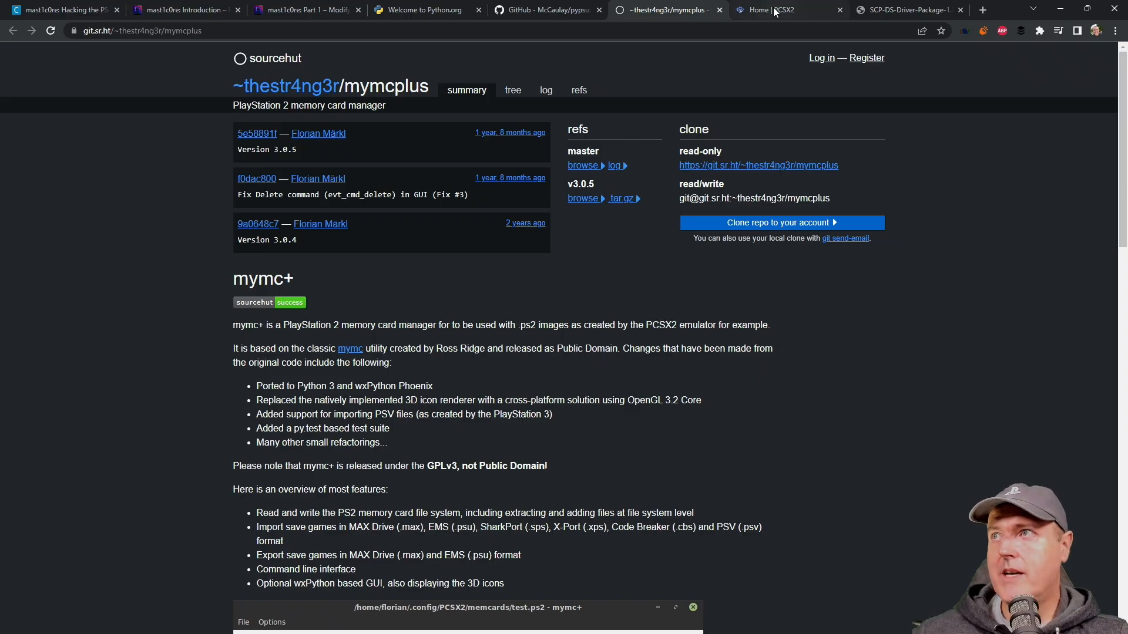
- View the pcsx2.net home page with stable and nightly downloads, then close Chrome
{"action": "left_click", "coordinate": [773, 10]}
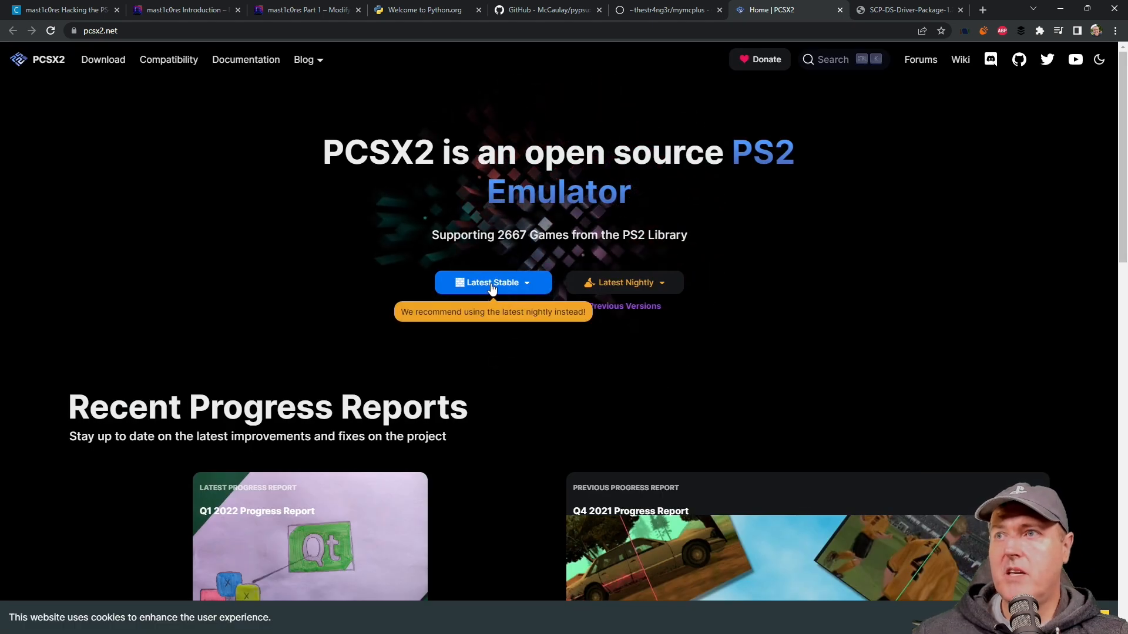
{"action": "mouse_move", "coordinate": [397, 385]}
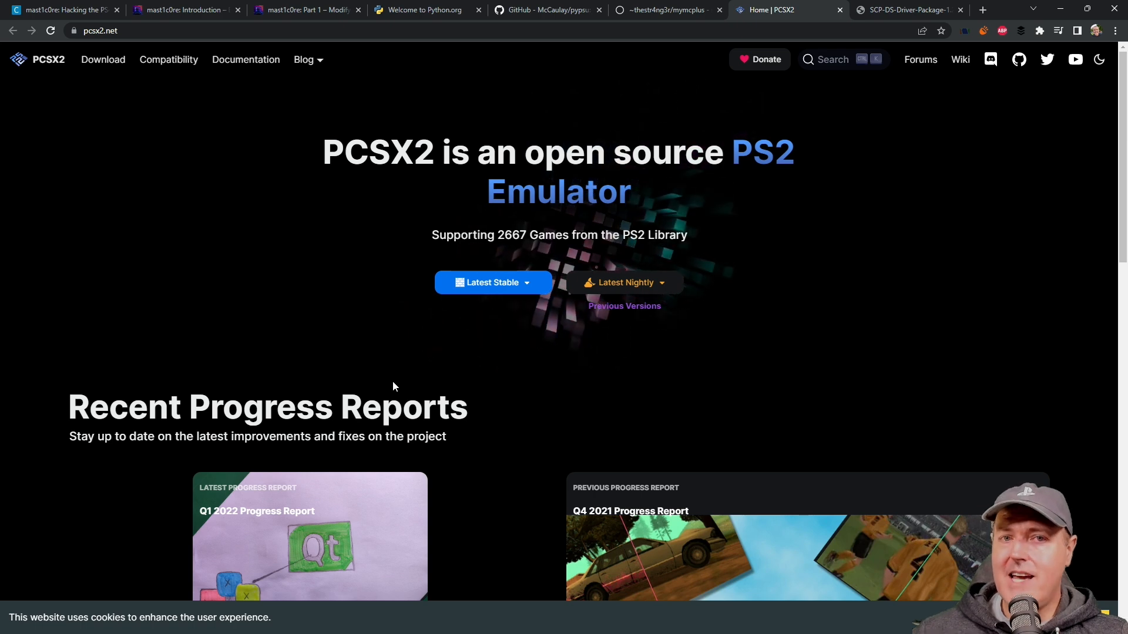
{"action": "left_click", "coordinate": [911, 10]}
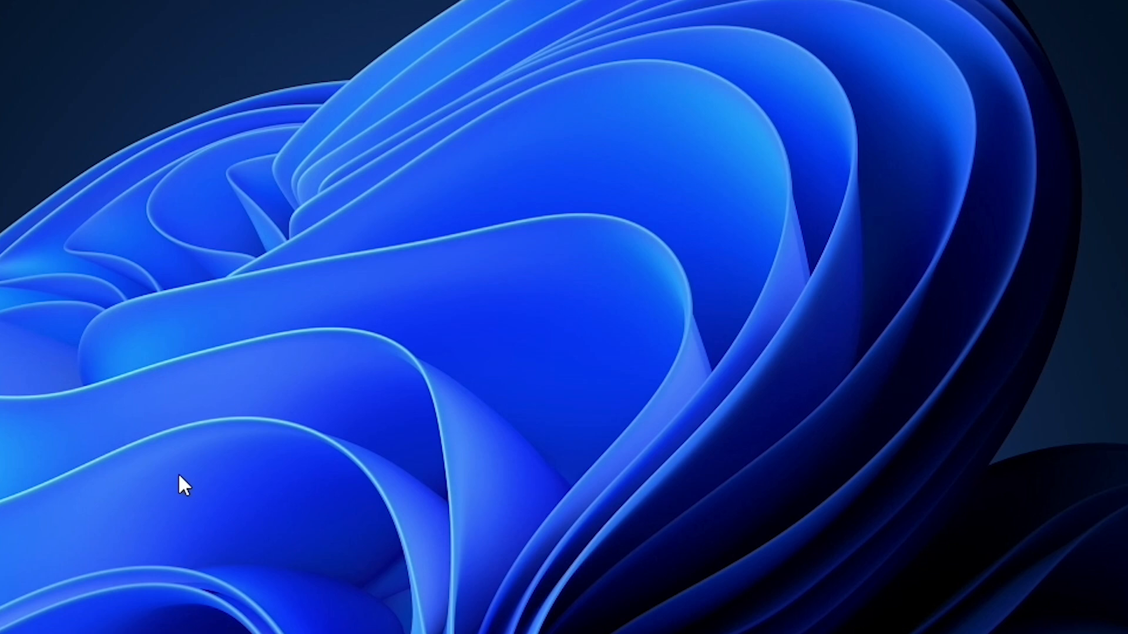
{"action": "mouse_move", "coordinate": [179, 494]}
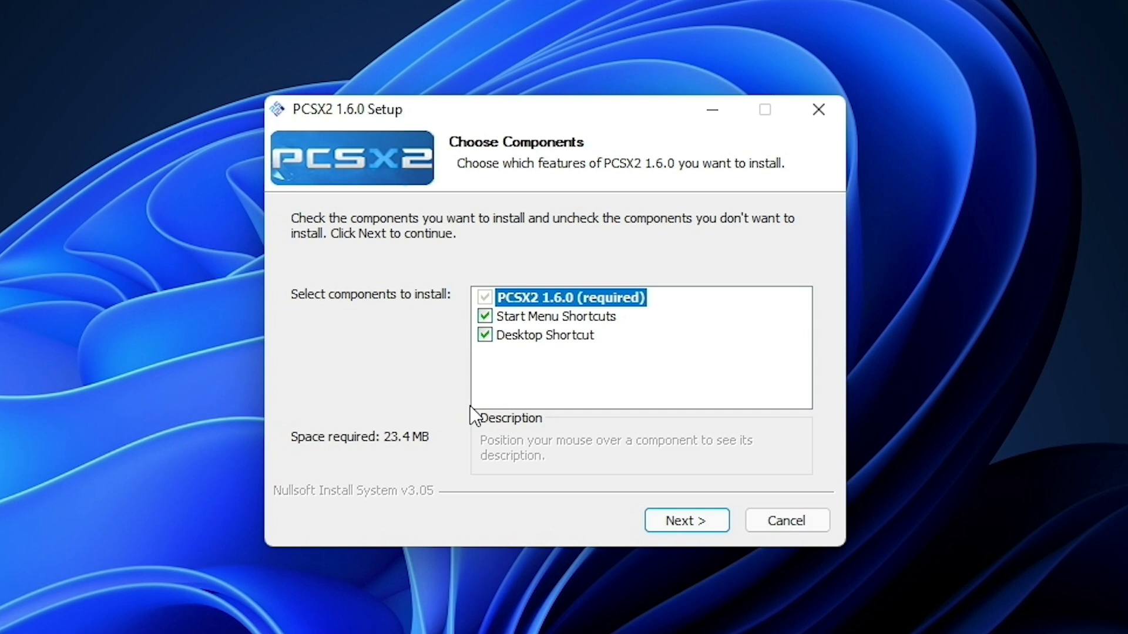
- Accept the default components and install PCSX2 1.6.0 into the default folder
{"action": "left_click", "coordinate": [687, 521]}
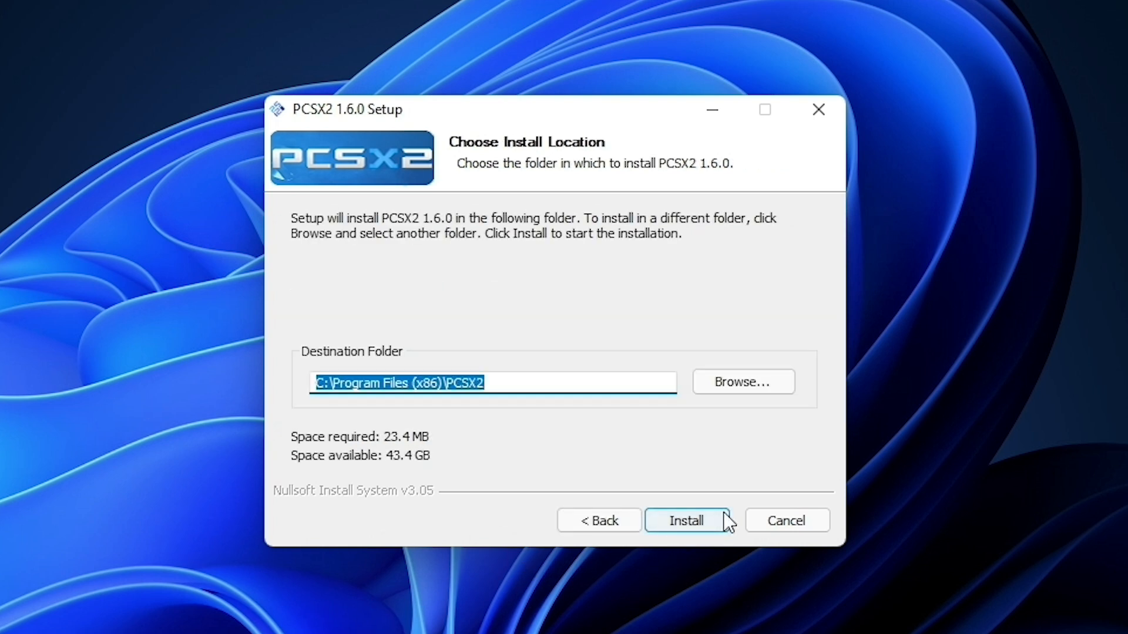
{"action": "left_click", "coordinate": [687, 521]}
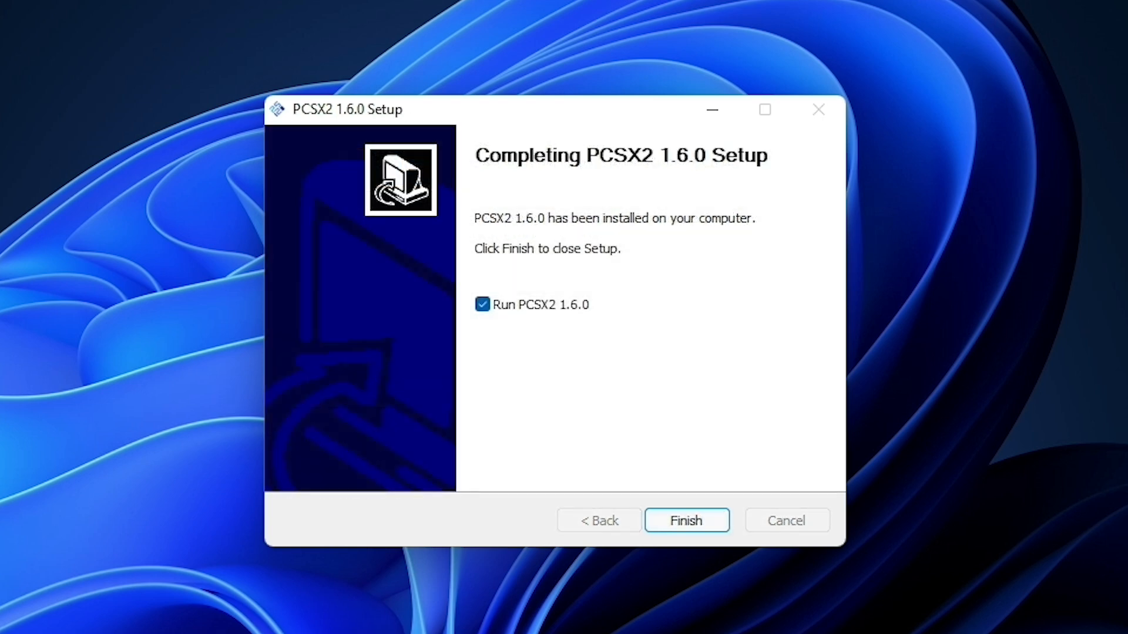
- Finish setup, keep the default plugins, open the BIOS folder and pick the USA BIOS
{"action": "left_click", "coordinate": [686, 520]}
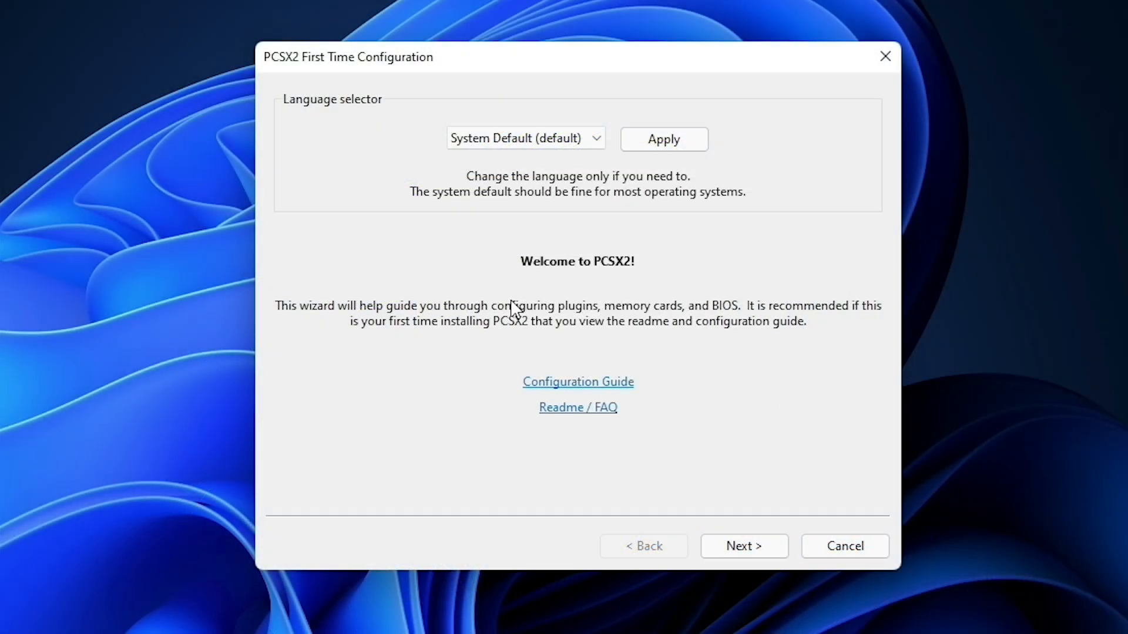
{"action": "mouse_move", "coordinate": [536, 267]}
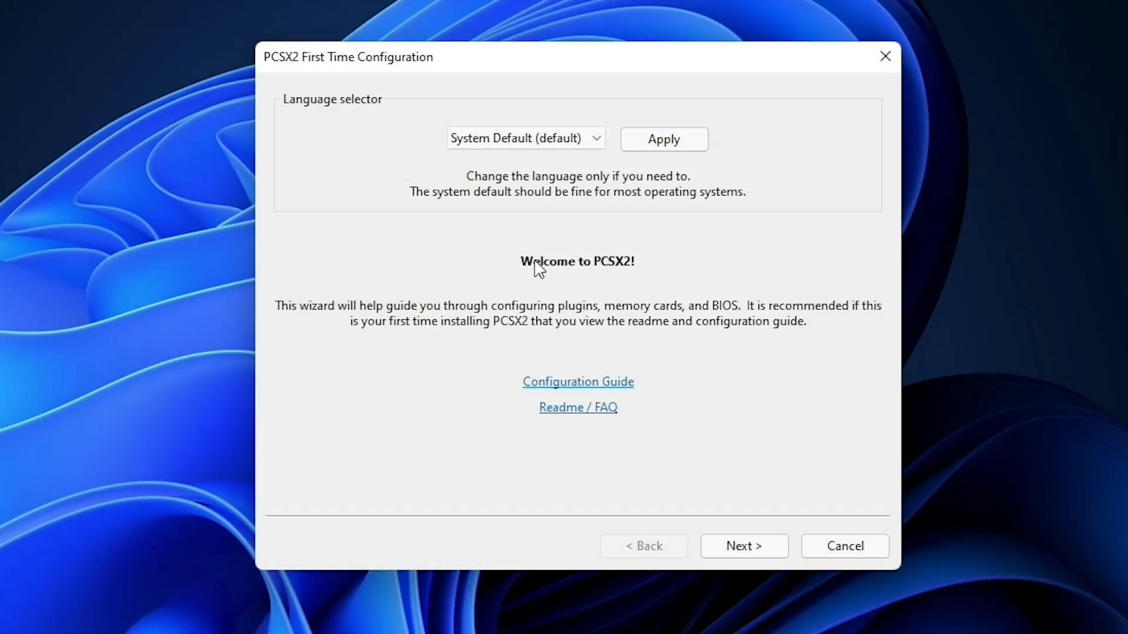
{"action": "left_click", "coordinate": [744, 546]}
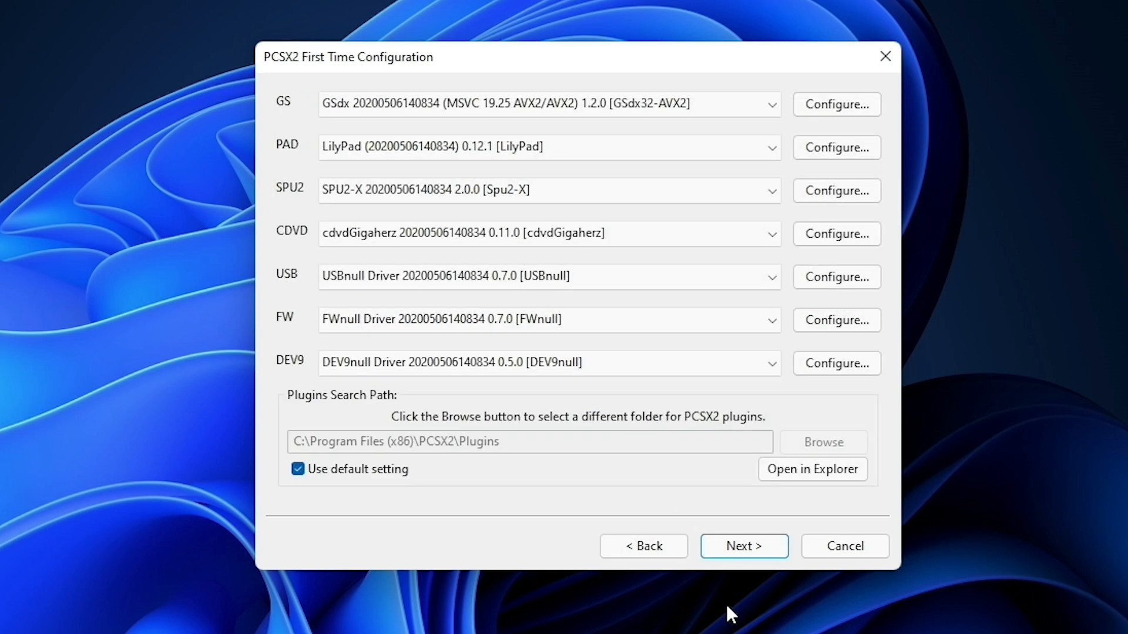
{"action": "left_click", "coordinate": [743, 546]}
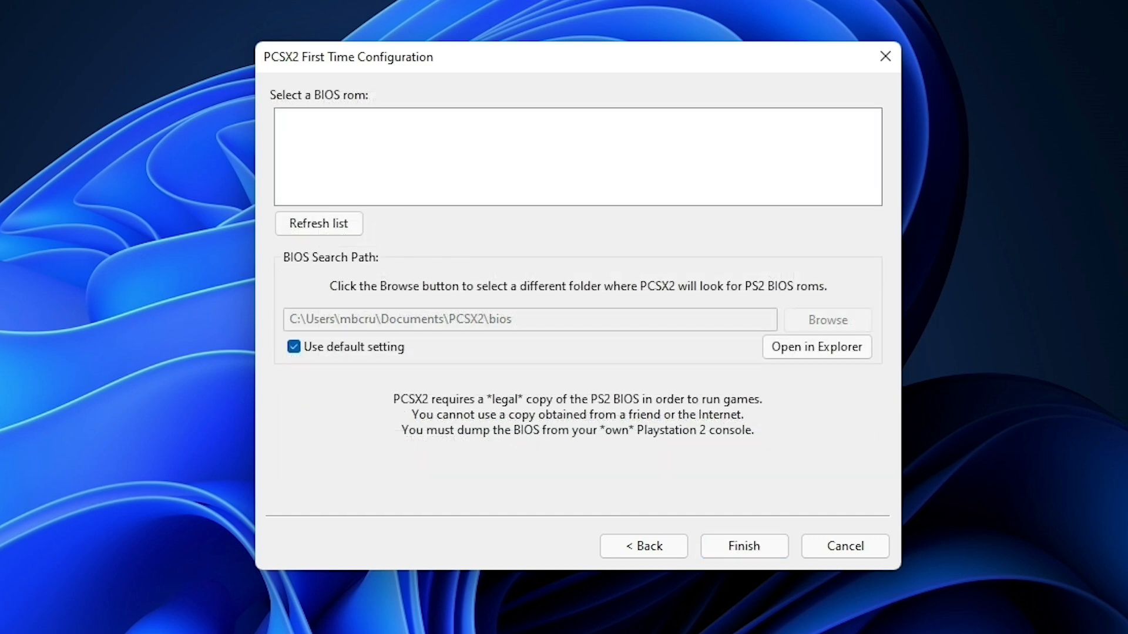
{"action": "left_click", "coordinate": [318, 223]}
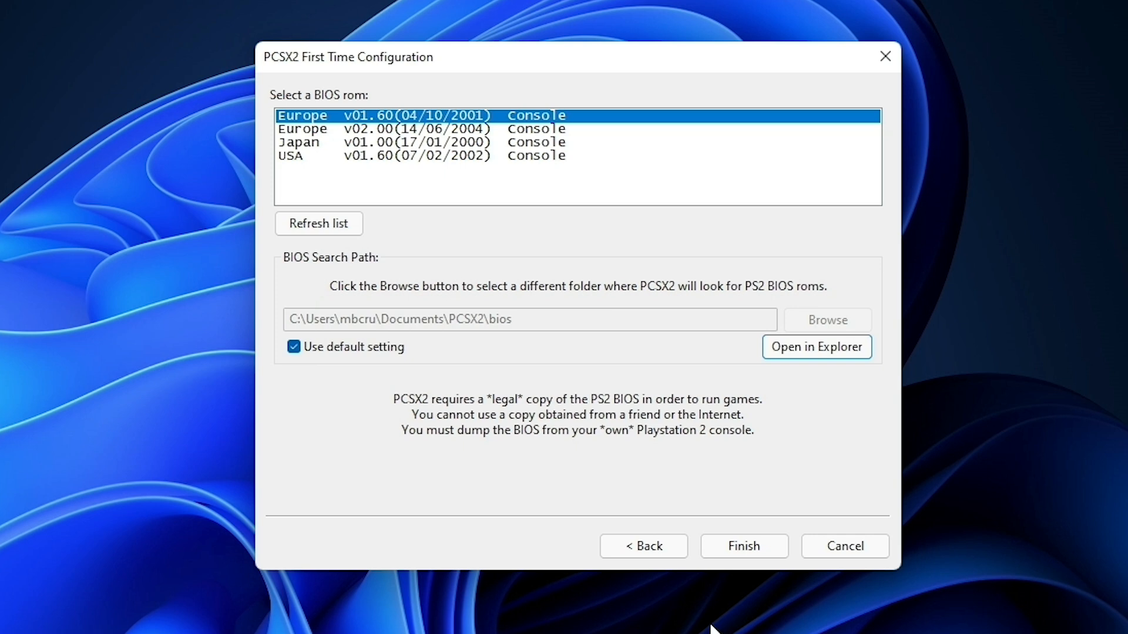
{"action": "mouse_move", "coordinate": [313, 166]}
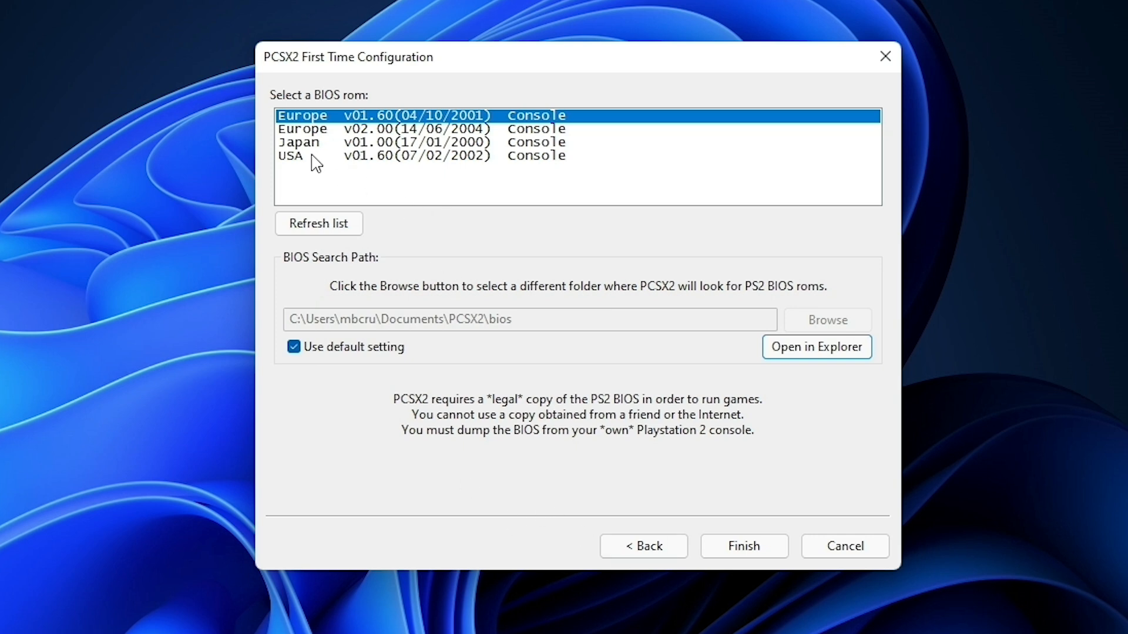
{"action": "left_click", "coordinate": [355, 155]}
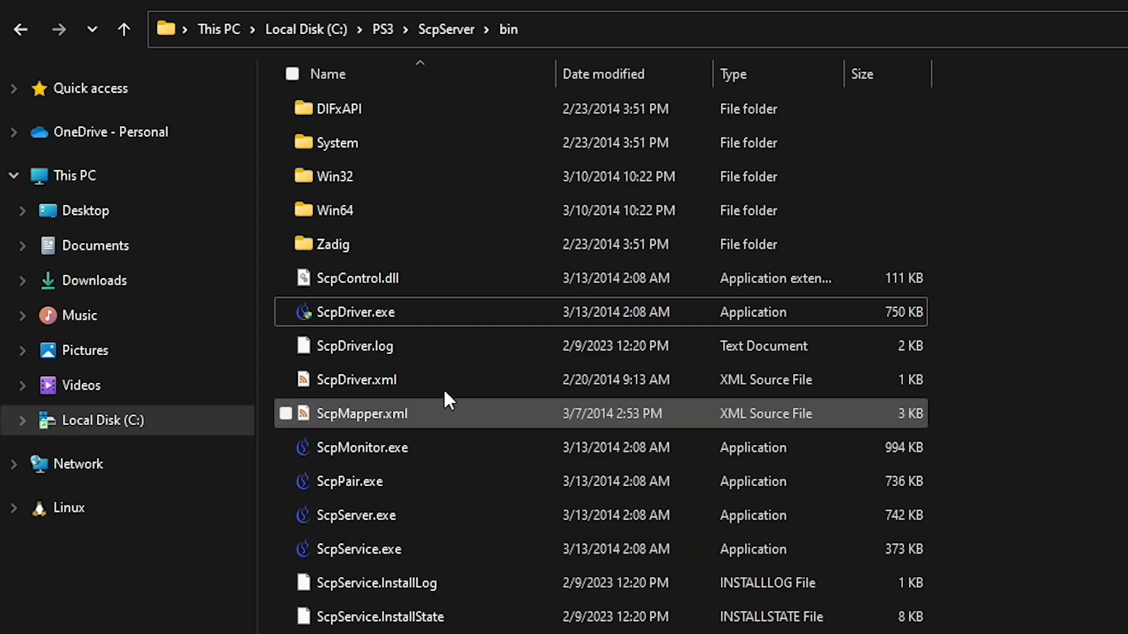
{"action": "mouse_move", "coordinate": [366, 313]}
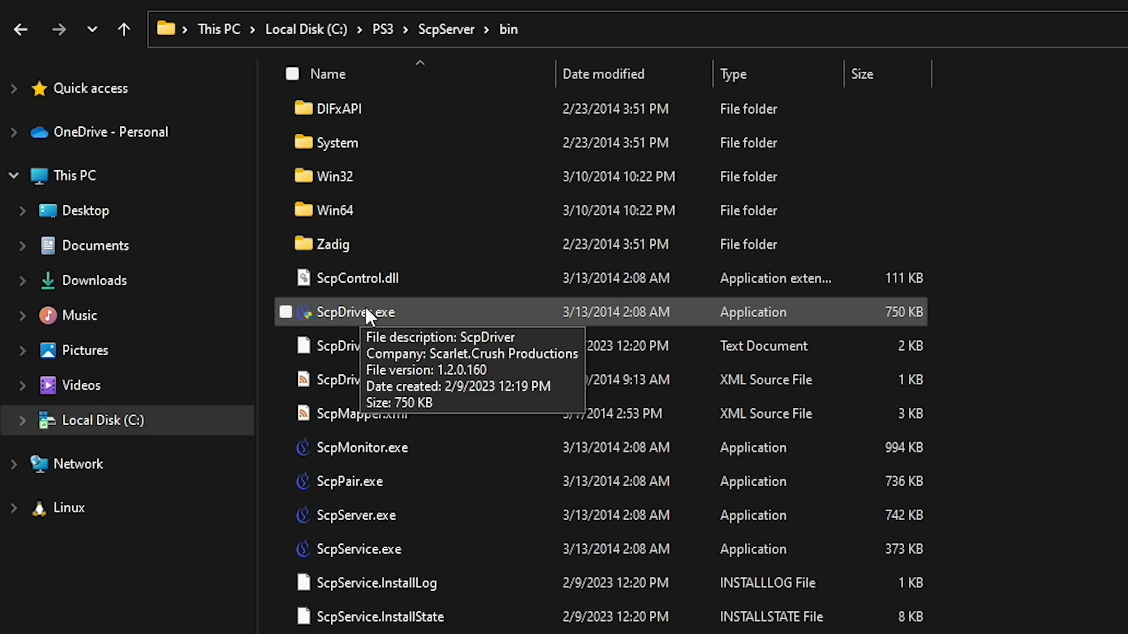
- Launch pcsx2.exe from C:\Program Files (x86)\PCSX2
{"action": "left_click", "coordinate": [286, 312]}
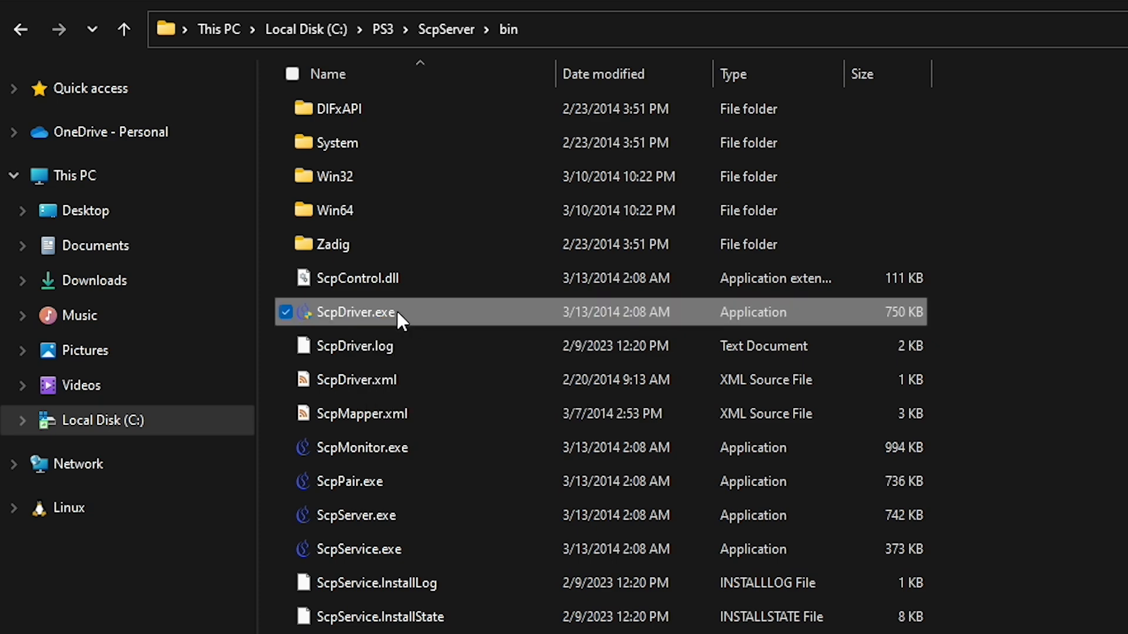
{"action": "mouse_move", "coordinate": [413, 323]}
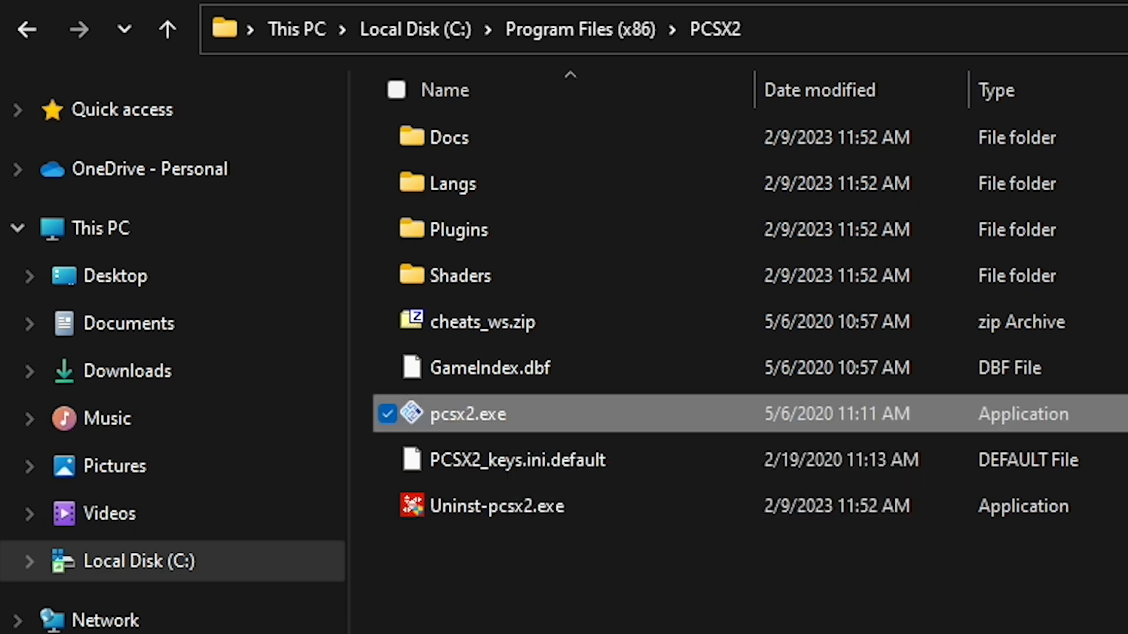
{"action": "double_click", "coordinate": [468, 414]}
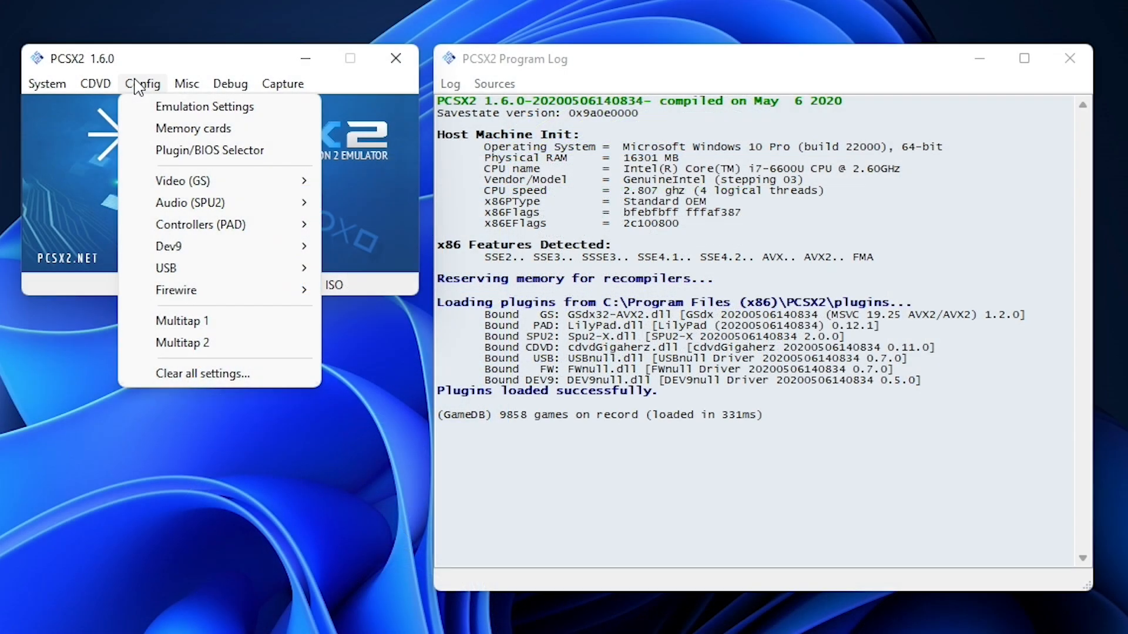
{"action": "mouse_move", "coordinate": [203, 247]}
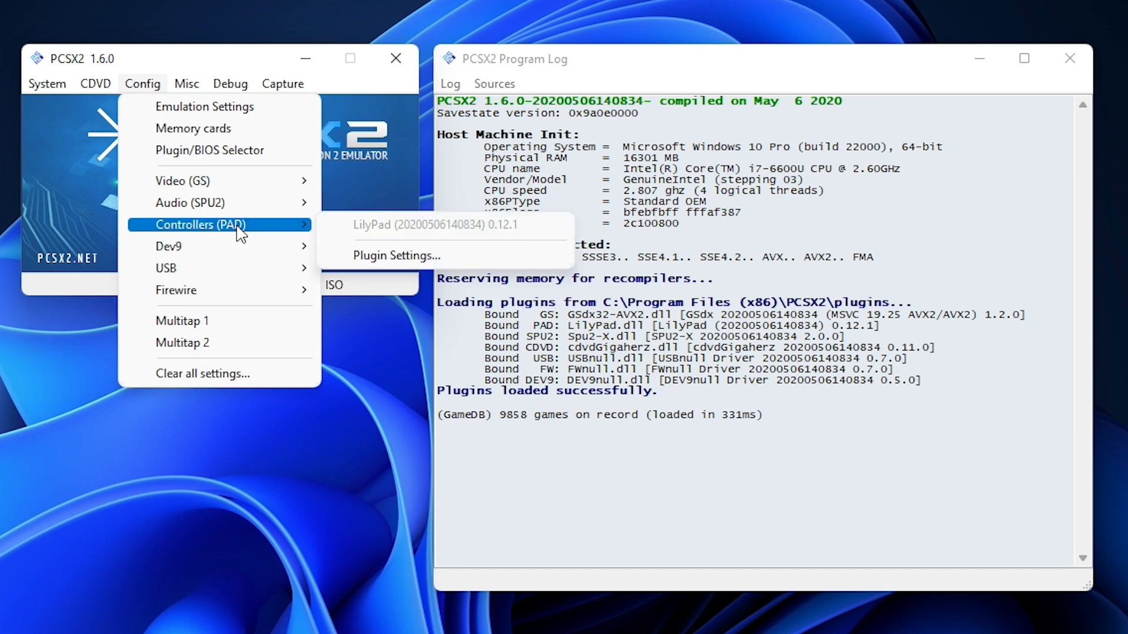
{"action": "mouse_move", "coordinate": [276, 231]}
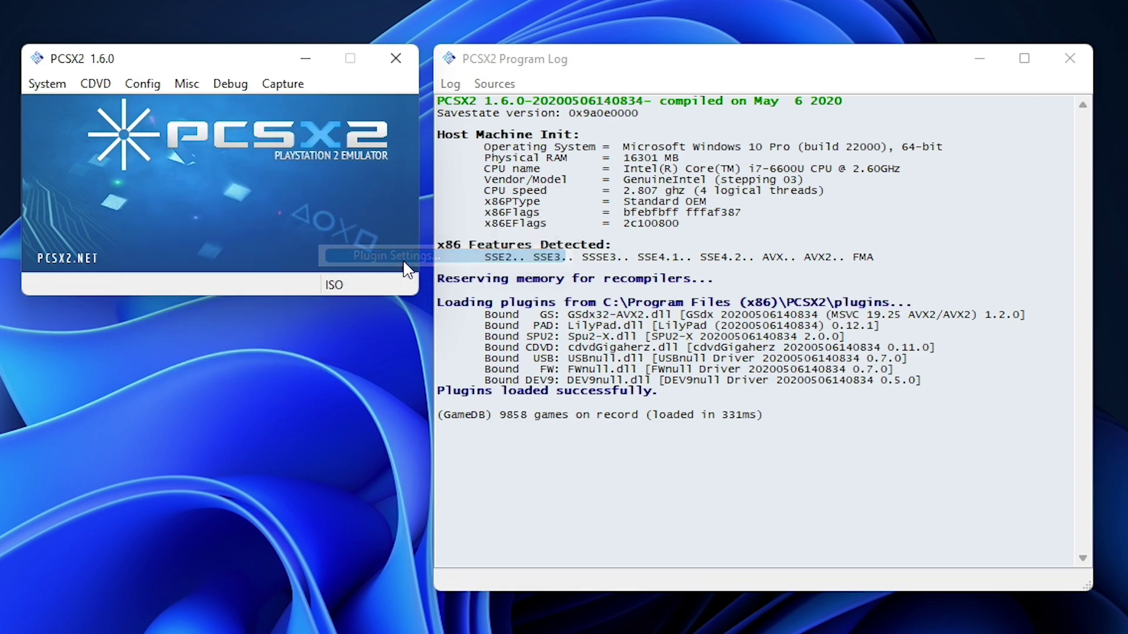
{"action": "left_click", "coordinate": [389, 256]}
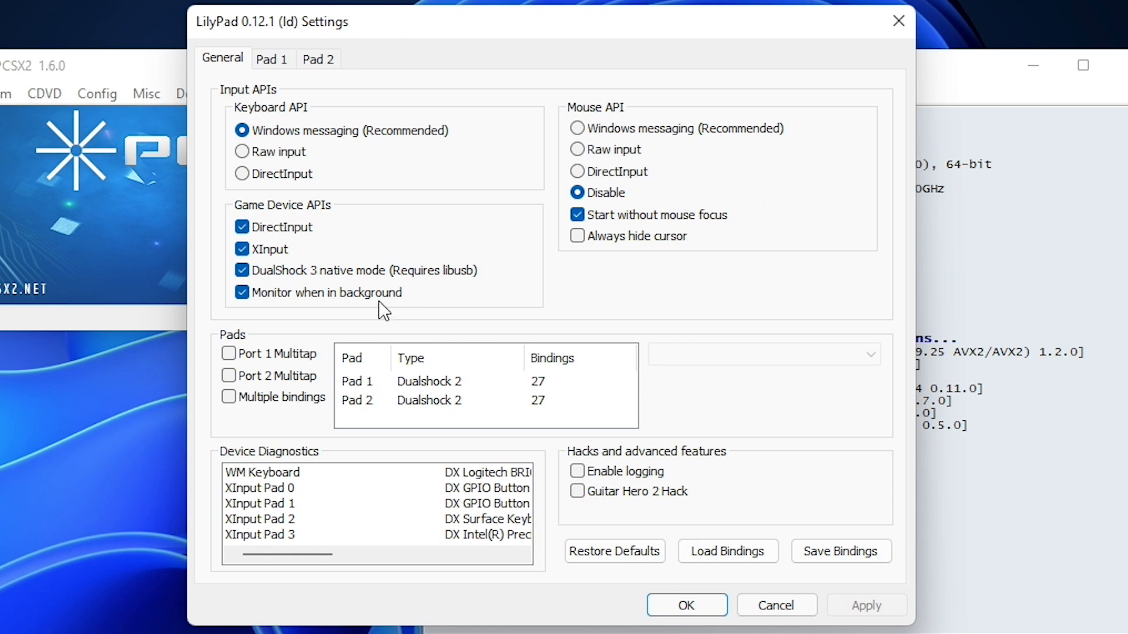
{"action": "mouse_move", "coordinate": [288, 282]}
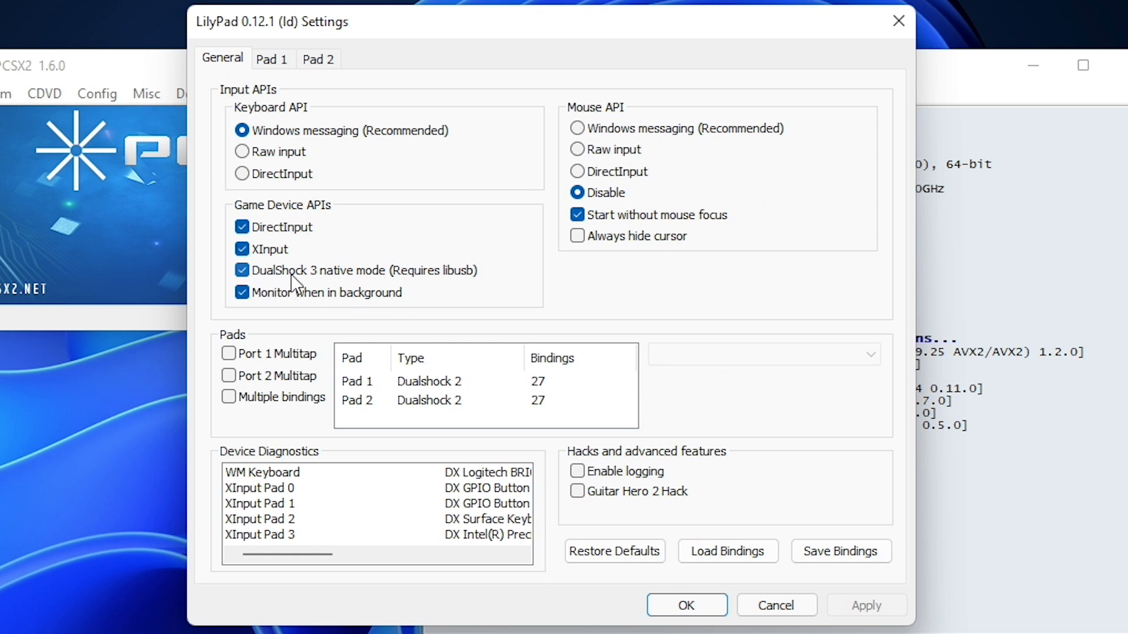
{"action": "mouse_move", "coordinate": [342, 290]}
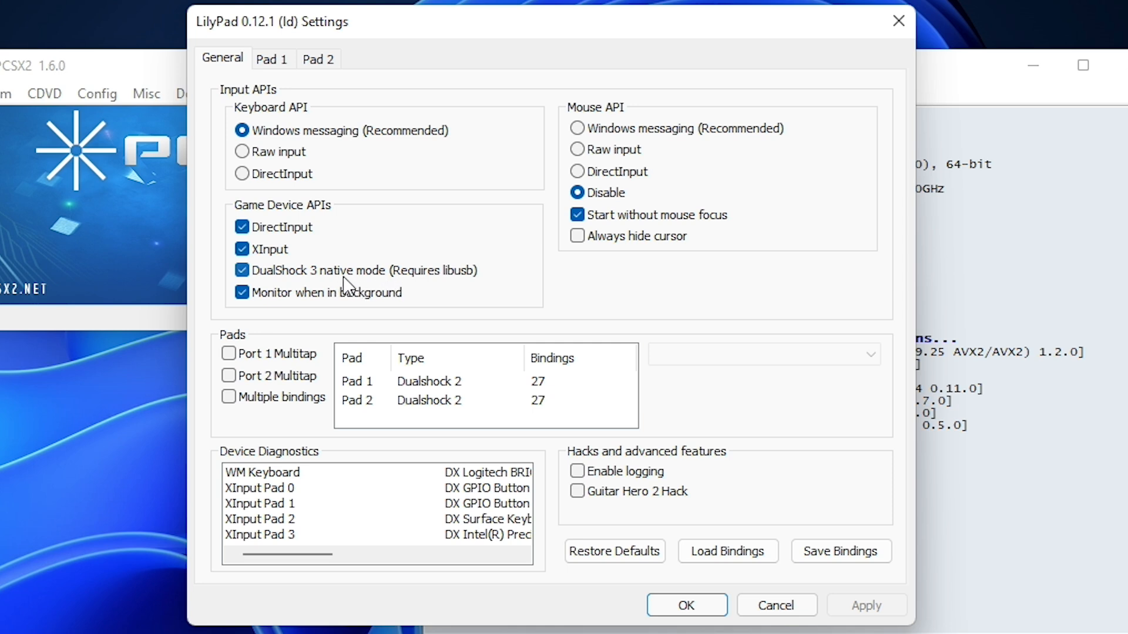
{"action": "mouse_move", "coordinate": [433, 288]}
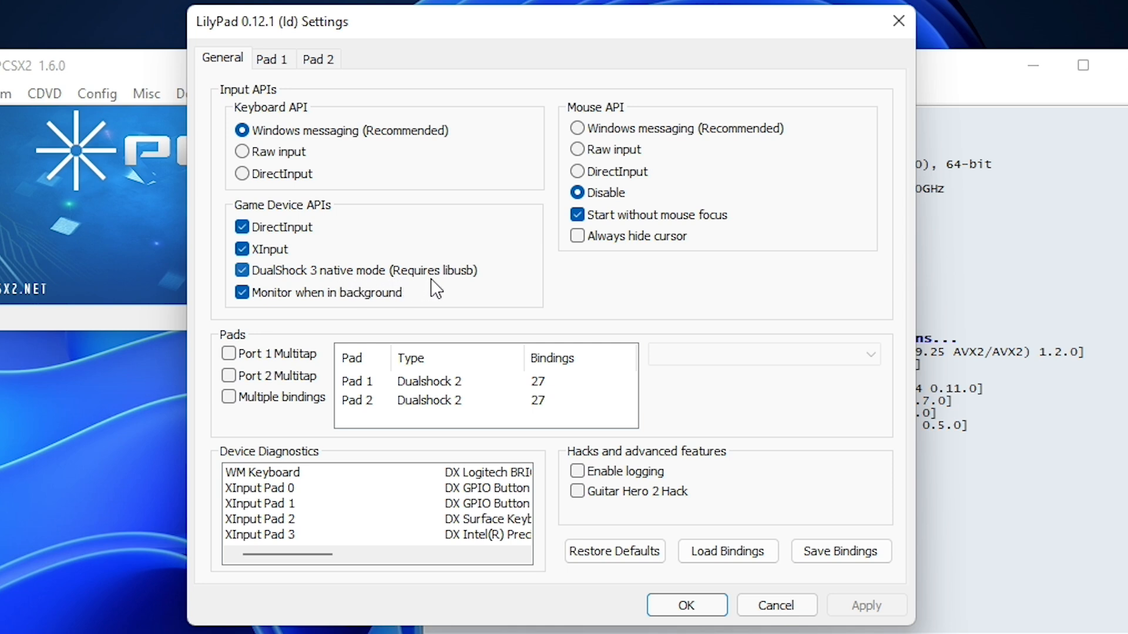
{"action": "mouse_move", "coordinate": [493, 293]}
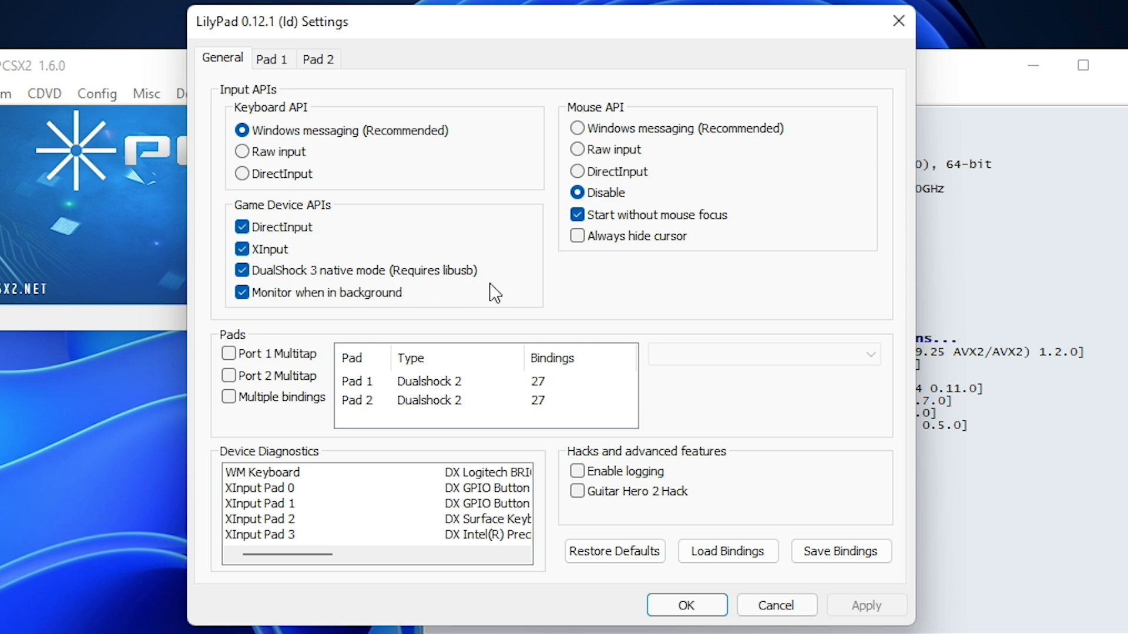
{"action": "mouse_move", "coordinate": [499, 281]}
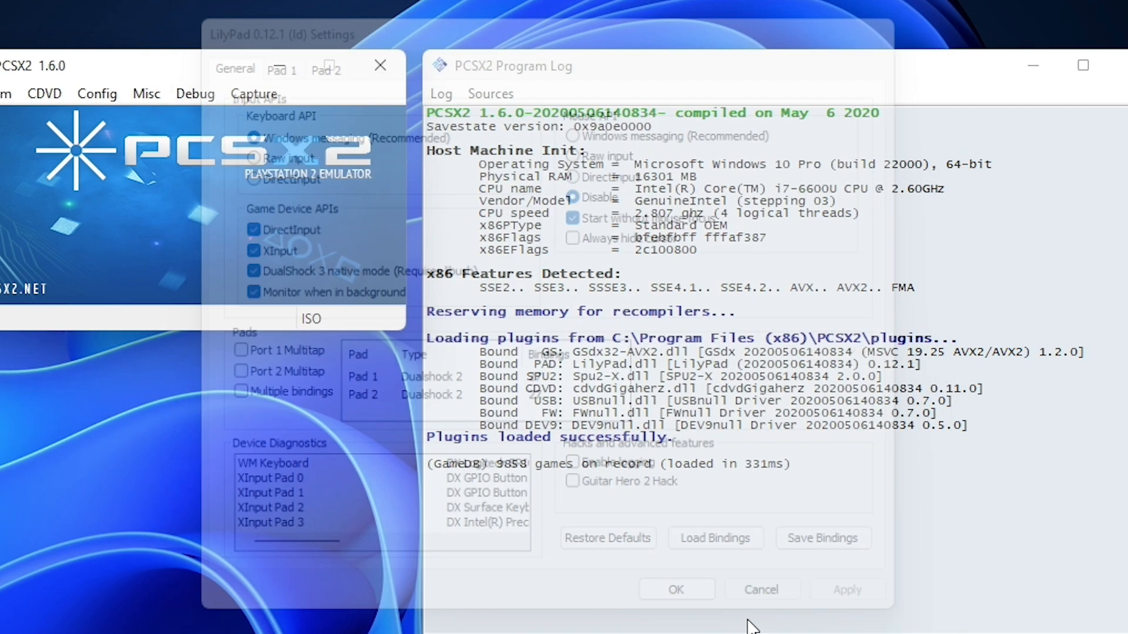
{"action": "left_click", "coordinate": [762, 590]}
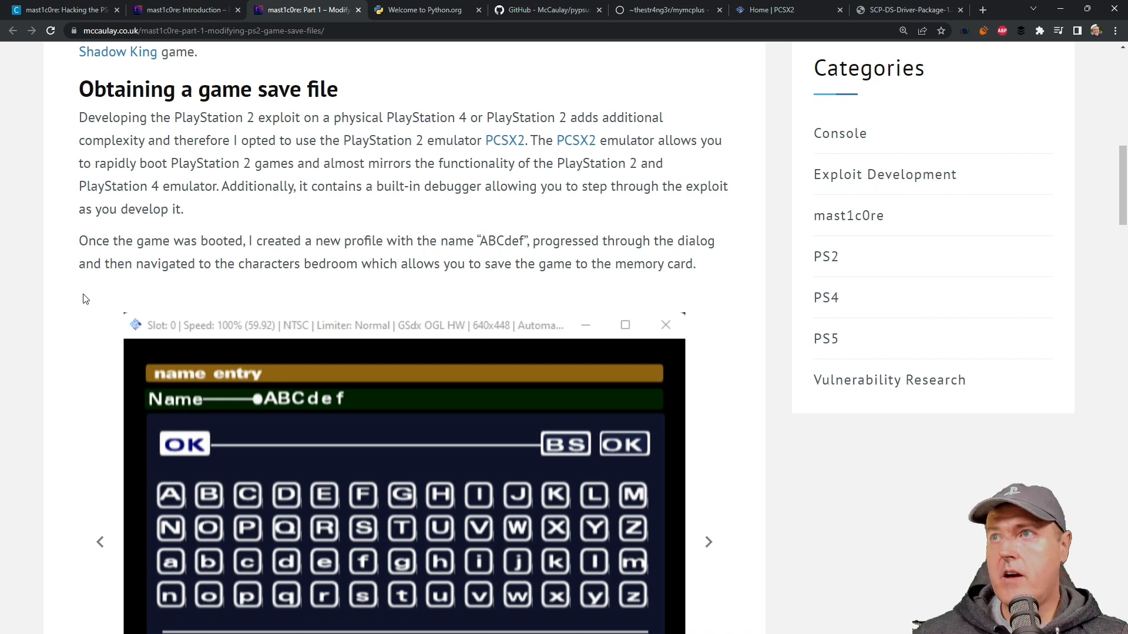
{"action": "mouse_move", "coordinate": [502, 147]}
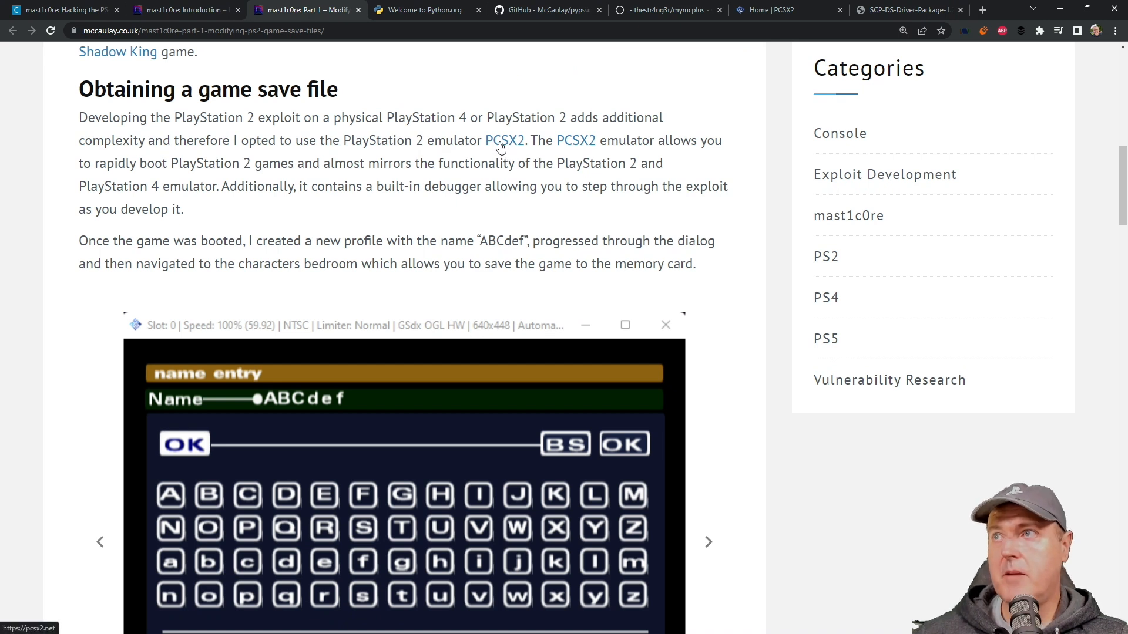
{"action": "mouse_move", "coordinate": [468, 212]}
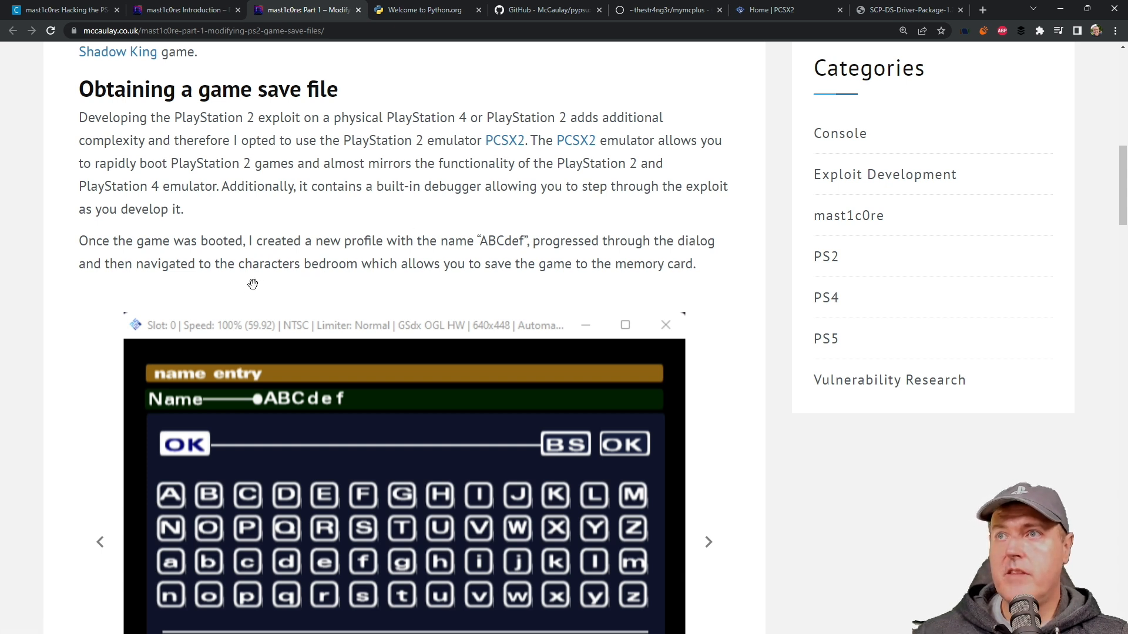
{"action": "mouse_move", "coordinate": [265, 286]}
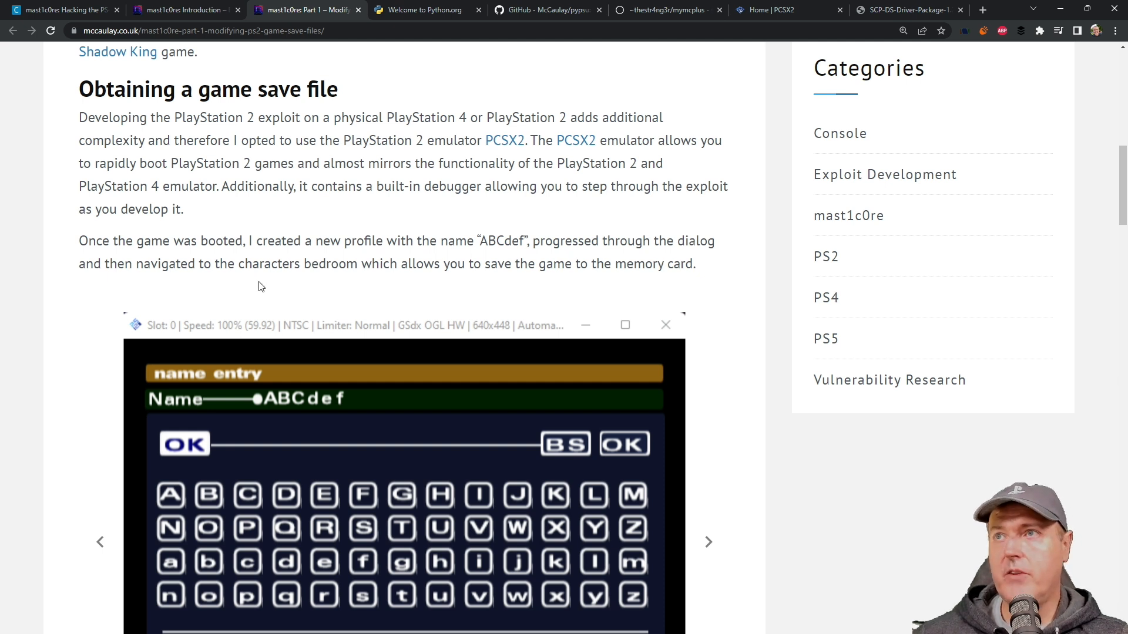
{"action": "mouse_move", "coordinate": [299, 282]}
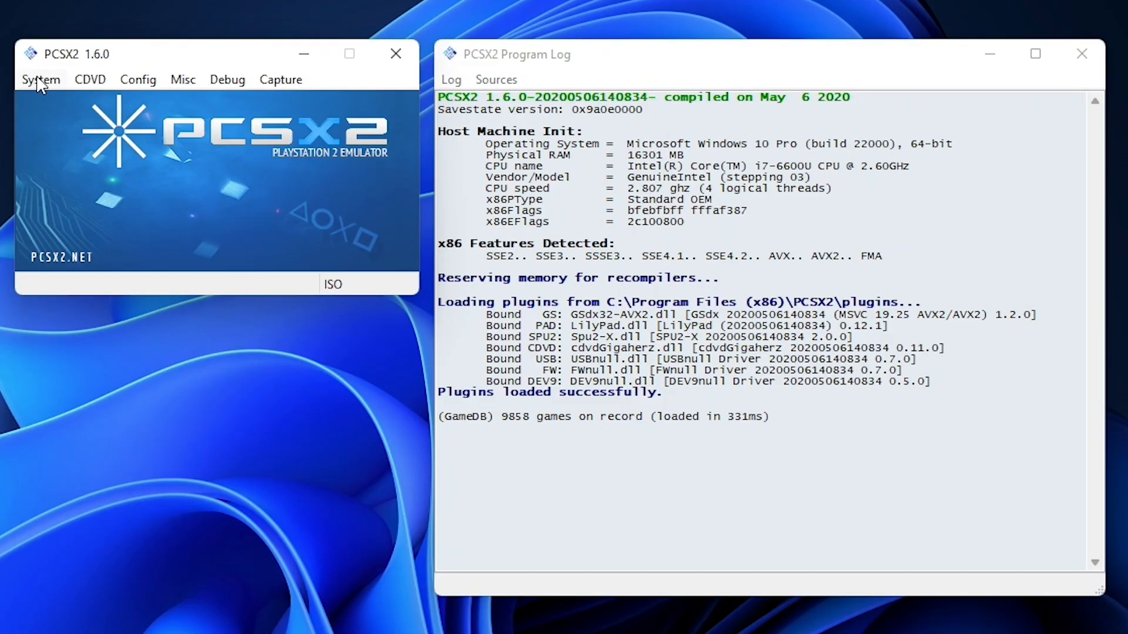
- Boot the game via System > Boot ISO (fast) and select 'ABCdef' in the article
{"action": "left_click", "coordinate": [40, 79]}
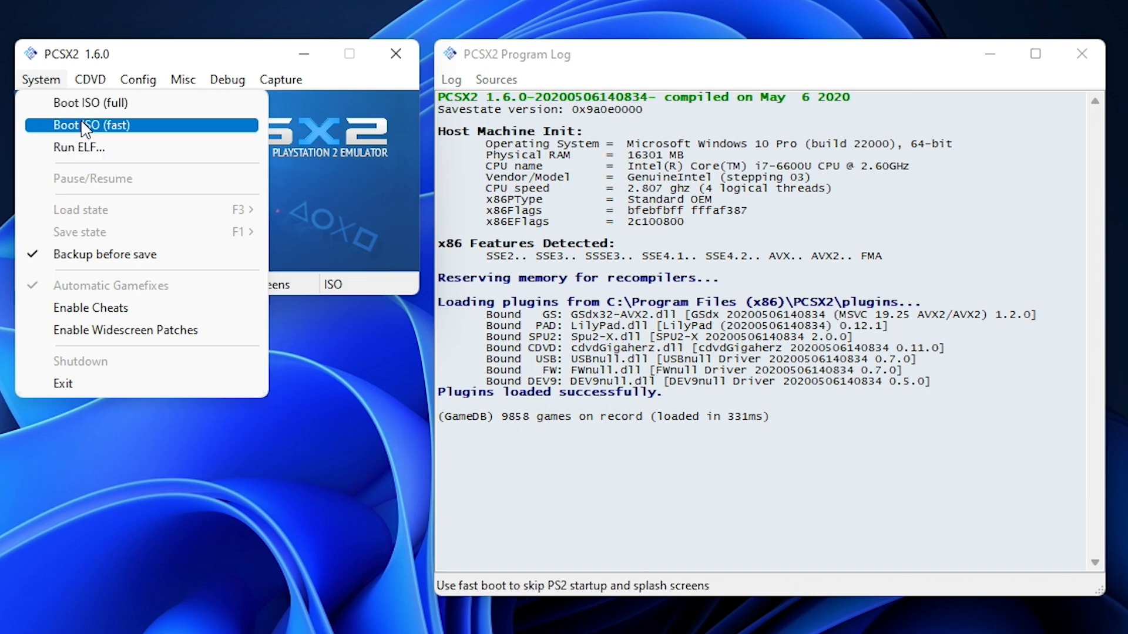
{"action": "left_click", "coordinate": [91, 125]}
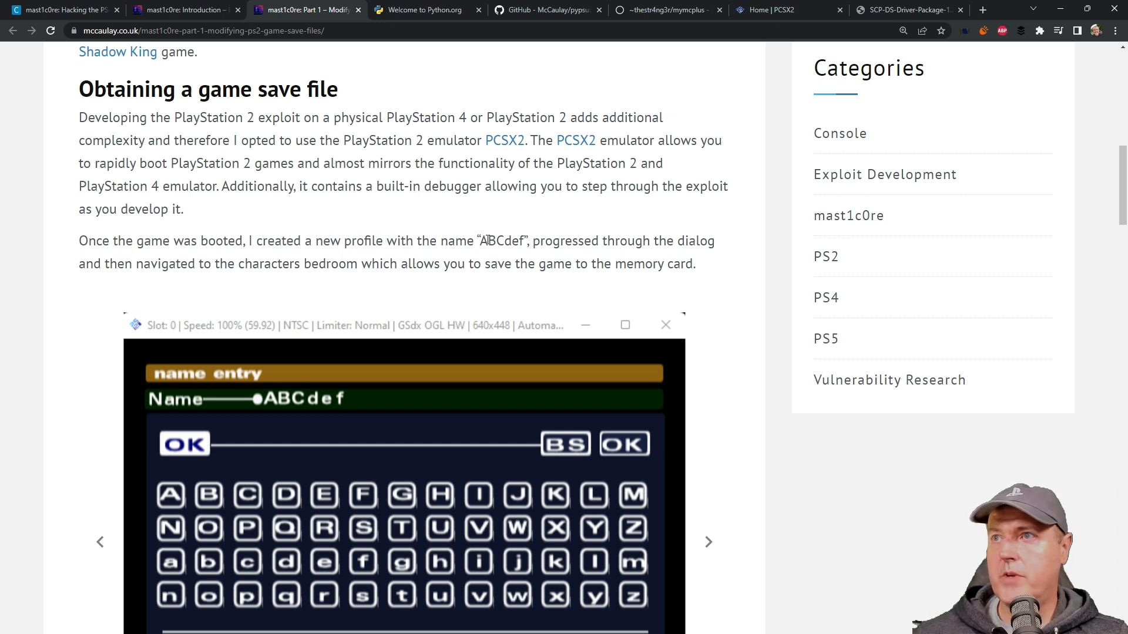
{"action": "double_click", "coordinate": [503, 240]}
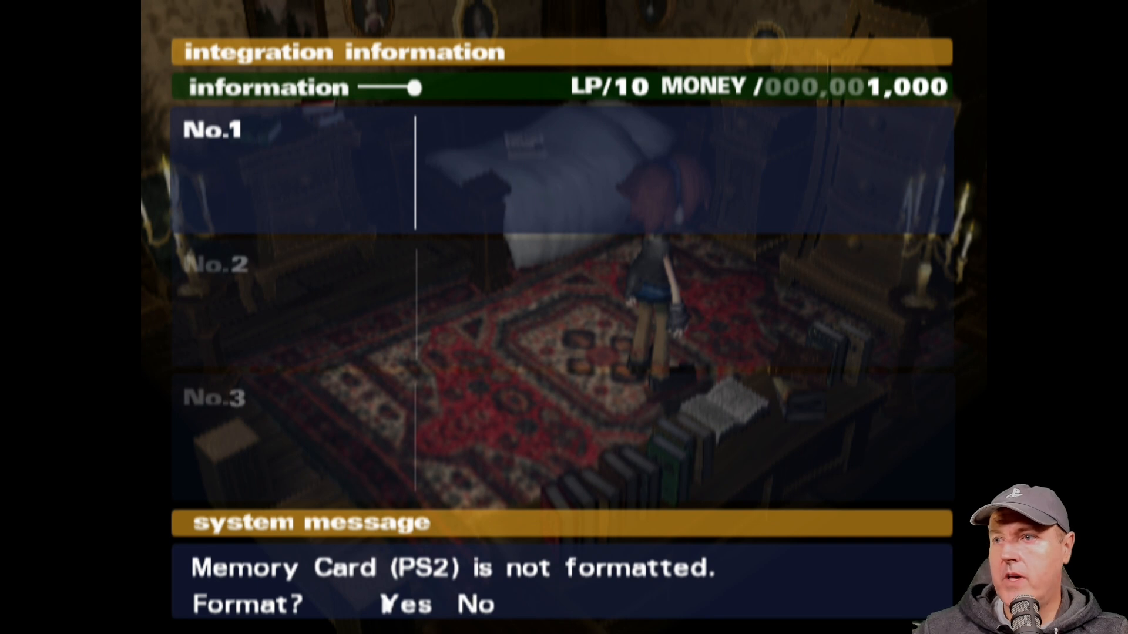
- Choose Yes on the game's save screen to format the memory card
{"action": "left_click", "coordinate": [403, 604]}
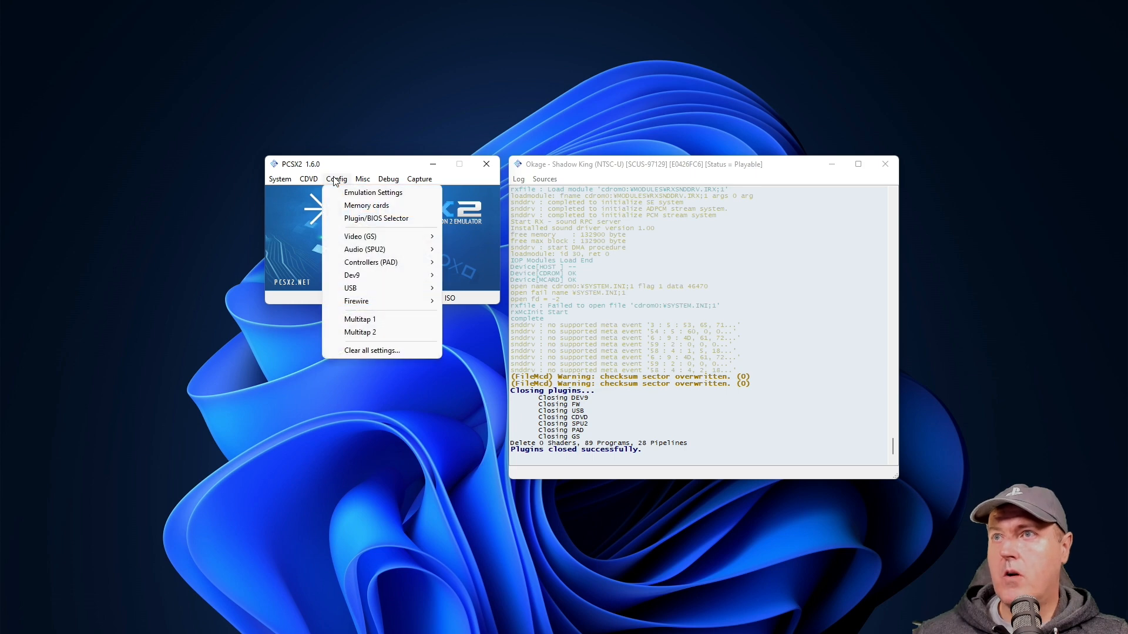
- Open Config > Memory cards and show the memcards folder holding Mcd001.ps2
{"action": "left_click", "coordinate": [367, 205]}
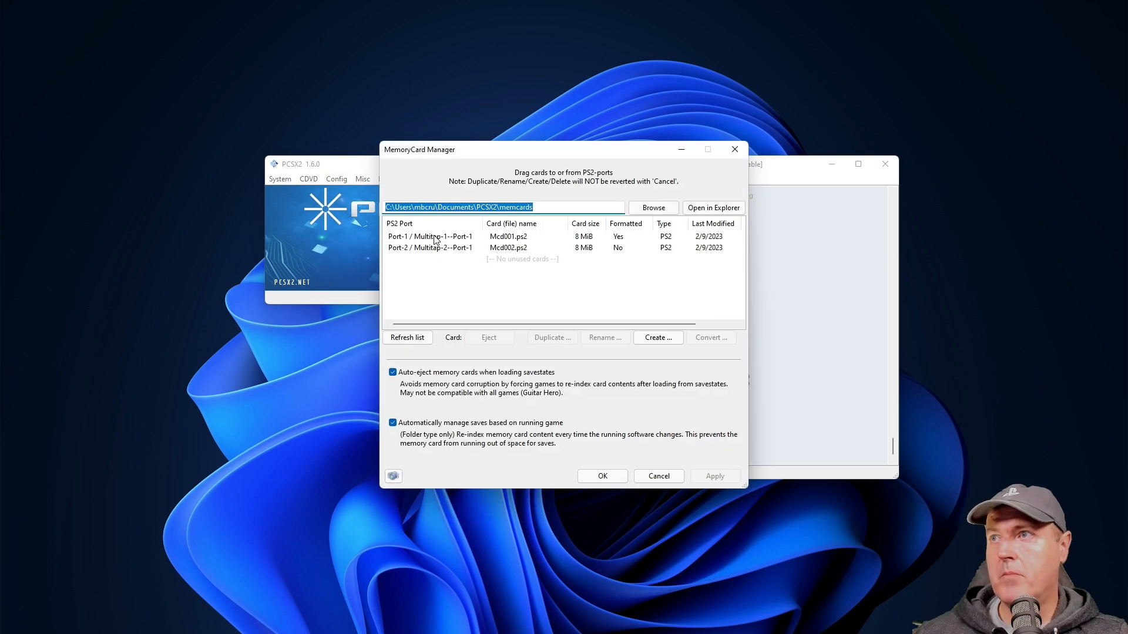
{"action": "mouse_move", "coordinate": [713, 208]}
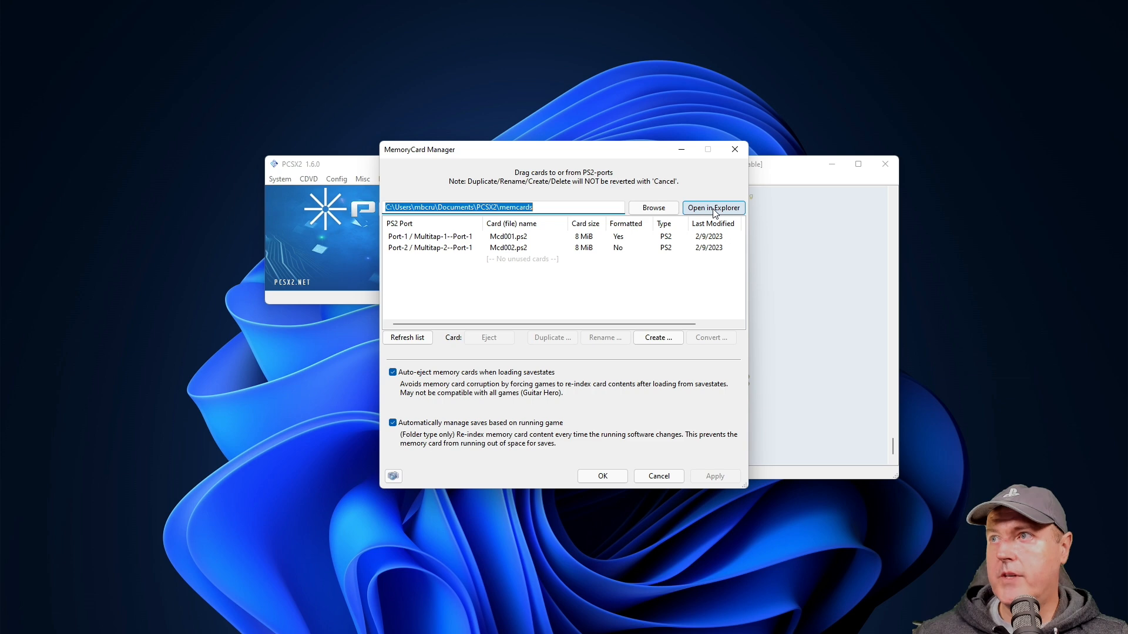
{"action": "left_click", "coordinate": [714, 207]}
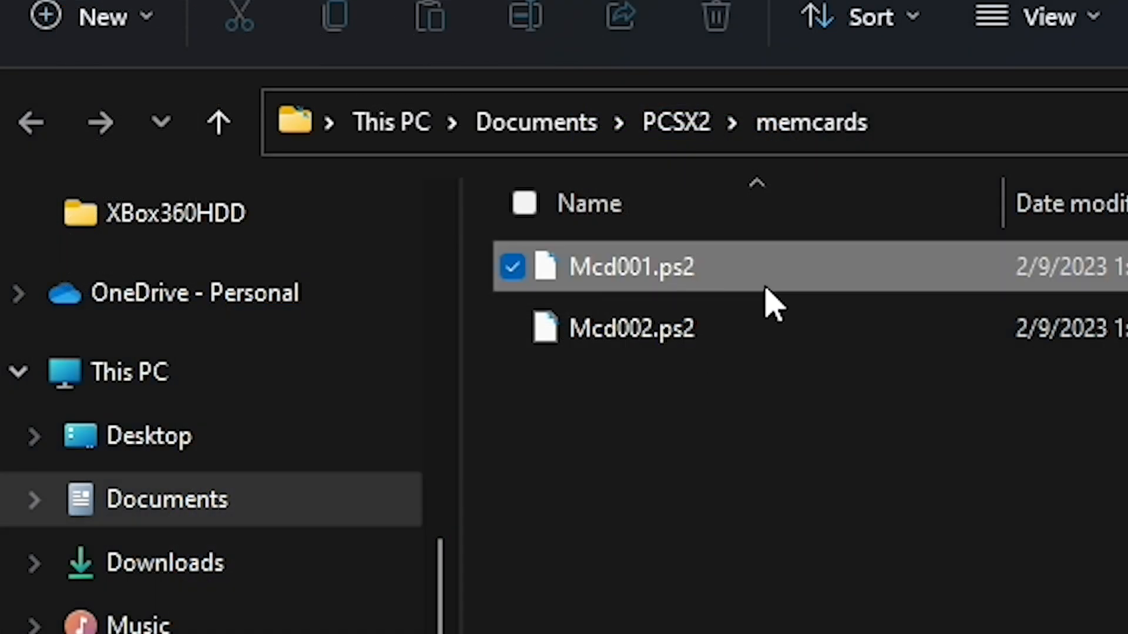
{"action": "mouse_move", "coordinate": [826, 580]}
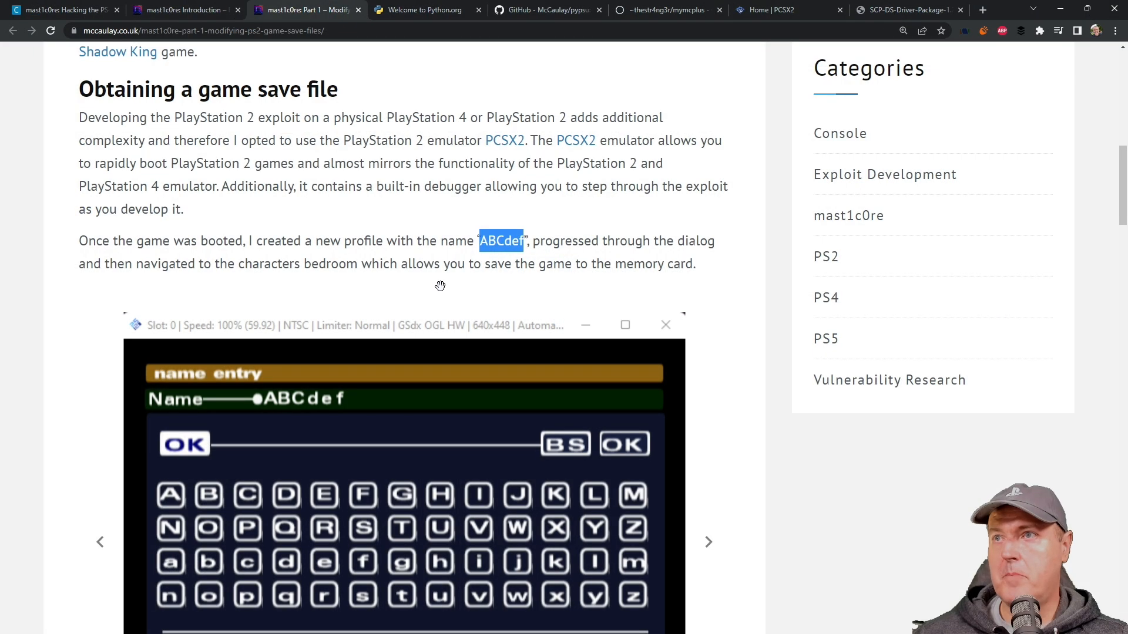
- Select the mymcplus ls command in 'Game save file extraction', then view the pypsu and mymcplus pages
{"action": "scroll", "scroll_direction": "down", "scroll_amount": 3}
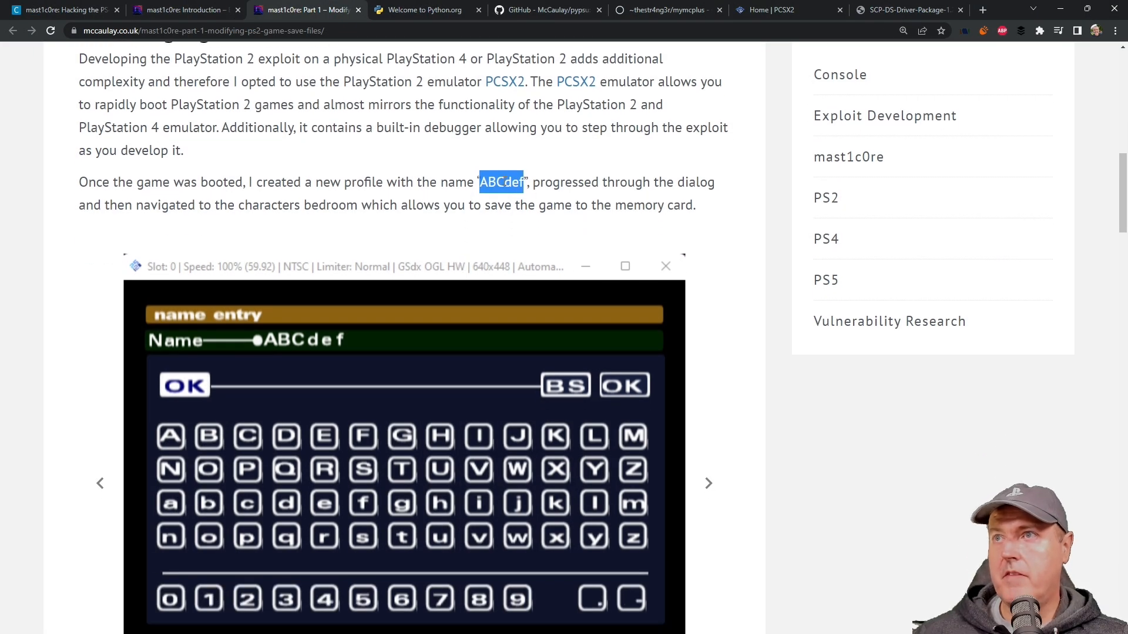
{"action": "scroll", "scroll_direction": "down", "scroll_amount": 3}
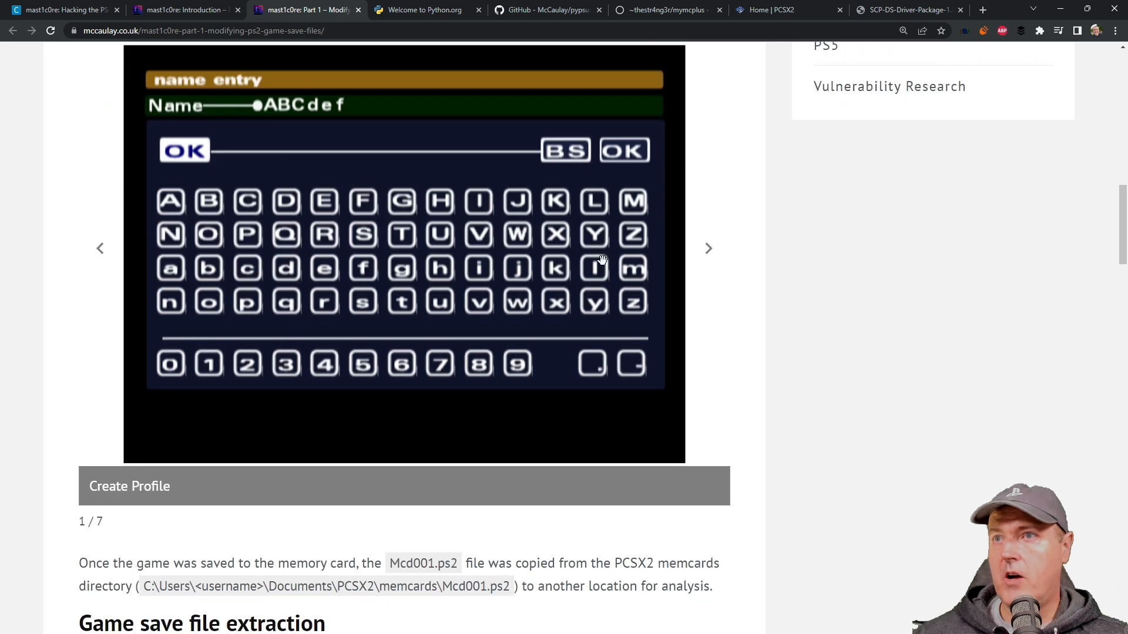
{"action": "scroll", "scroll_direction": "down", "scroll_amount": 3}
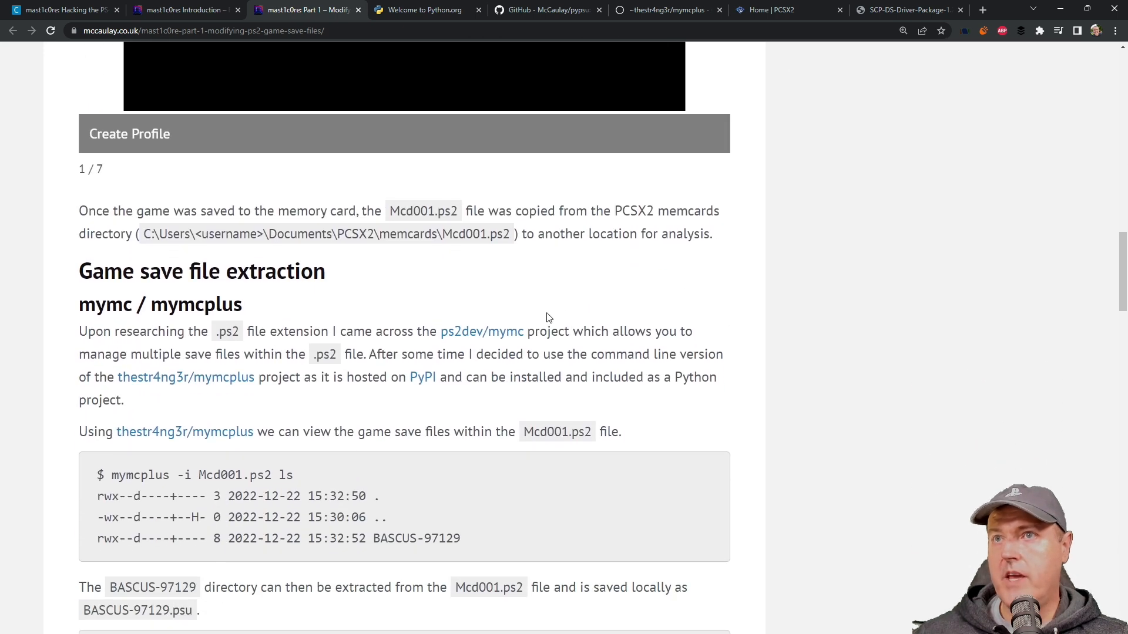
{"action": "scroll", "scroll_direction": "down", "scroll_amount": 3}
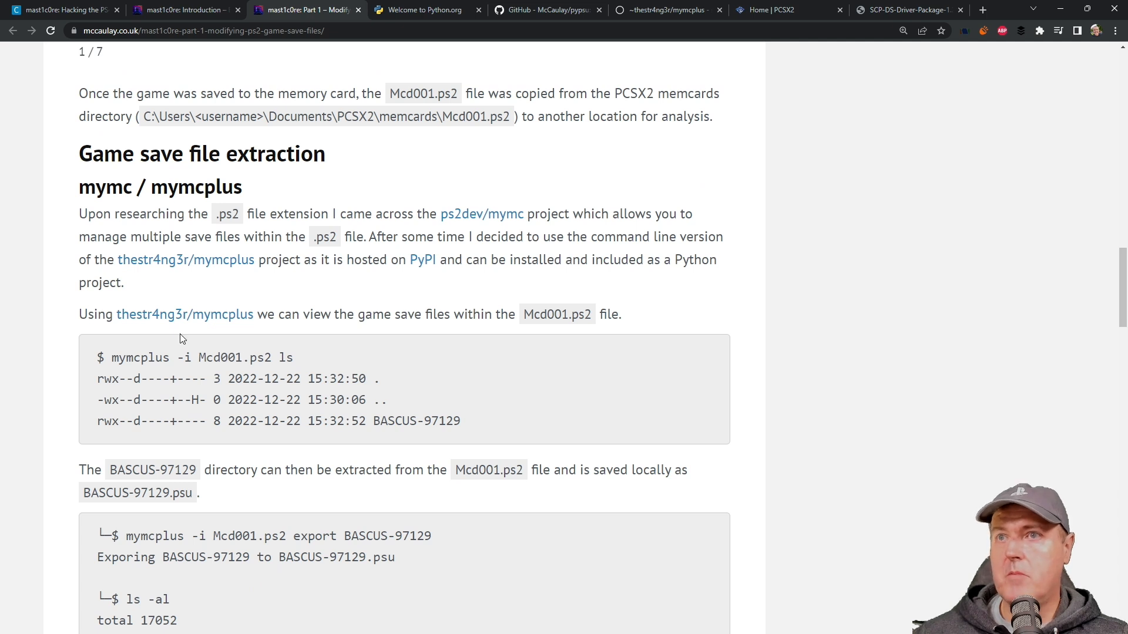
{"action": "mouse_move", "coordinate": [115, 358]}
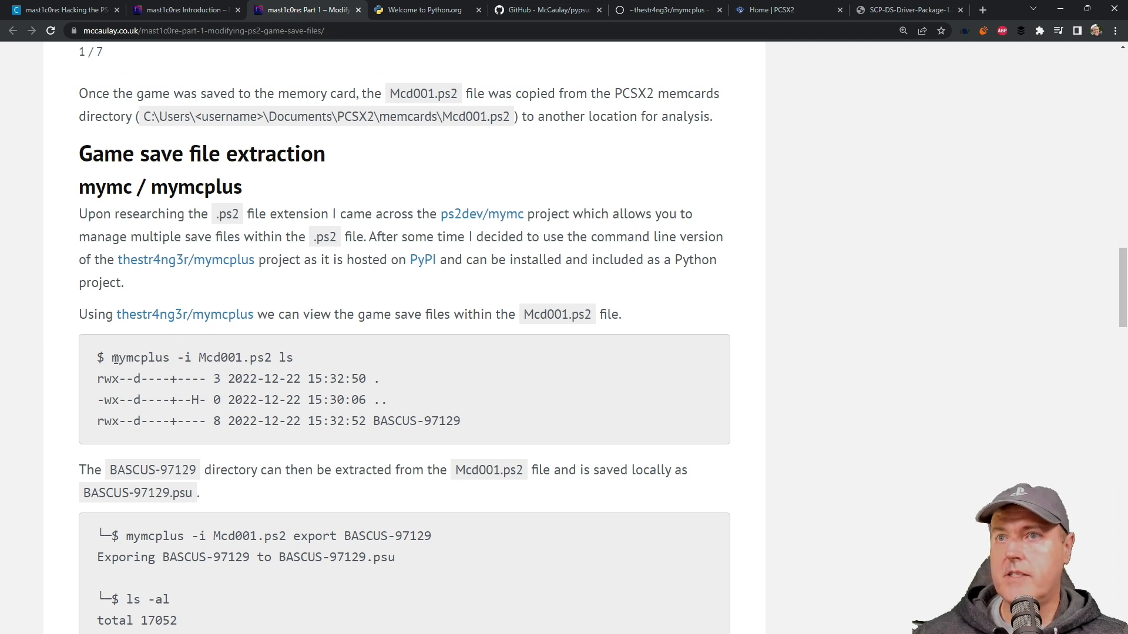
{"action": "left_click_drag", "start_coordinate": [111, 358], "coordinate": [292, 357]}
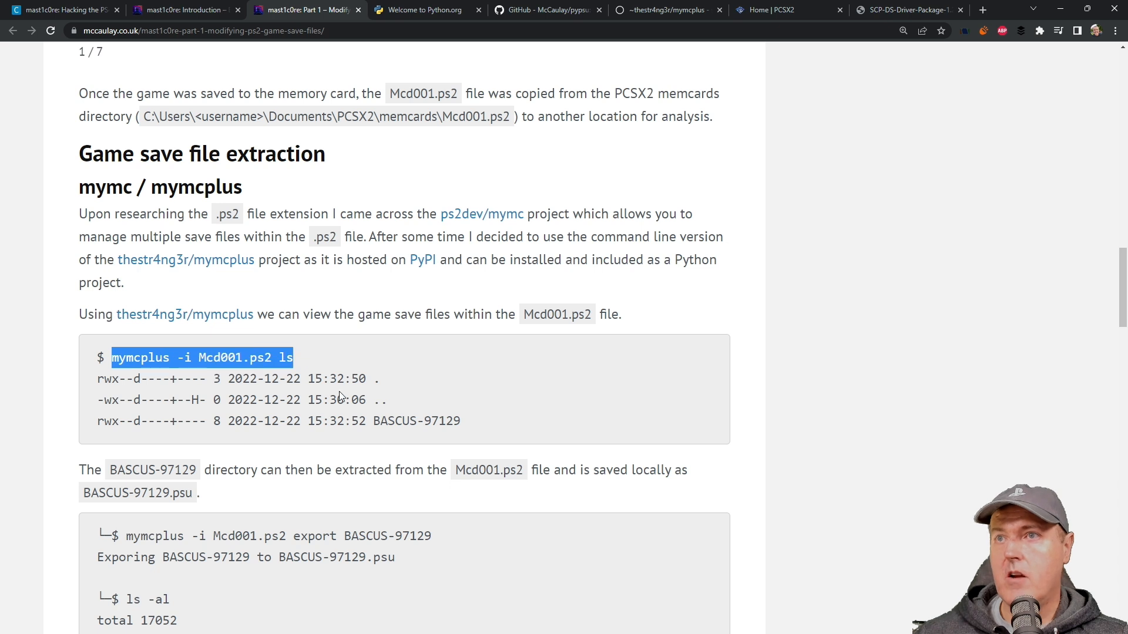
{"action": "mouse_move", "coordinate": [549, 318]}
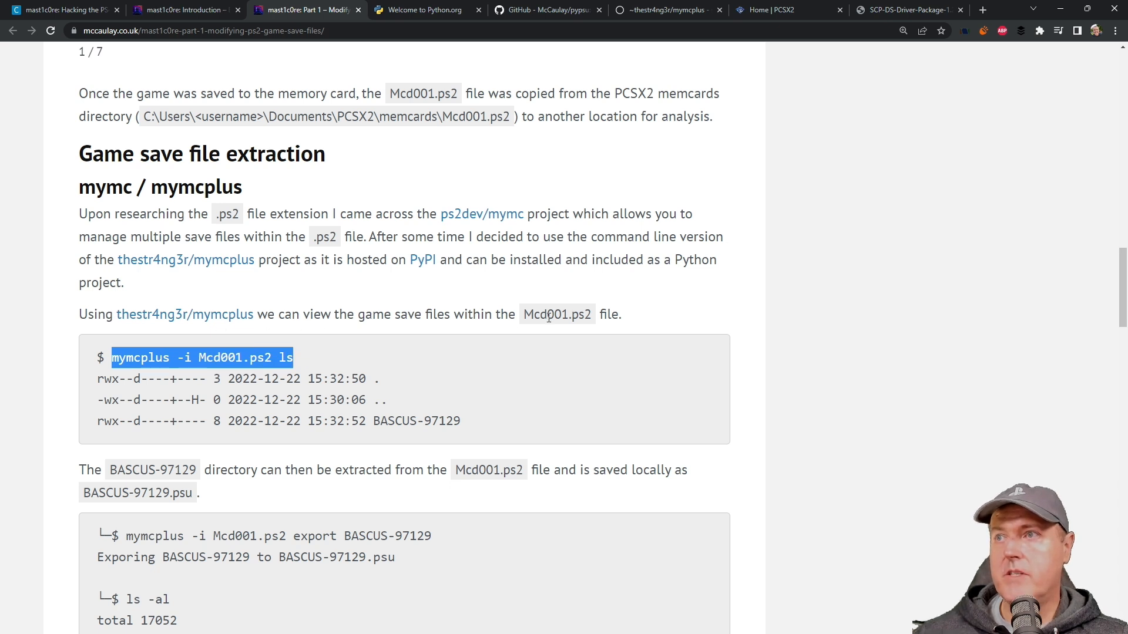
{"action": "mouse_move", "coordinate": [264, 378]}
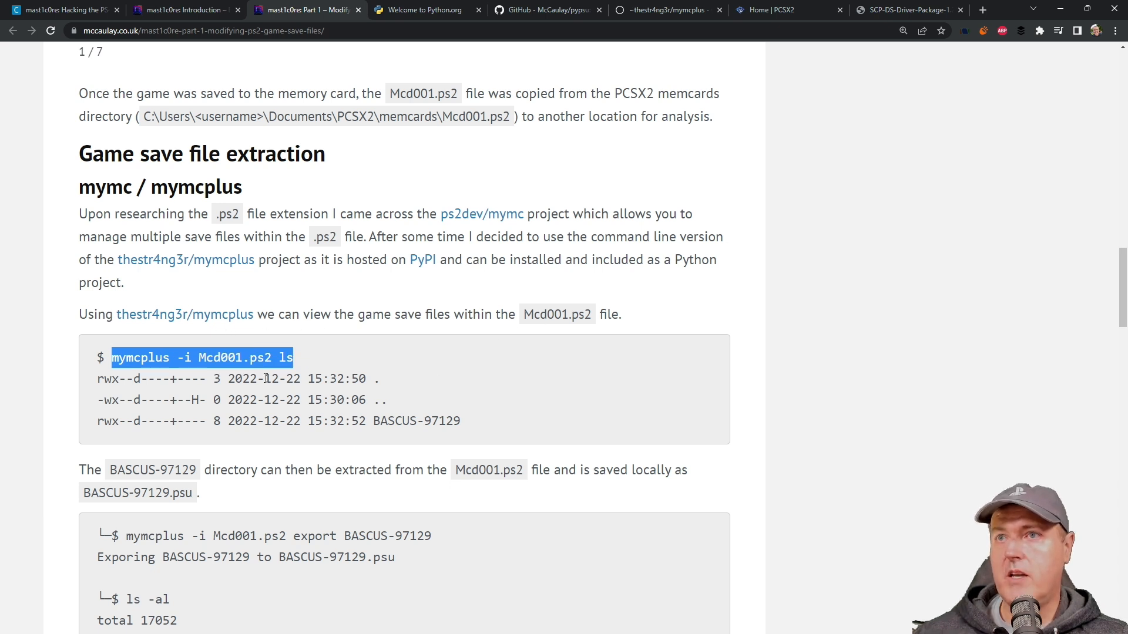
{"action": "mouse_move", "coordinate": [540, 10]}
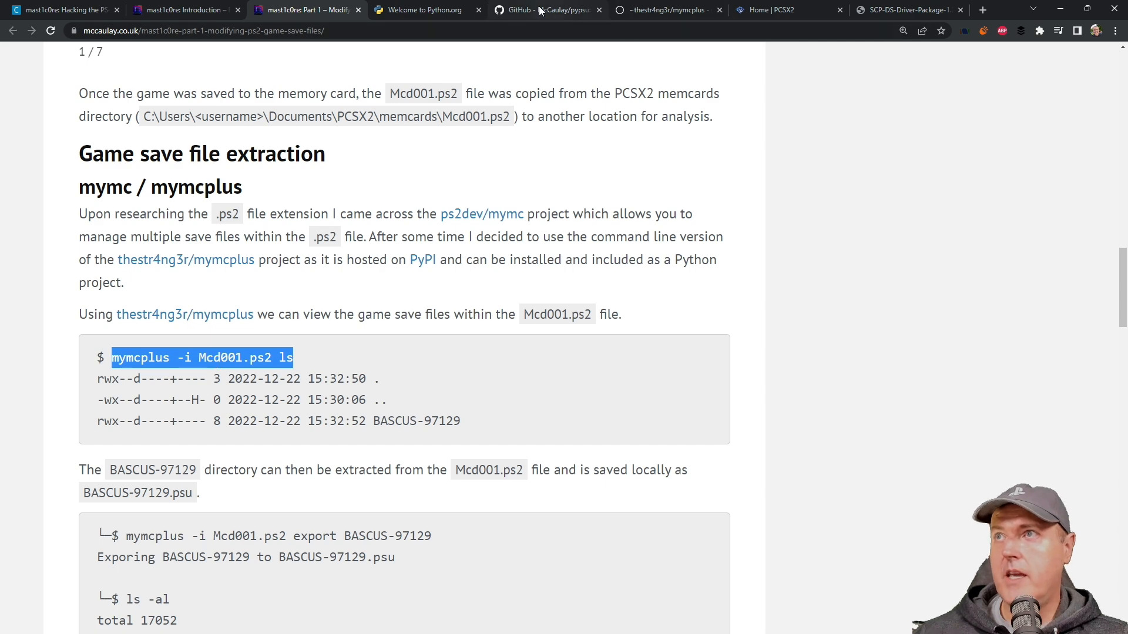
{"action": "left_click", "coordinate": [543, 10]}
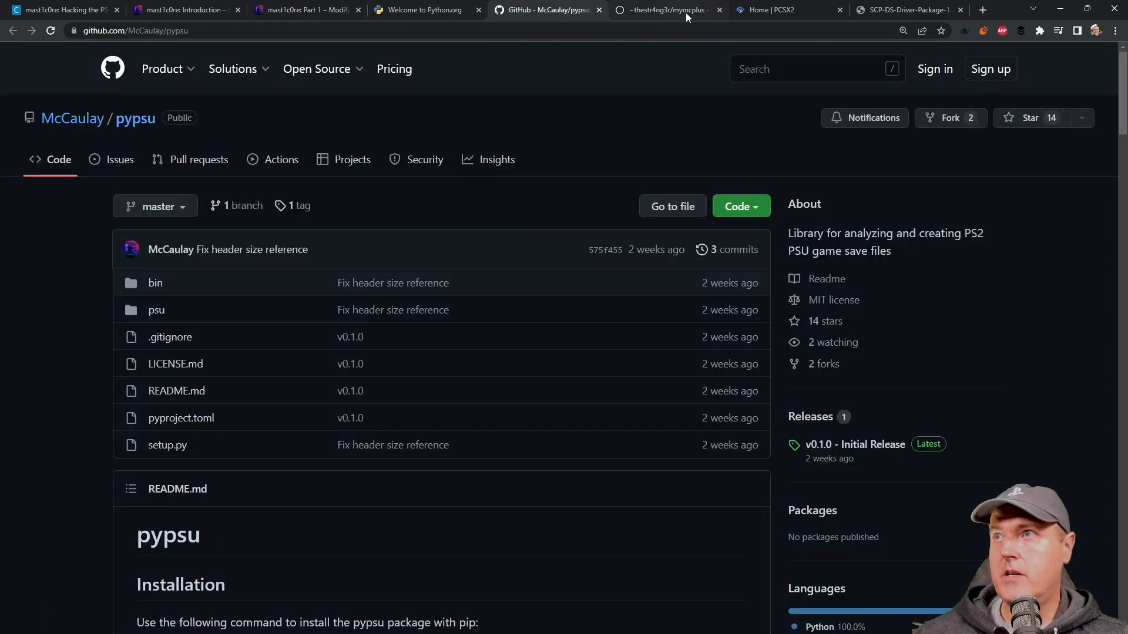
{"action": "left_click", "coordinate": [661, 10]}
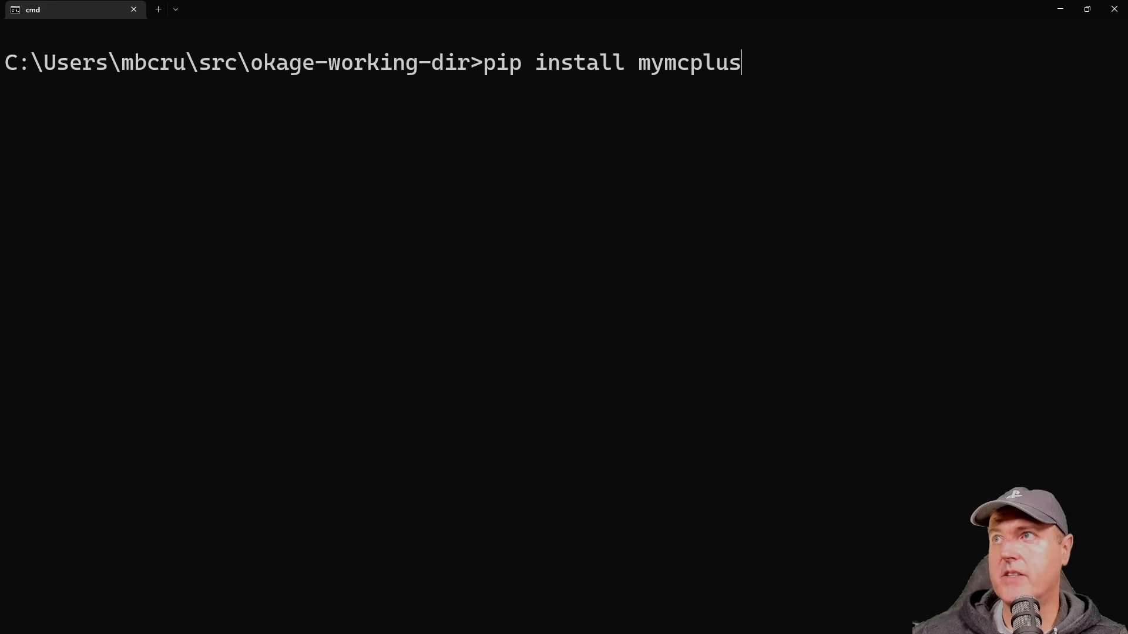
- Run mymcplus -i Mcd001.ps2 ls, revealing the BASCUS-97129 save directory
{"action": "type", "text": "pypsu"}
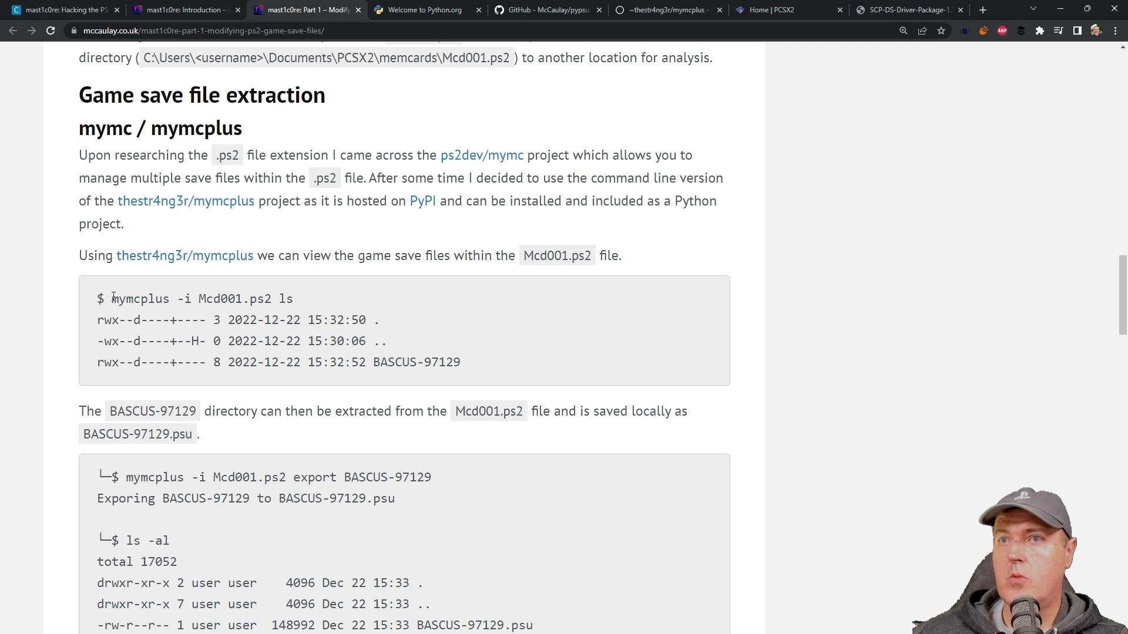
{"action": "right_click", "coordinate": [200, 299]}
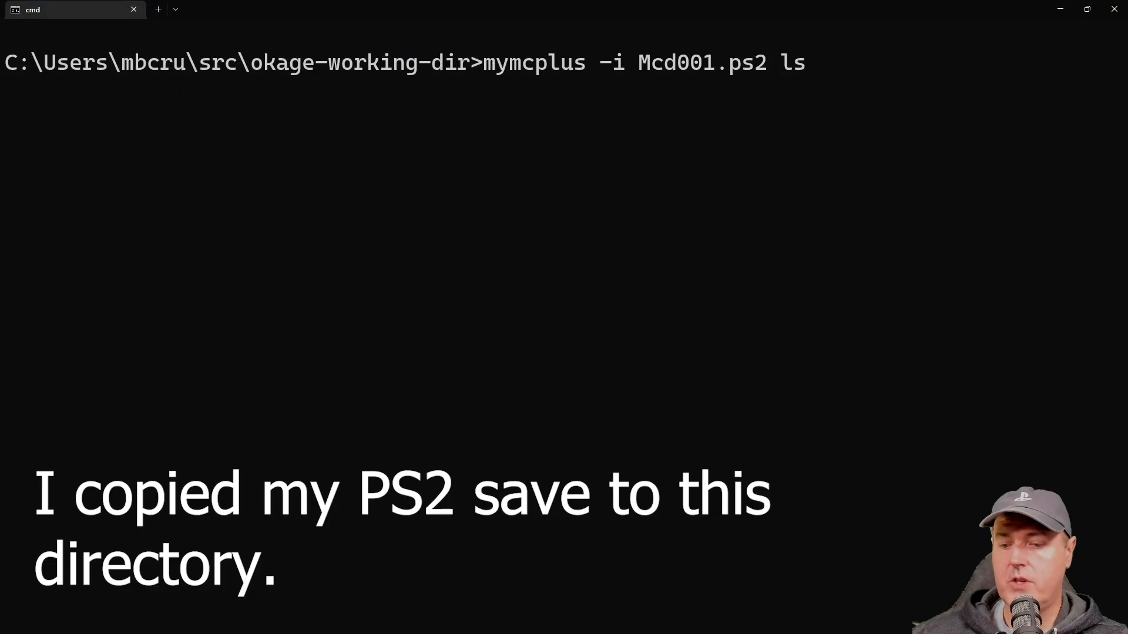
{"action": "key", "text": "Enter"}
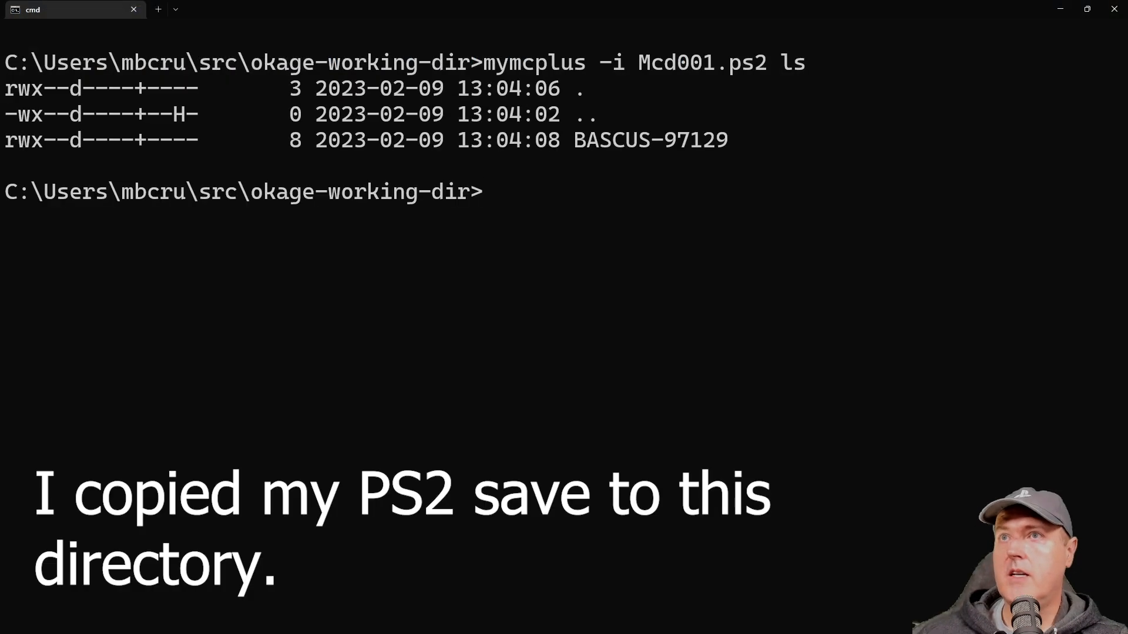
{"action": "mouse_move", "coordinate": [586, 154]}
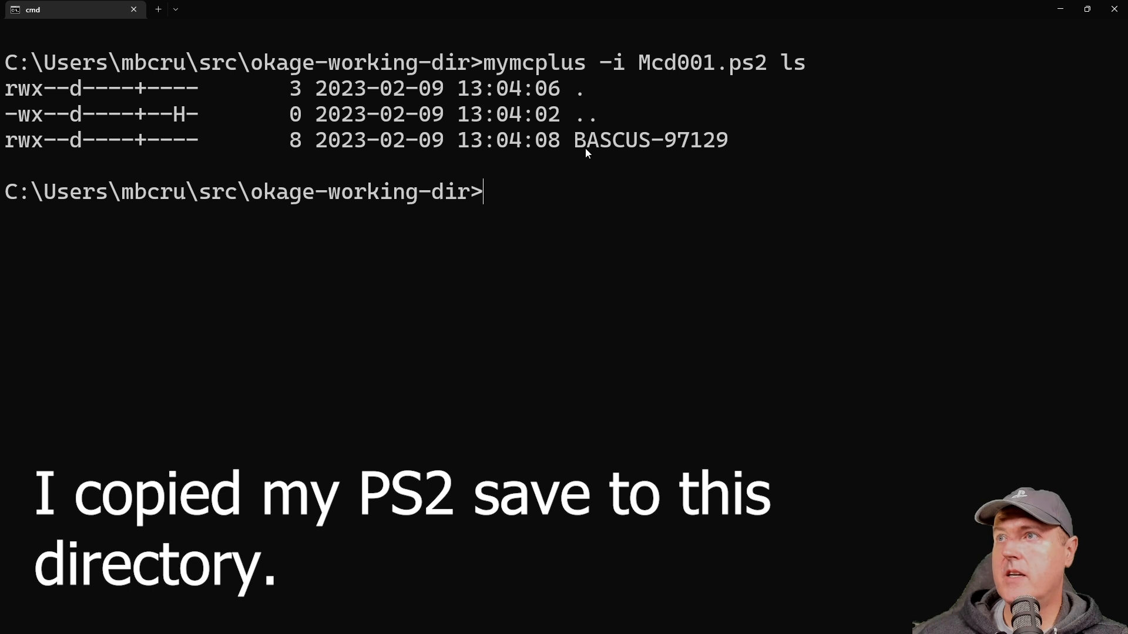
{"action": "double_click", "coordinate": [650, 140]}
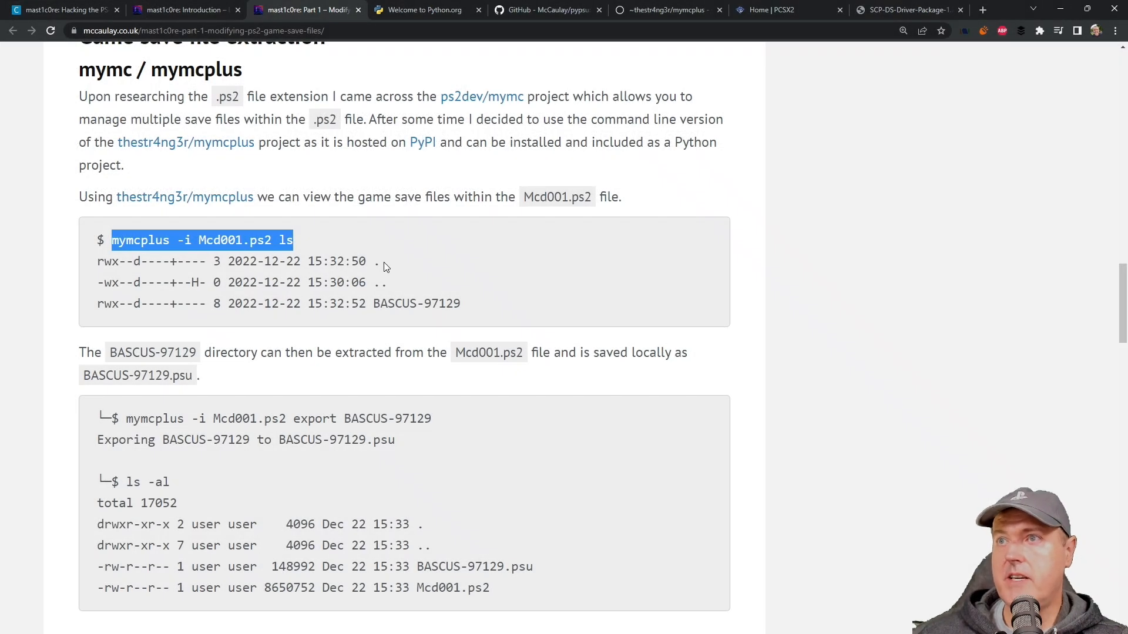
- Scroll the blog to the export example and copy its mymcplus export command for BASCUS-97129
{"action": "scroll", "scroll_direction": "down", "scroll_amount": 3}
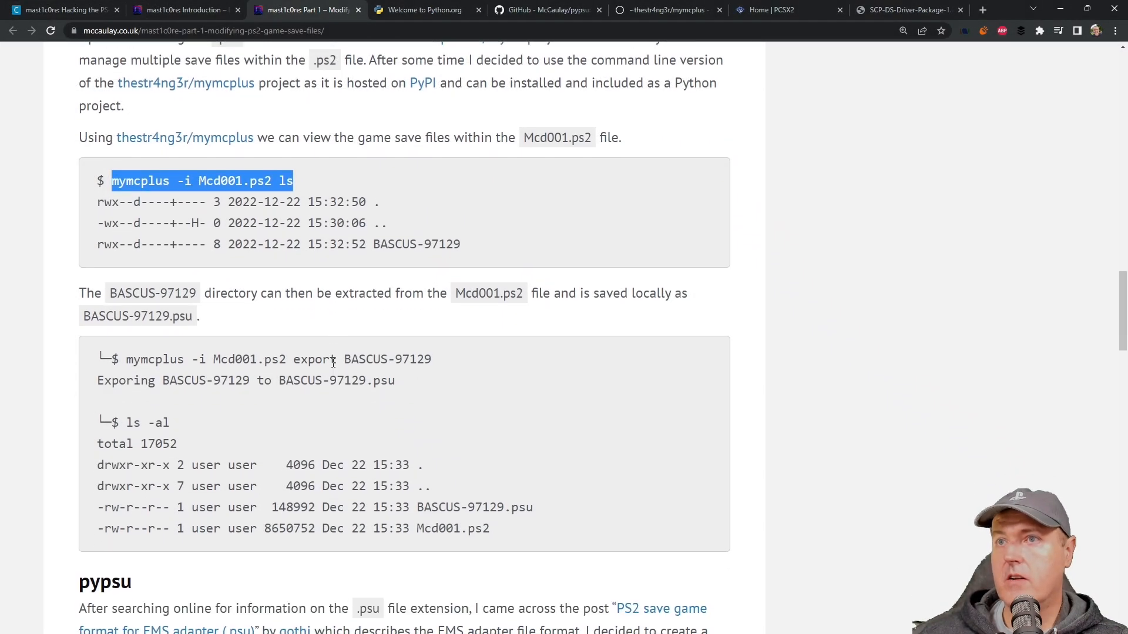
{"action": "scroll", "scroll_direction": "down", "scroll_amount": 3}
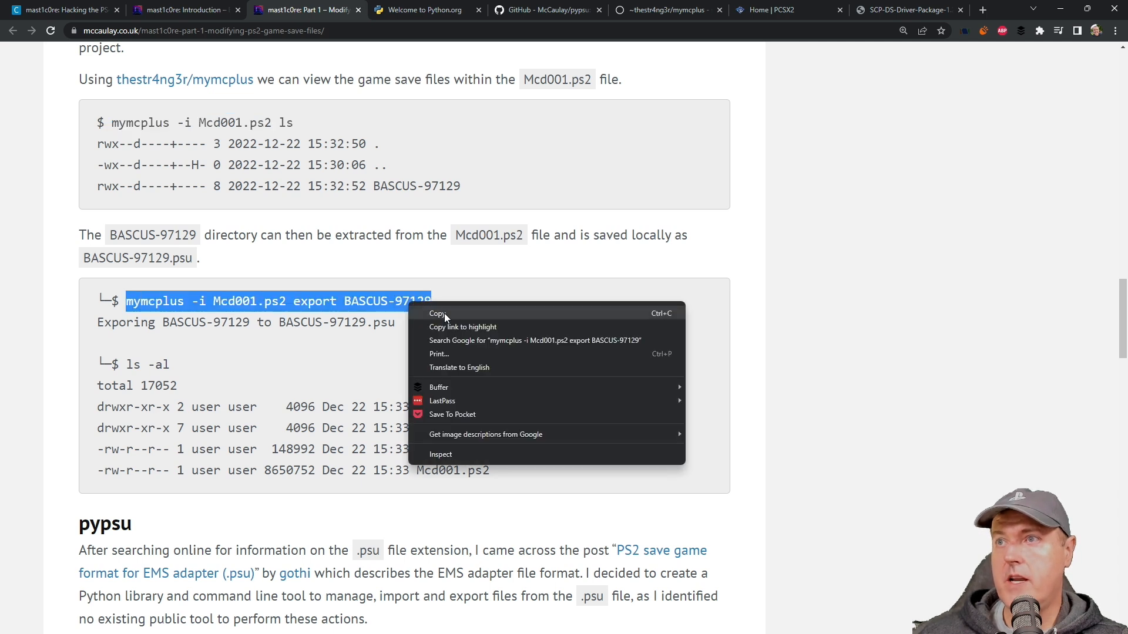
{"action": "left_click", "coordinate": [435, 314]}
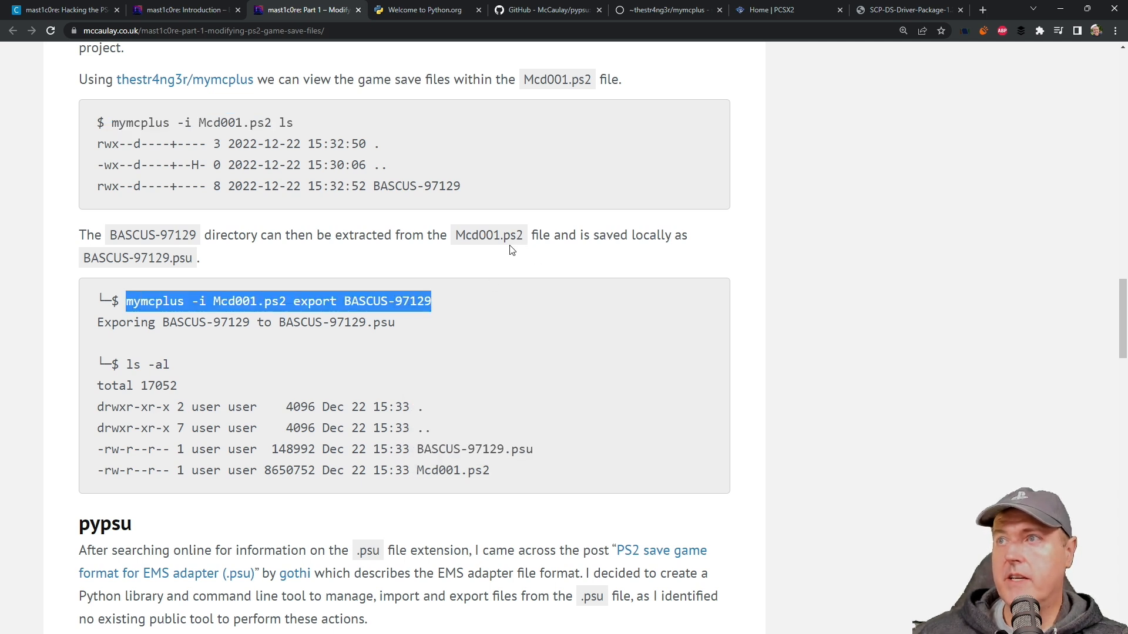
{"action": "mouse_move", "coordinate": [180, 259]}
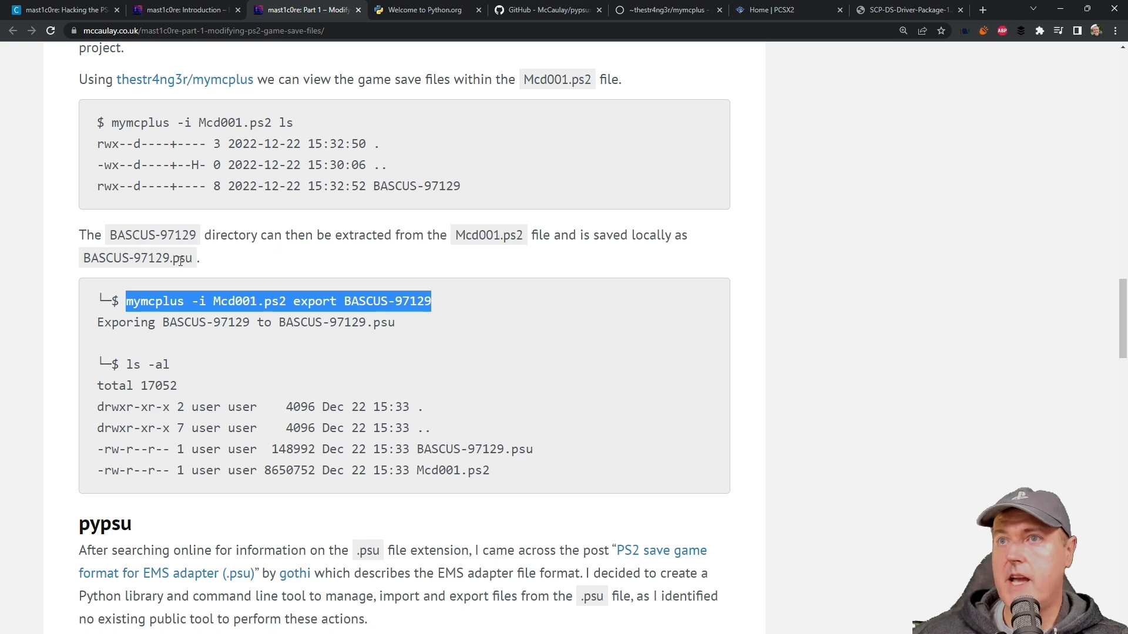
{"action": "double_click", "coordinate": [182, 257]}
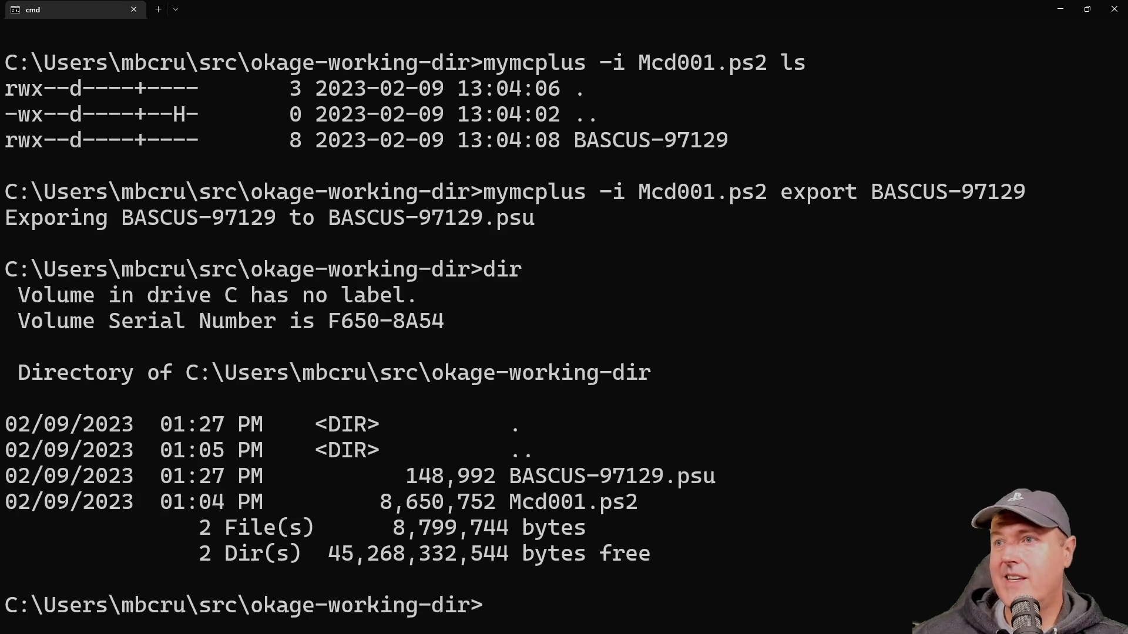
- Export BASCUS-97129 to BASCUS-97129.psu and check it with dir
{"action": "double_click", "coordinate": [697, 476]}
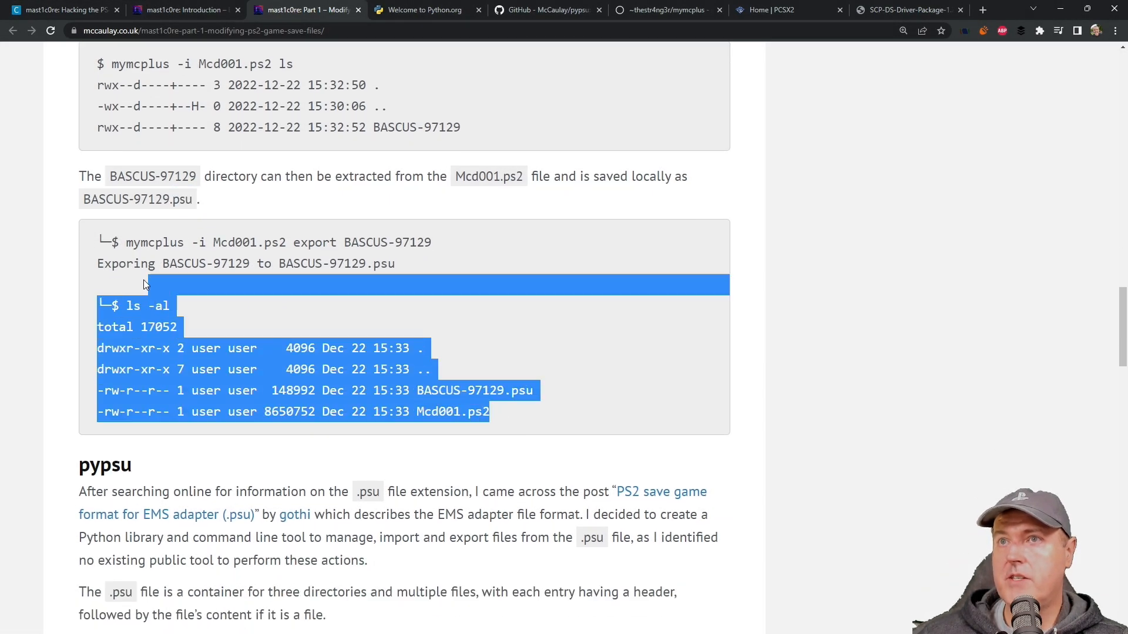
{"action": "scroll", "scroll_direction": "down", "scroll_amount": 3}
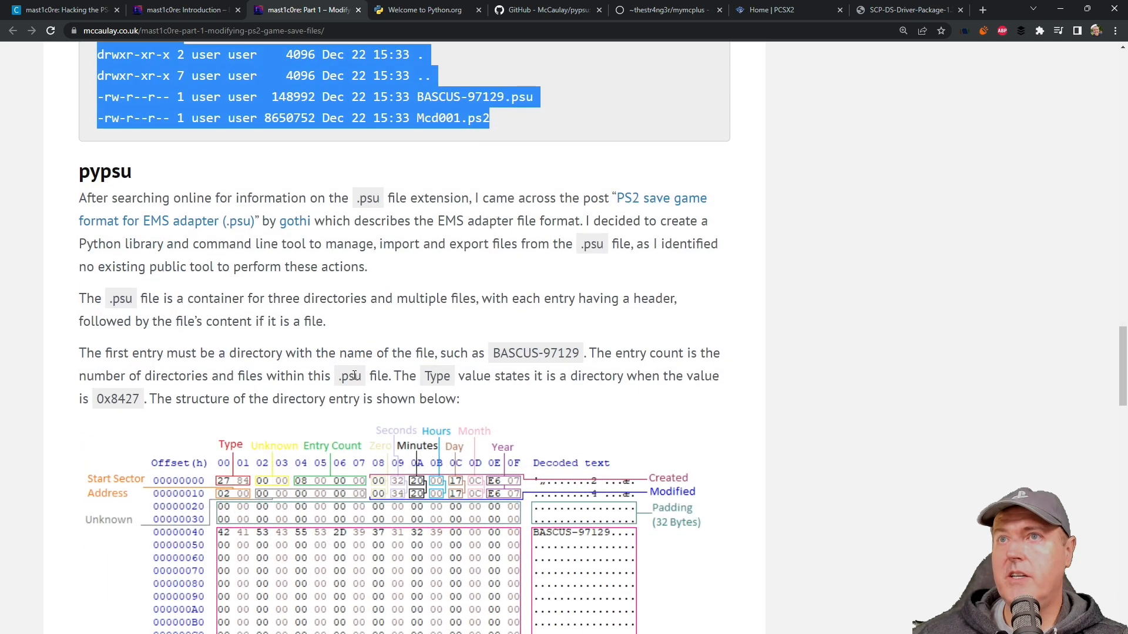
{"action": "mouse_move", "coordinate": [229, 390]}
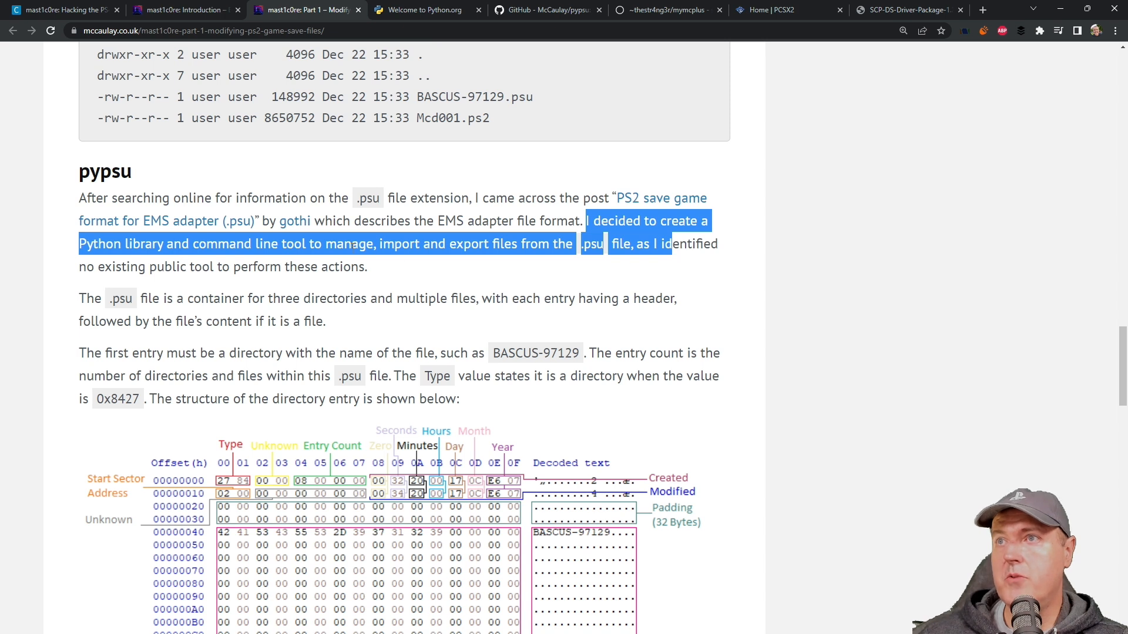
{"action": "left_click", "coordinate": [529, 243]}
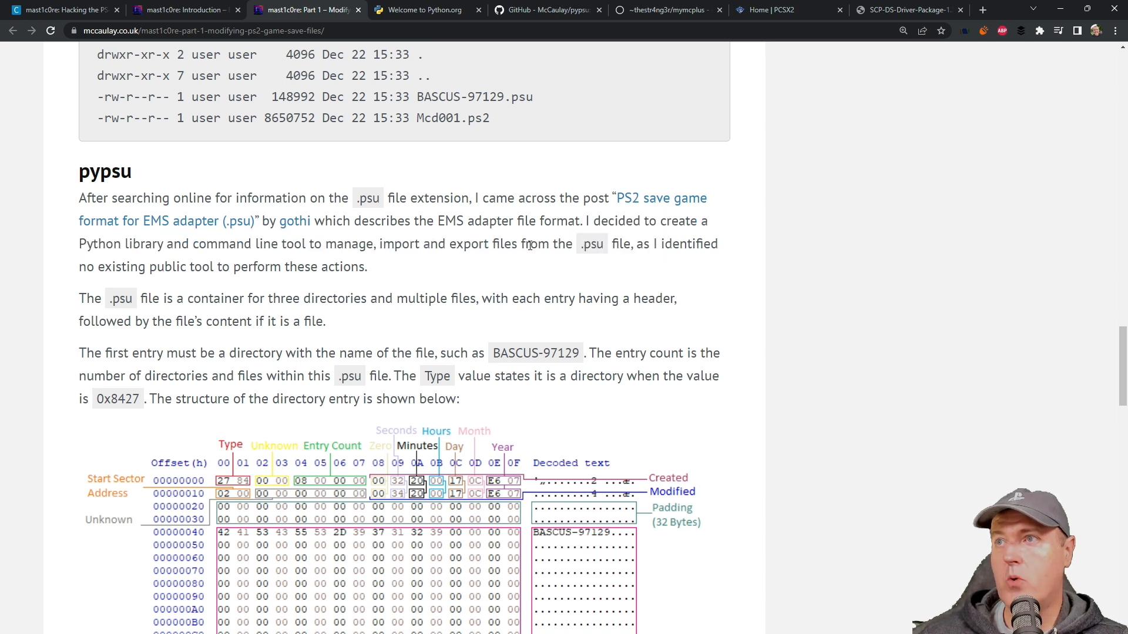
{"action": "mouse_move", "coordinate": [633, 249]}
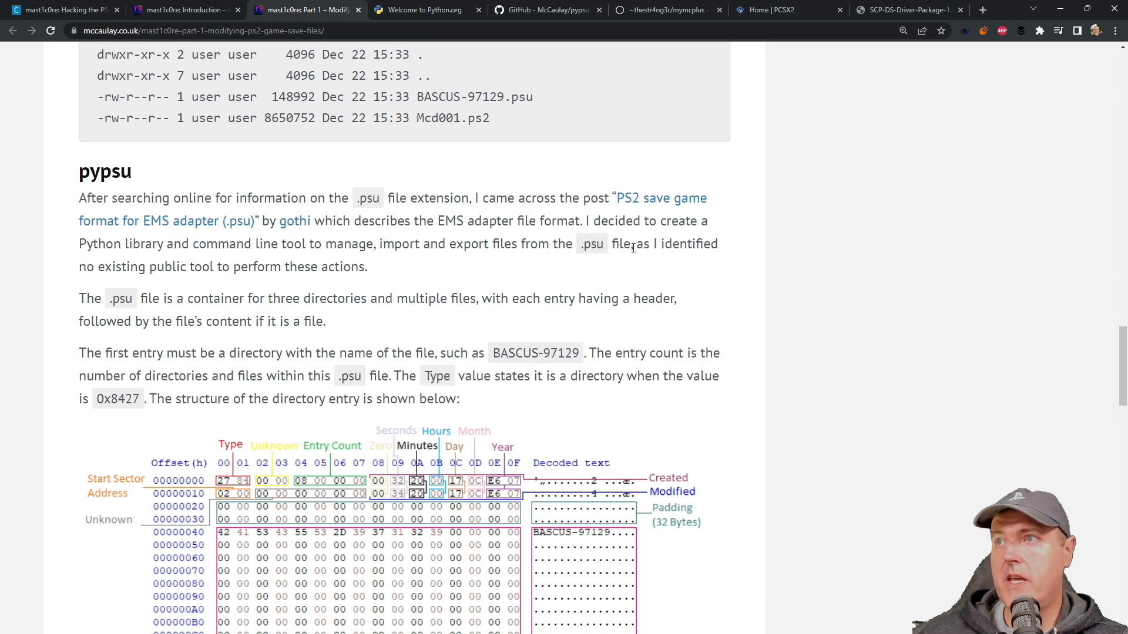
{"action": "scroll", "scroll_direction": "down", "scroll_amount": 3}
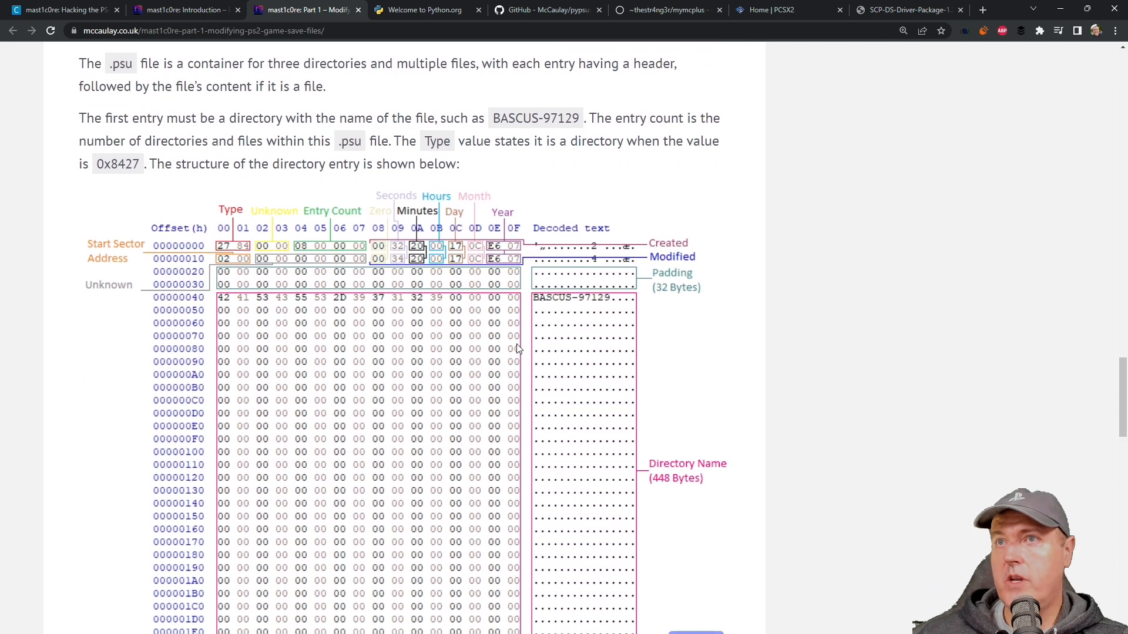
{"action": "scroll", "scroll_direction": "down", "scroll_amount": 3}
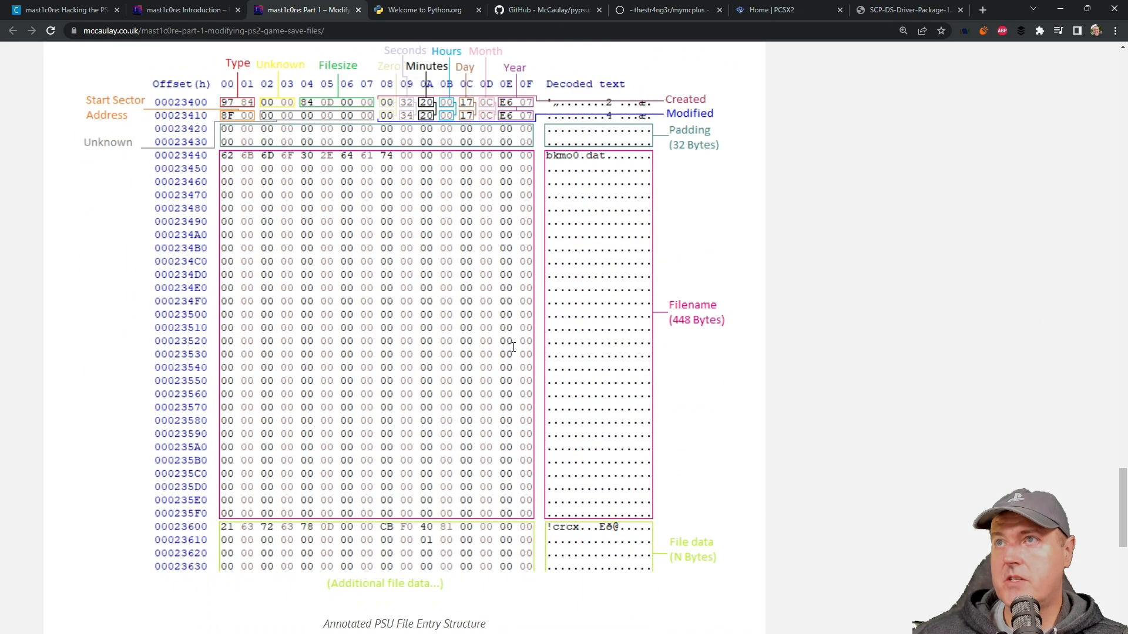
{"action": "scroll", "scroll_direction": "down", "scroll_amount": 3}
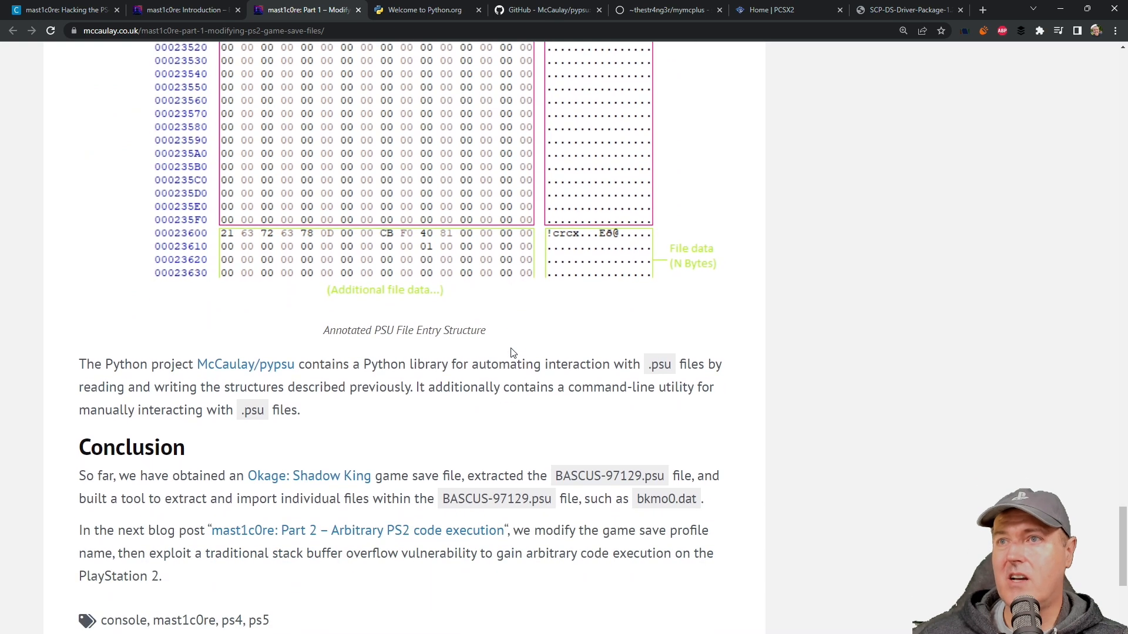
{"action": "scroll", "scroll_direction": "down", "scroll_amount": 3}
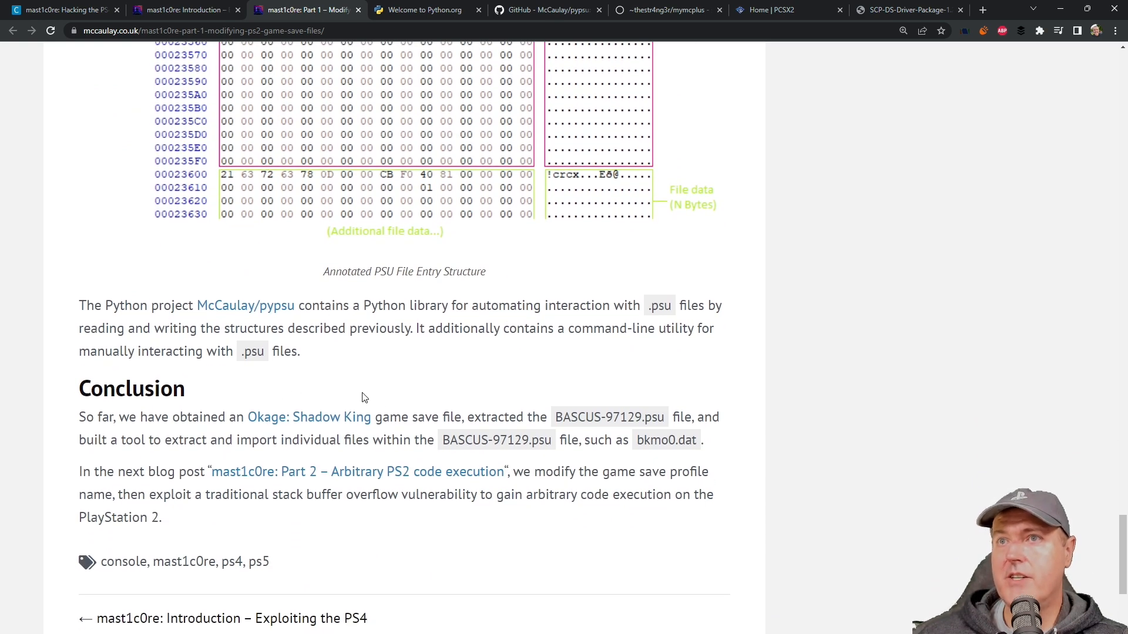
{"action": "scroll", "scroll_direction": "up", "scroll_amount": 3}
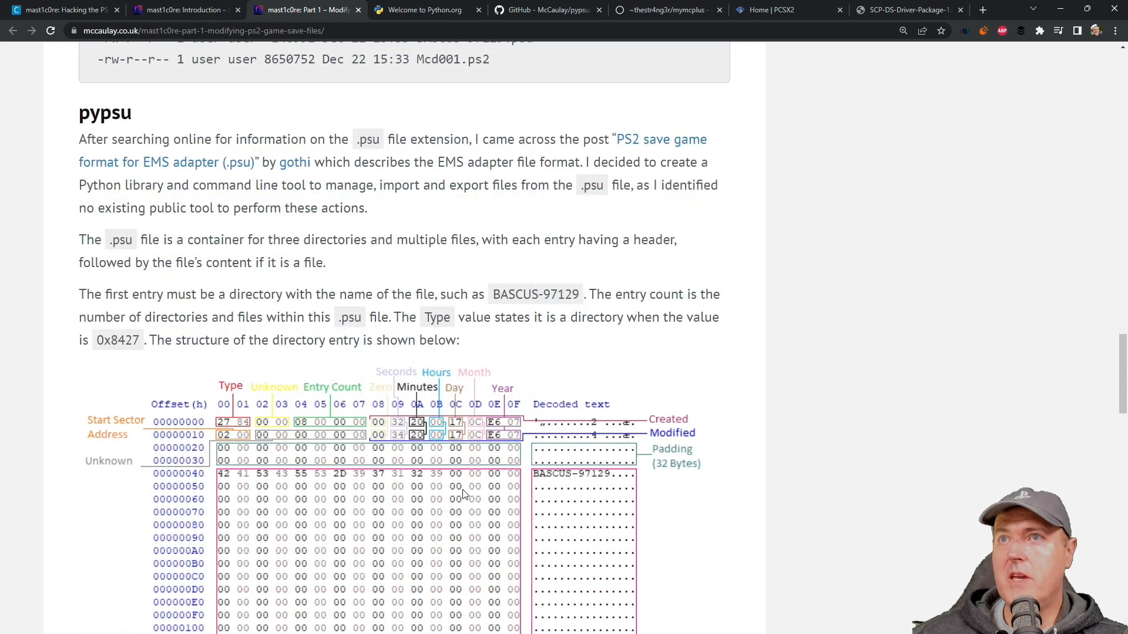
{"action": "scroll", "scroll_direction": "down", "scroll_amount": 3}
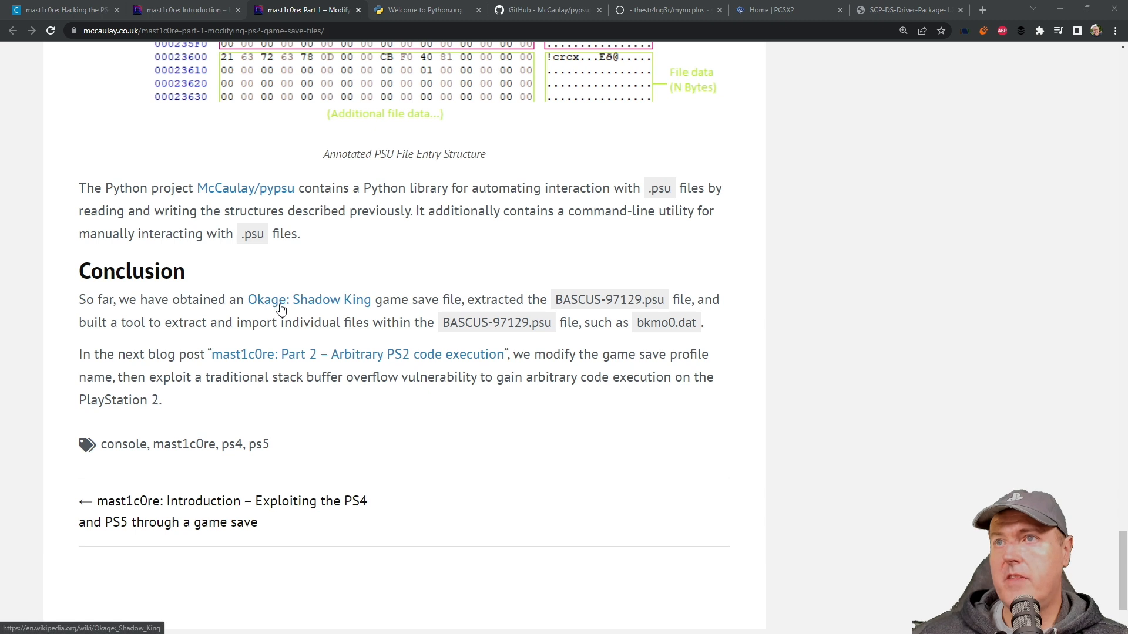
{"action": "mouse_move", "coordinate": [487, 300]}
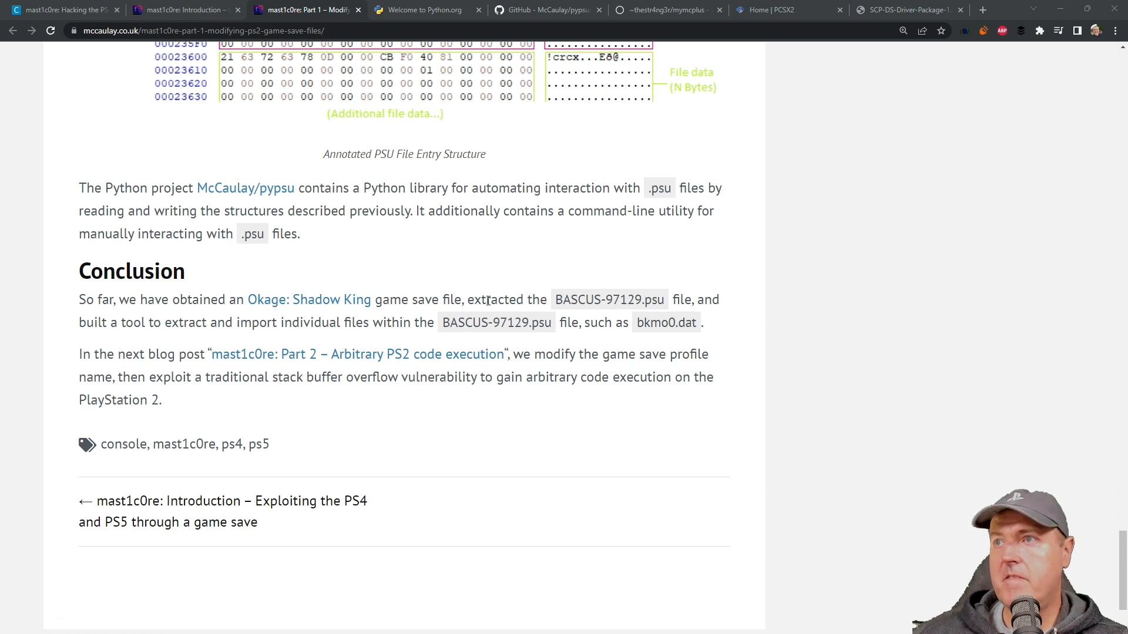
{"action": "mouse_move", "coordinate": [170, 319]}
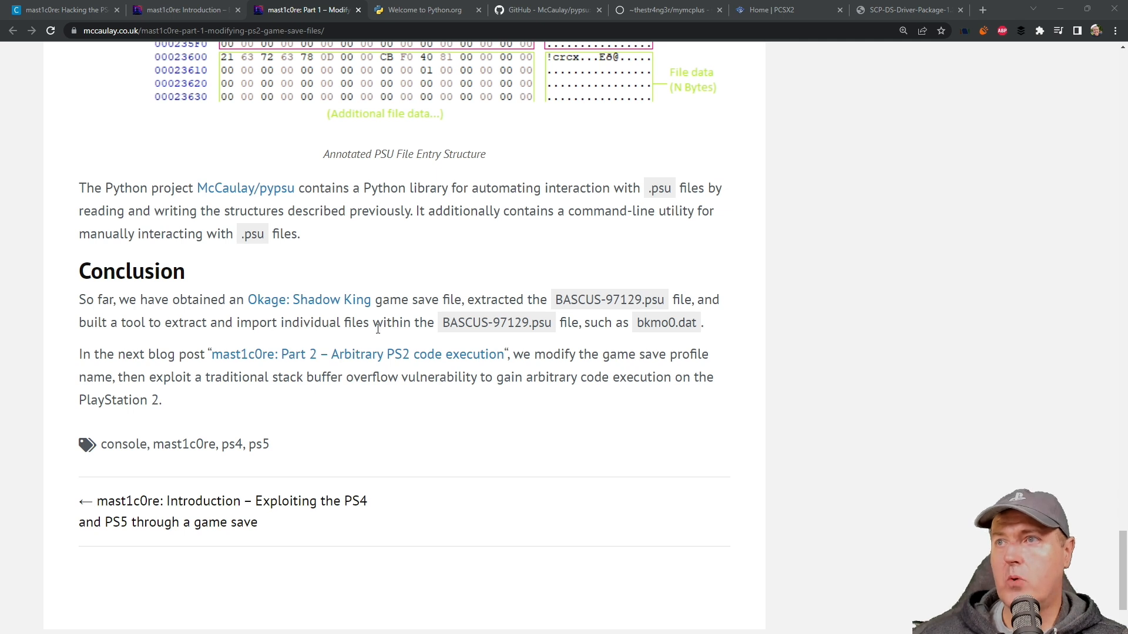
{"action": "mouse_move", "coordinate": [315, 322]}
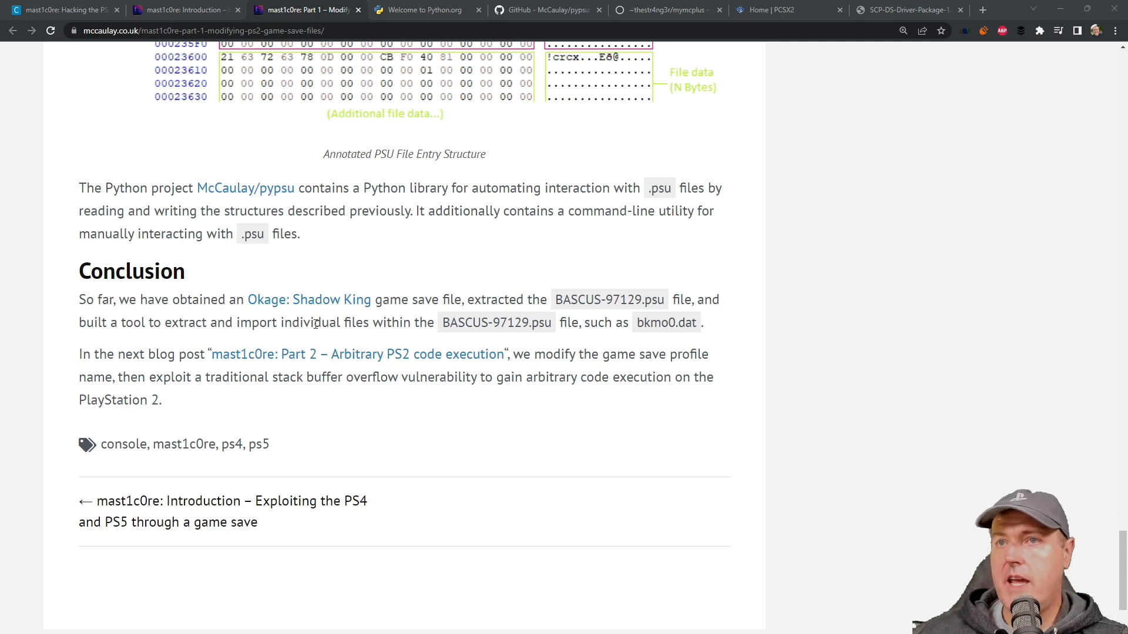
{"action": "mouse_move", "coordinate": [283, 362]}
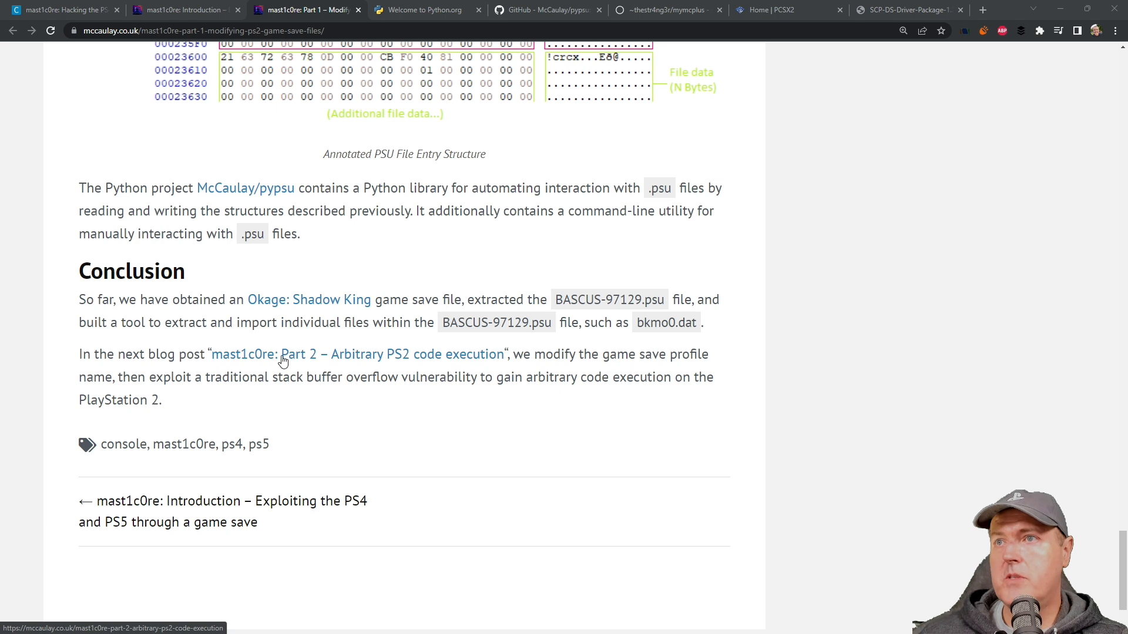
{"action": "mouse_move", "coordinate": [618, 358]}
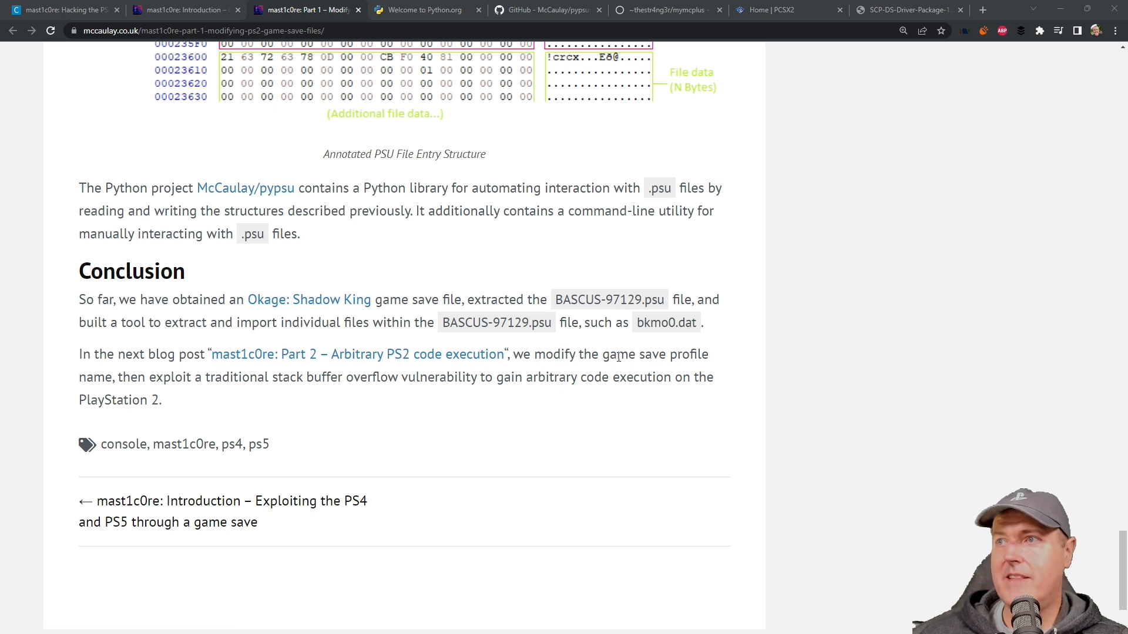
{"action": "mouse_move", "coordinate": [194, 386]}
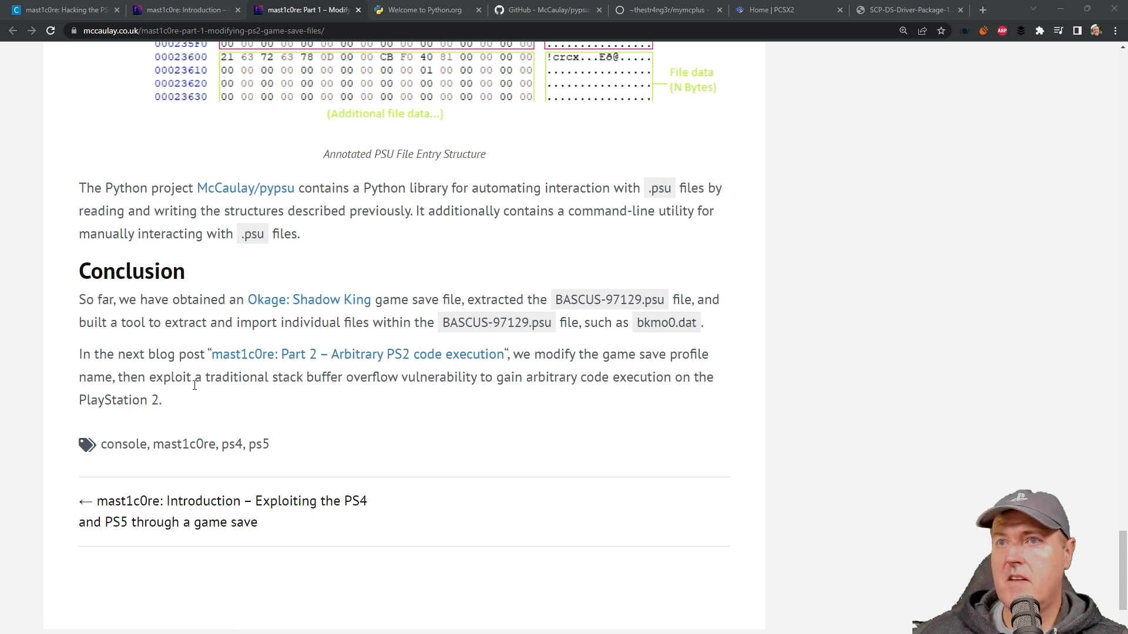
{"action": "mouse_move", "coordinate": [173, 378]}
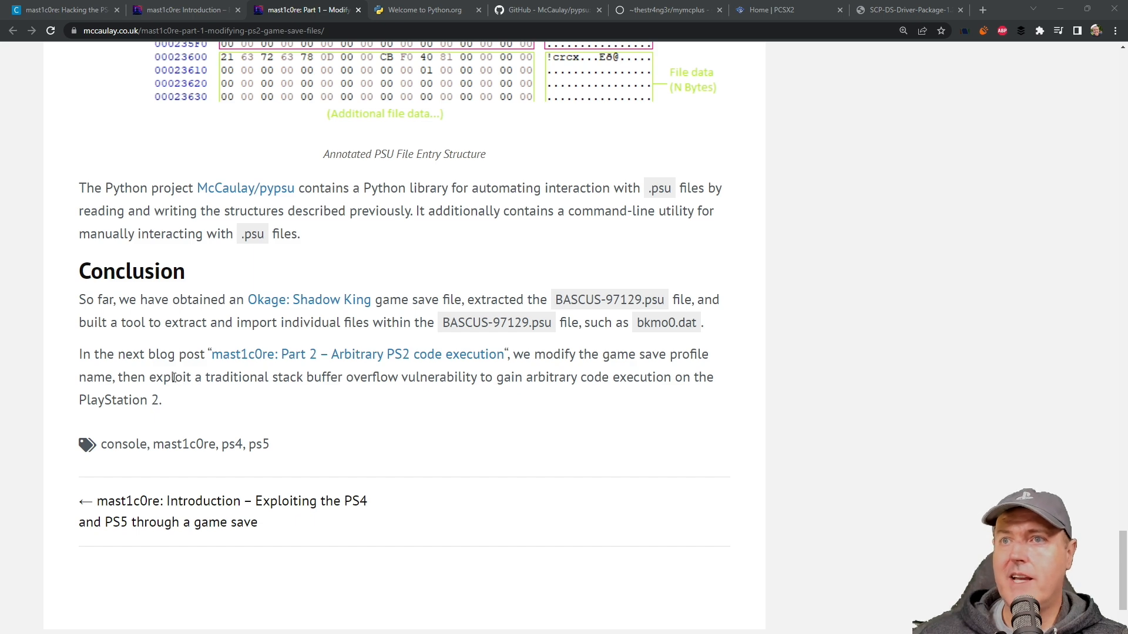